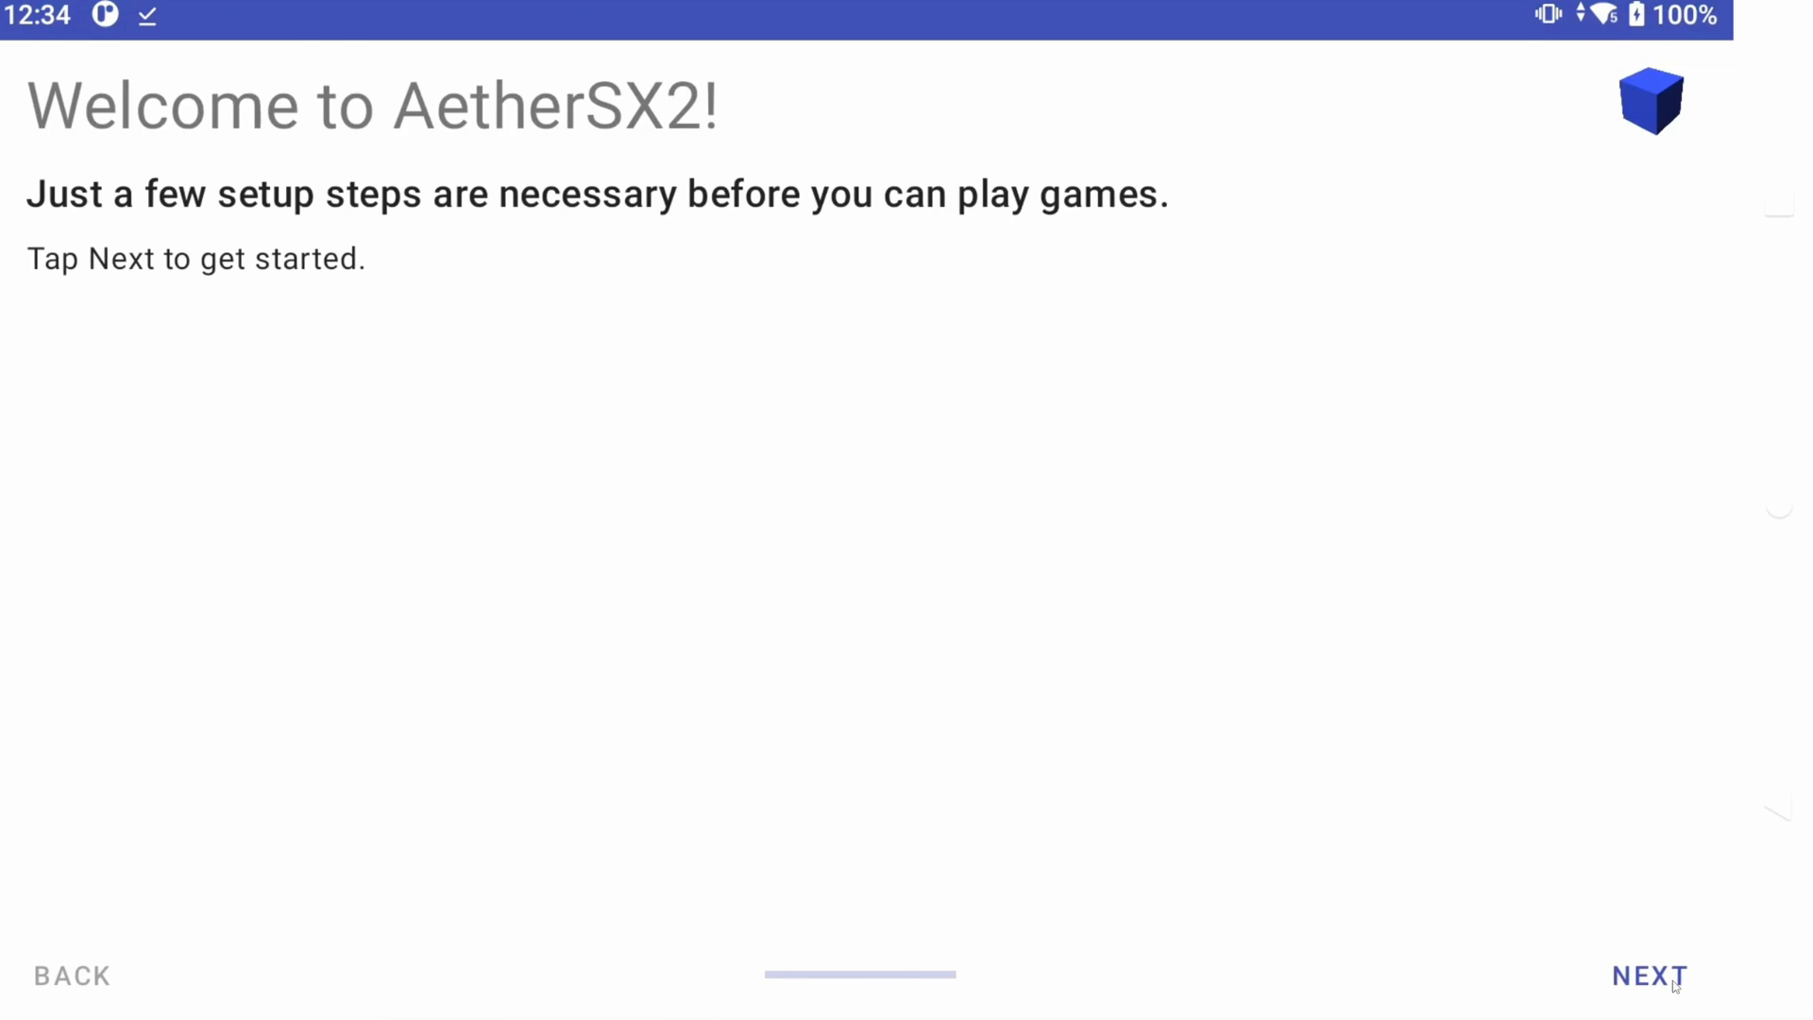
# Advance the setup wizard past the welcome and FAQ pages to the performance settings
pyautogui.click(1647, 975)
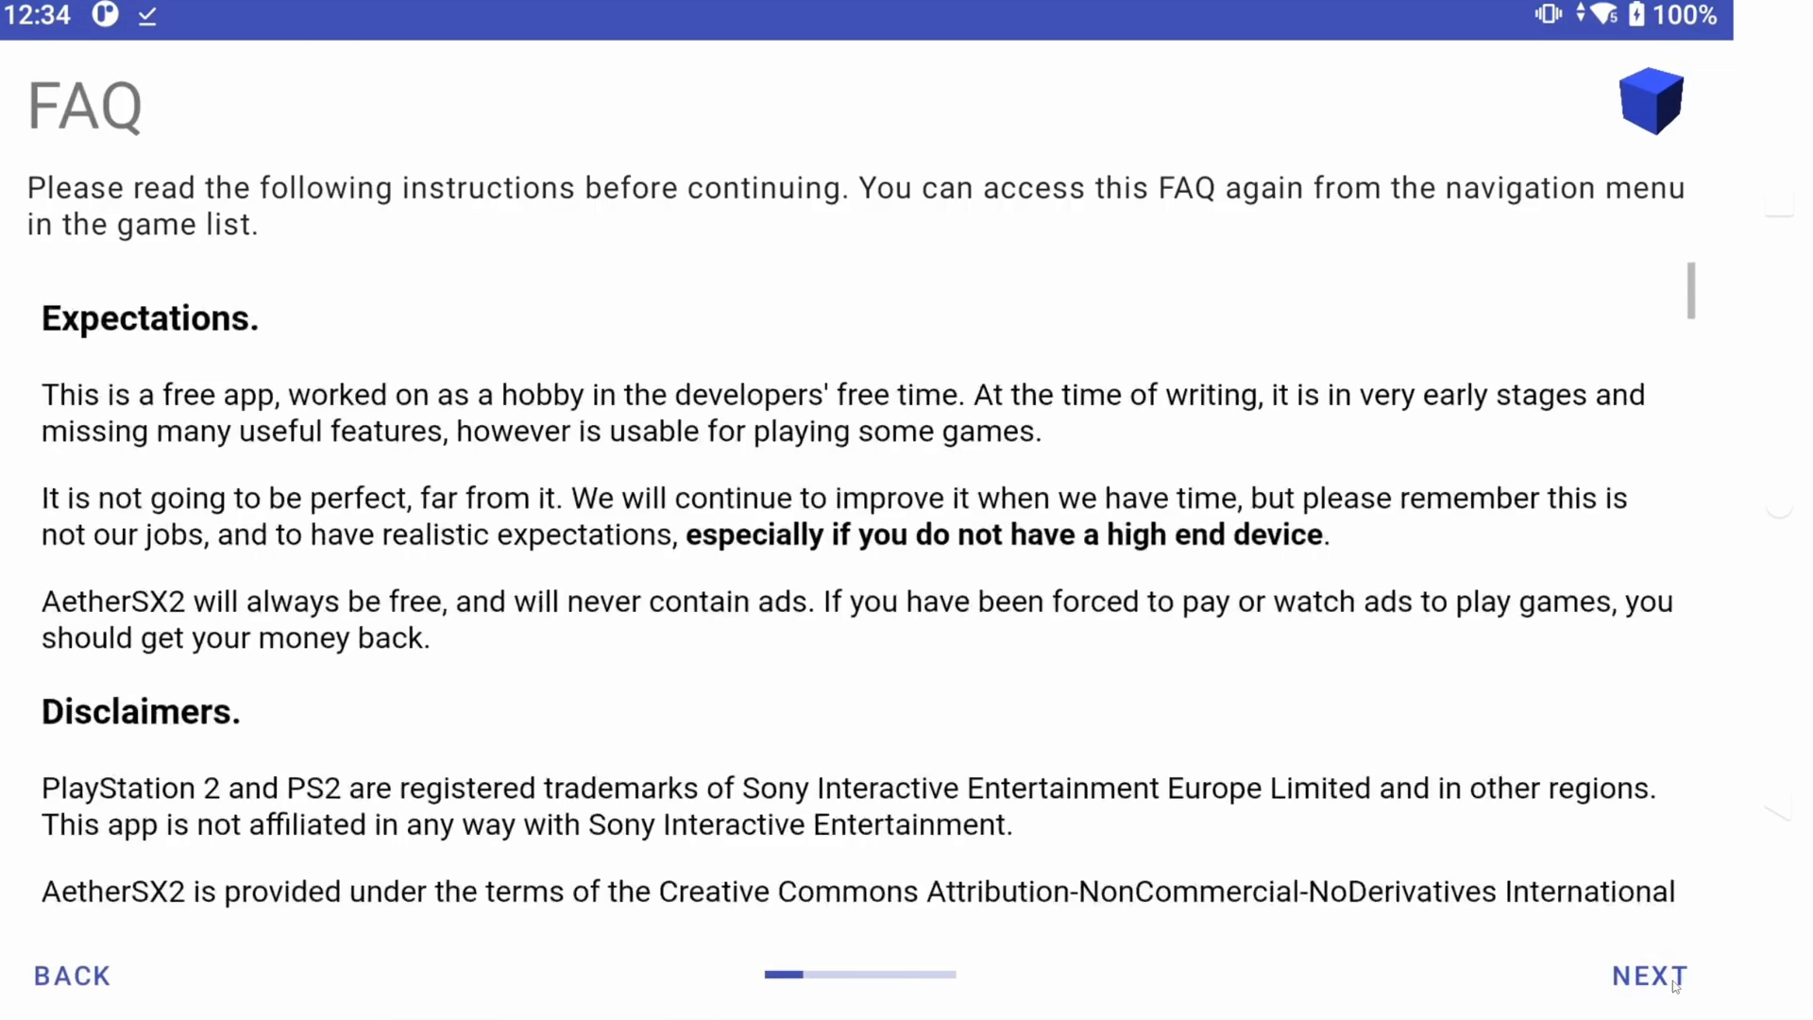
pyautogui.click(1648, 975)
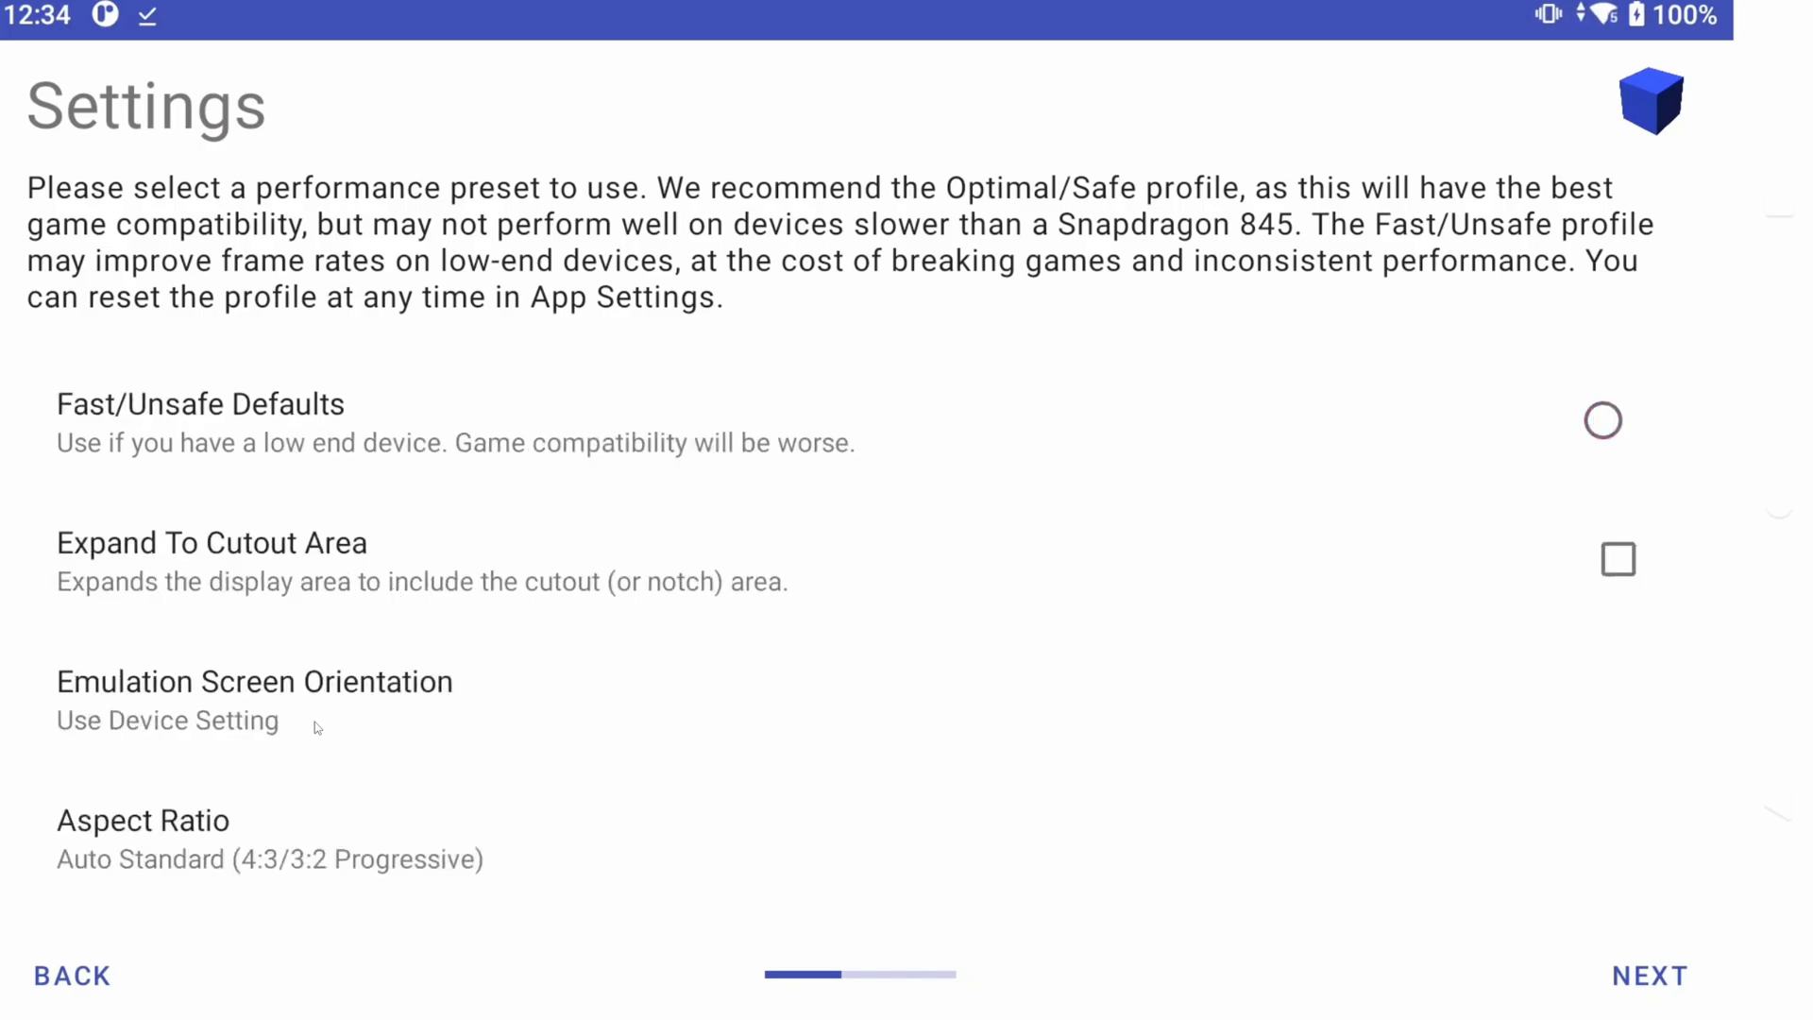
# Set Emulation Screen Orientation to Landscape and advance to the Game Directories page
pyautogui.click(255, 681)
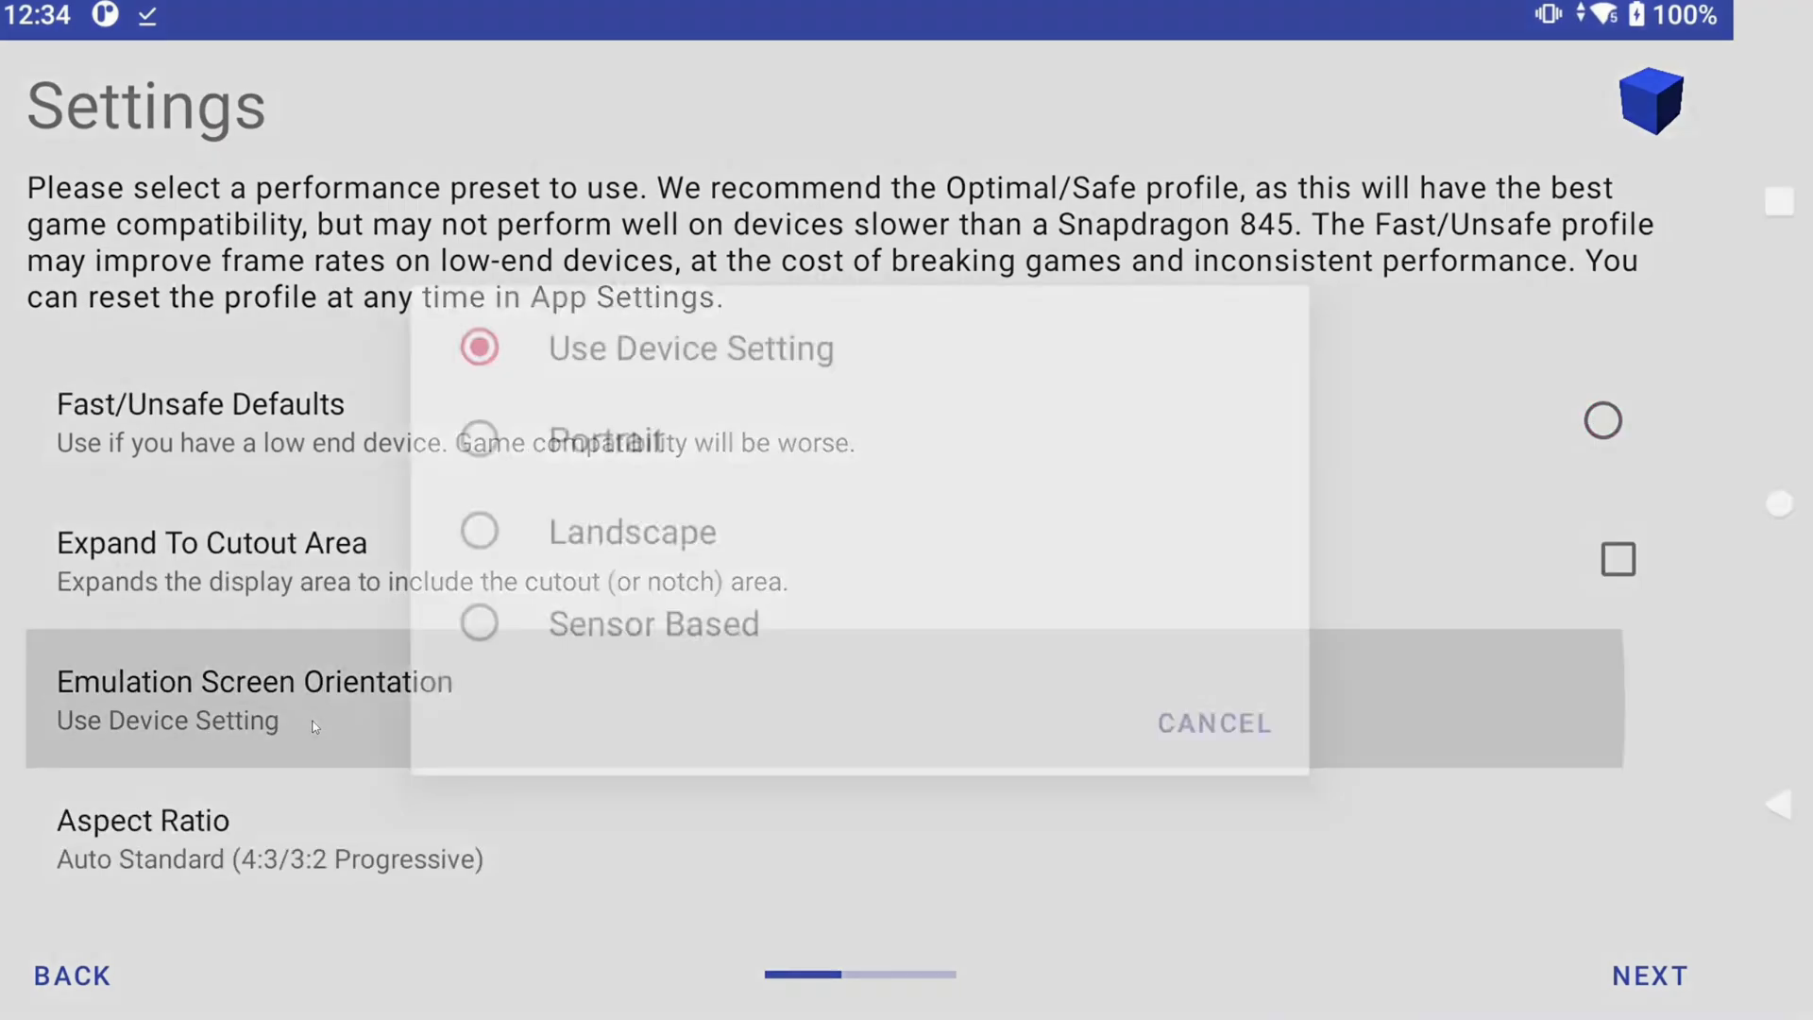
pyautogui.click(632, 531)
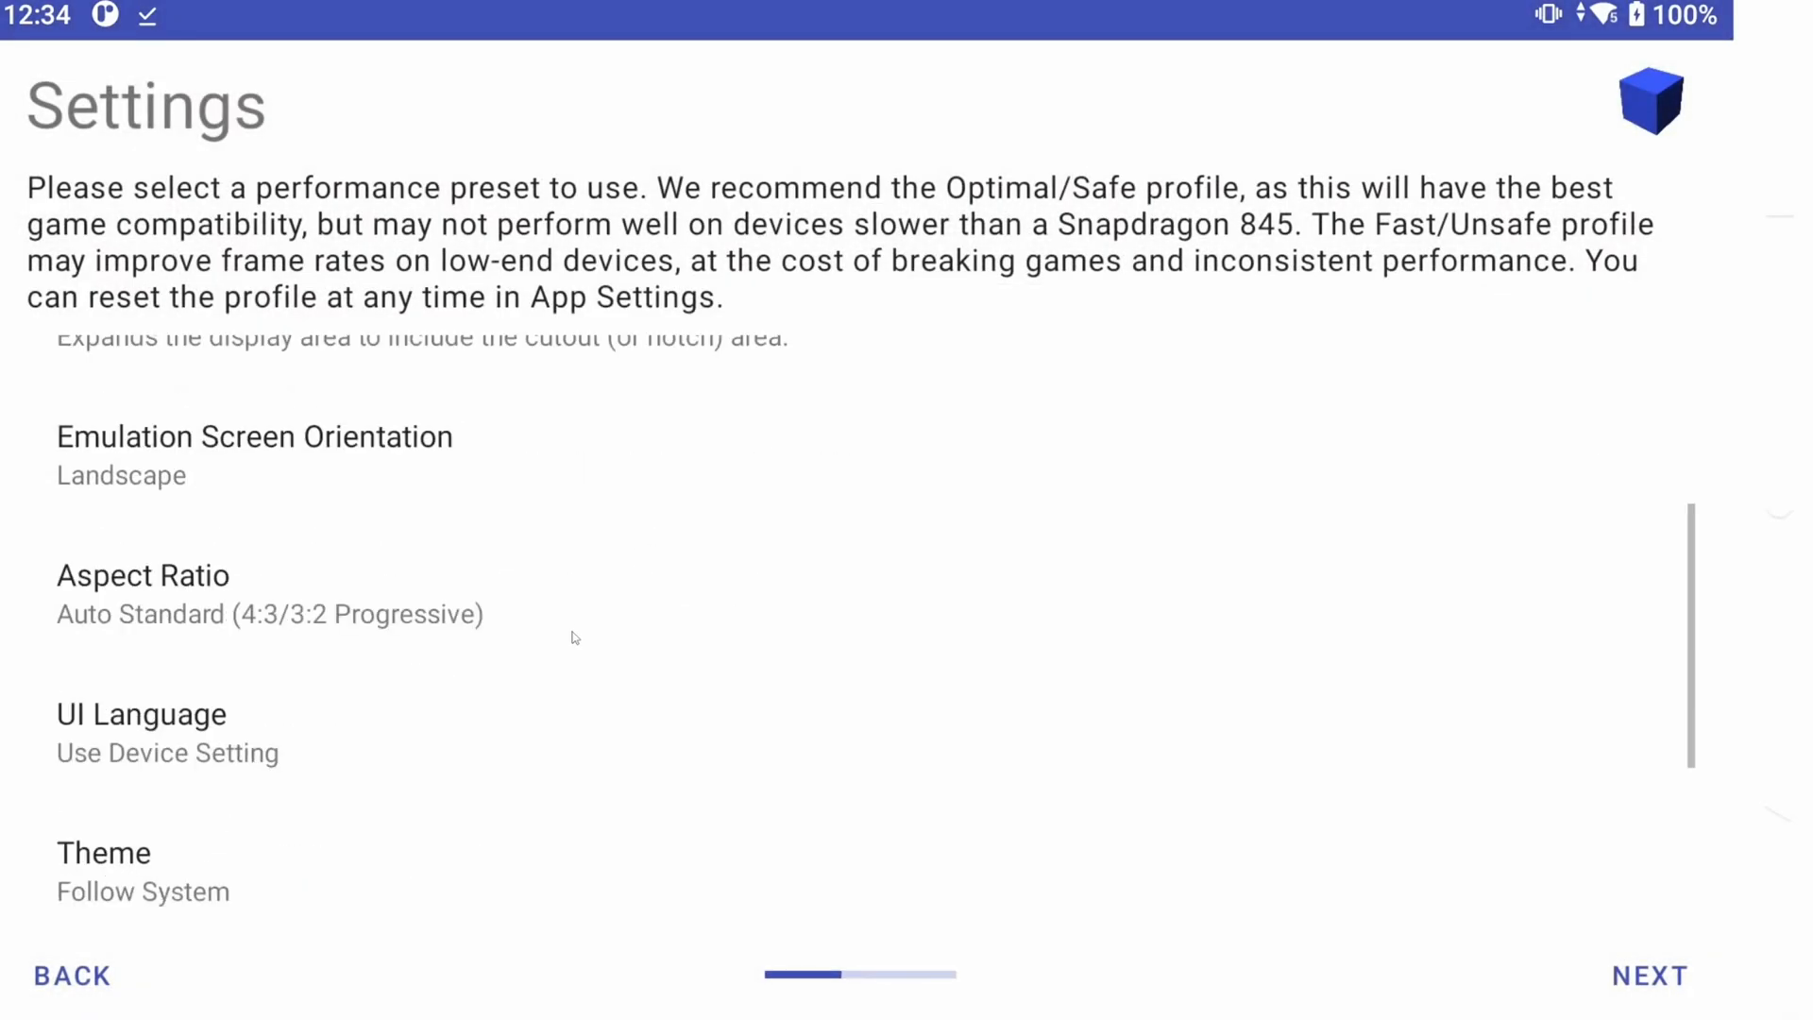
pyautogui.scroll(-3)
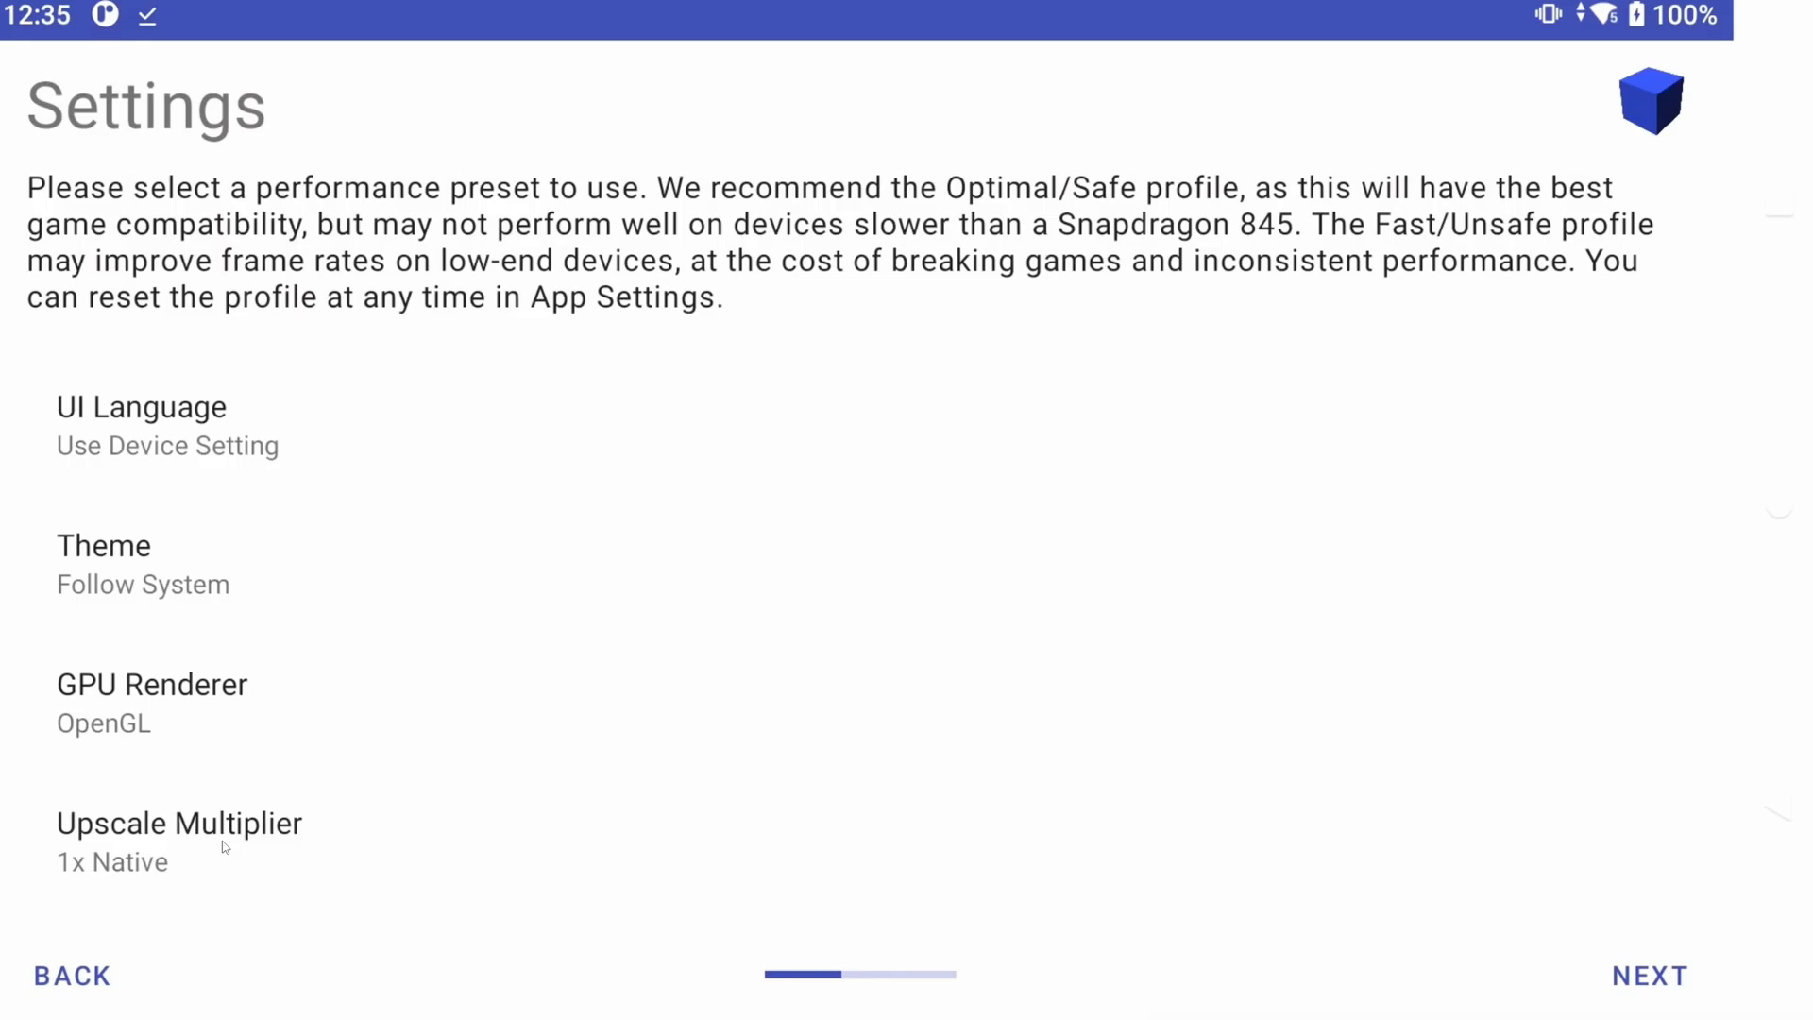
pyautogui.click(179, 841)
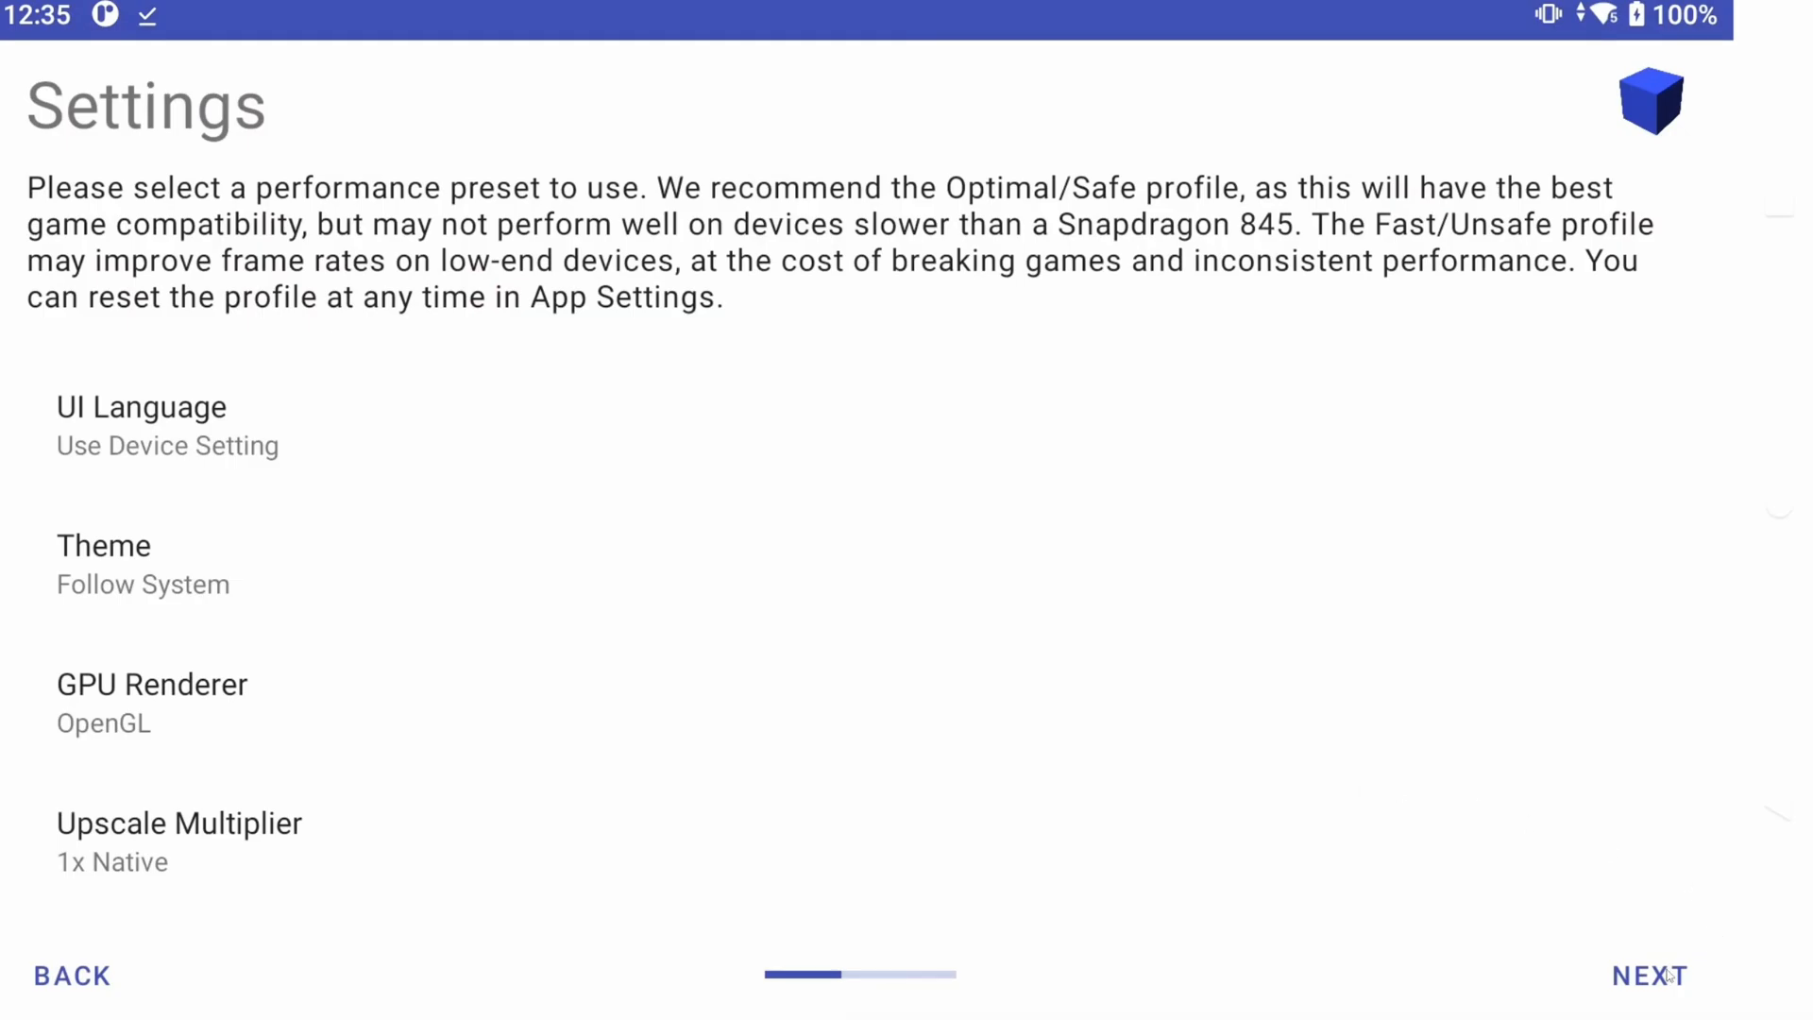
pyautogui.click(1649, 974)
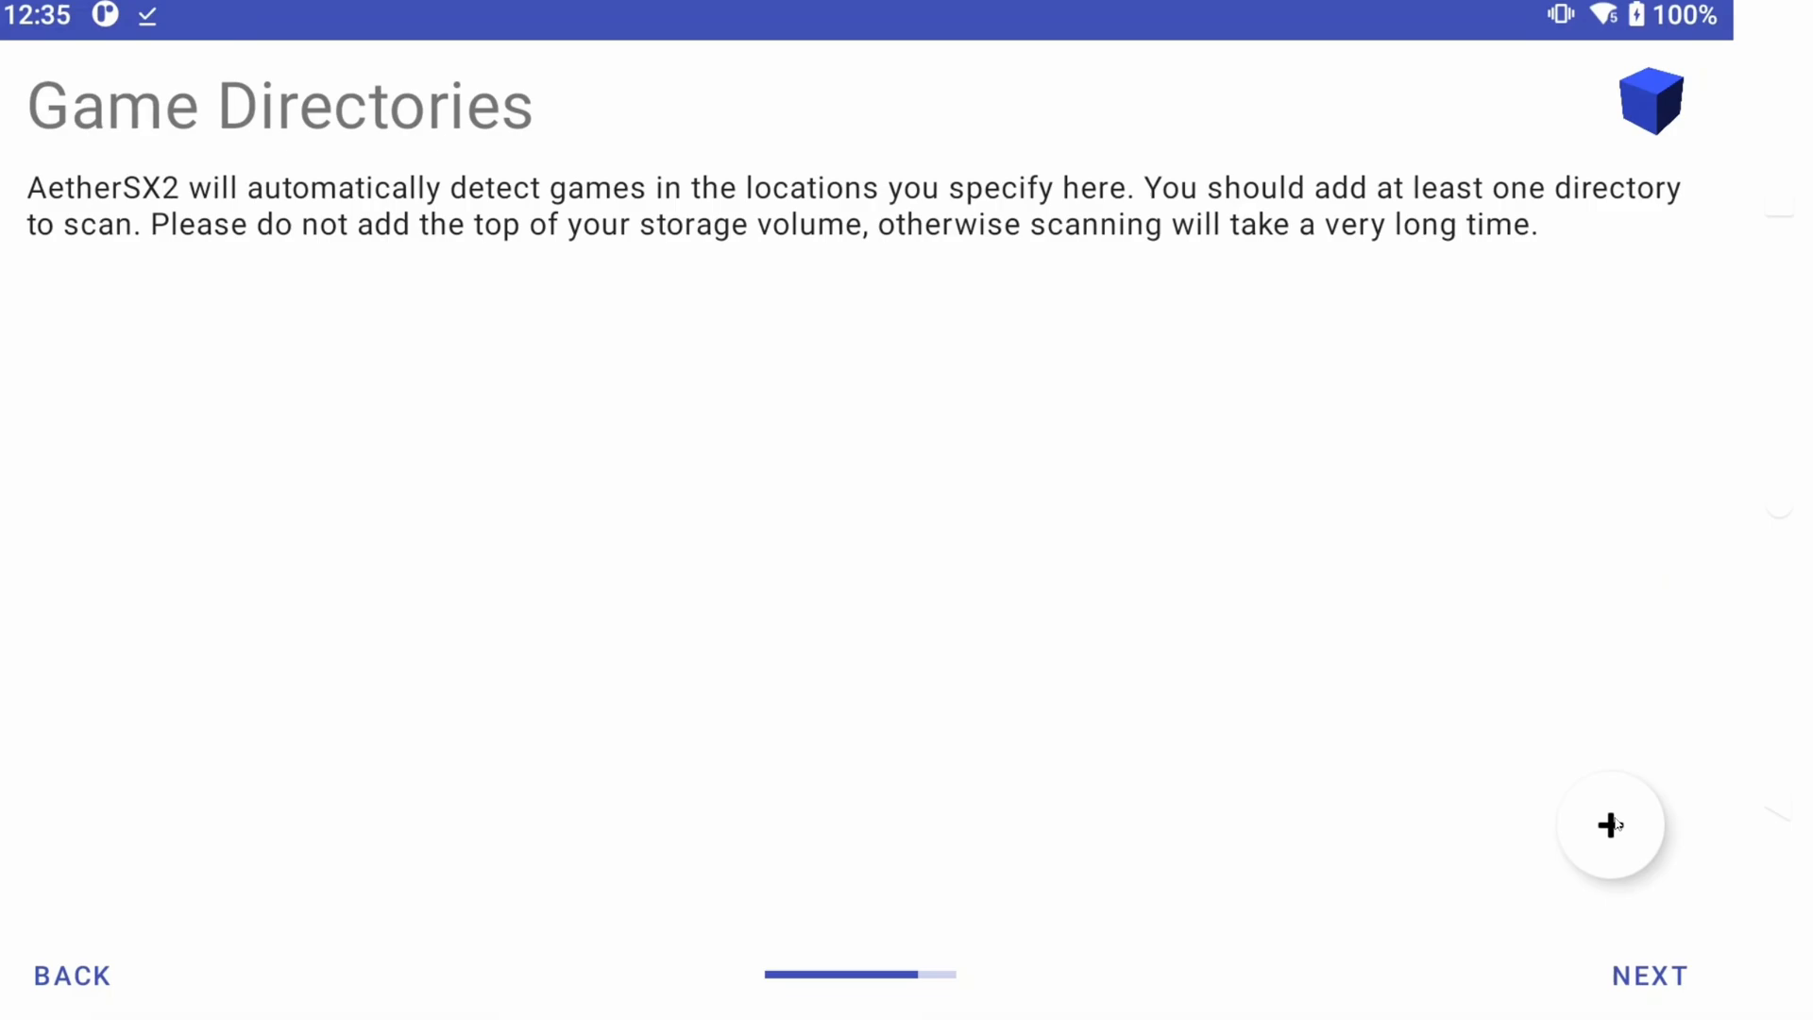
# Add the PlayStation 2 ROMs folder as a game directory and finish the wizard
pyautogui.click(1610, 824)
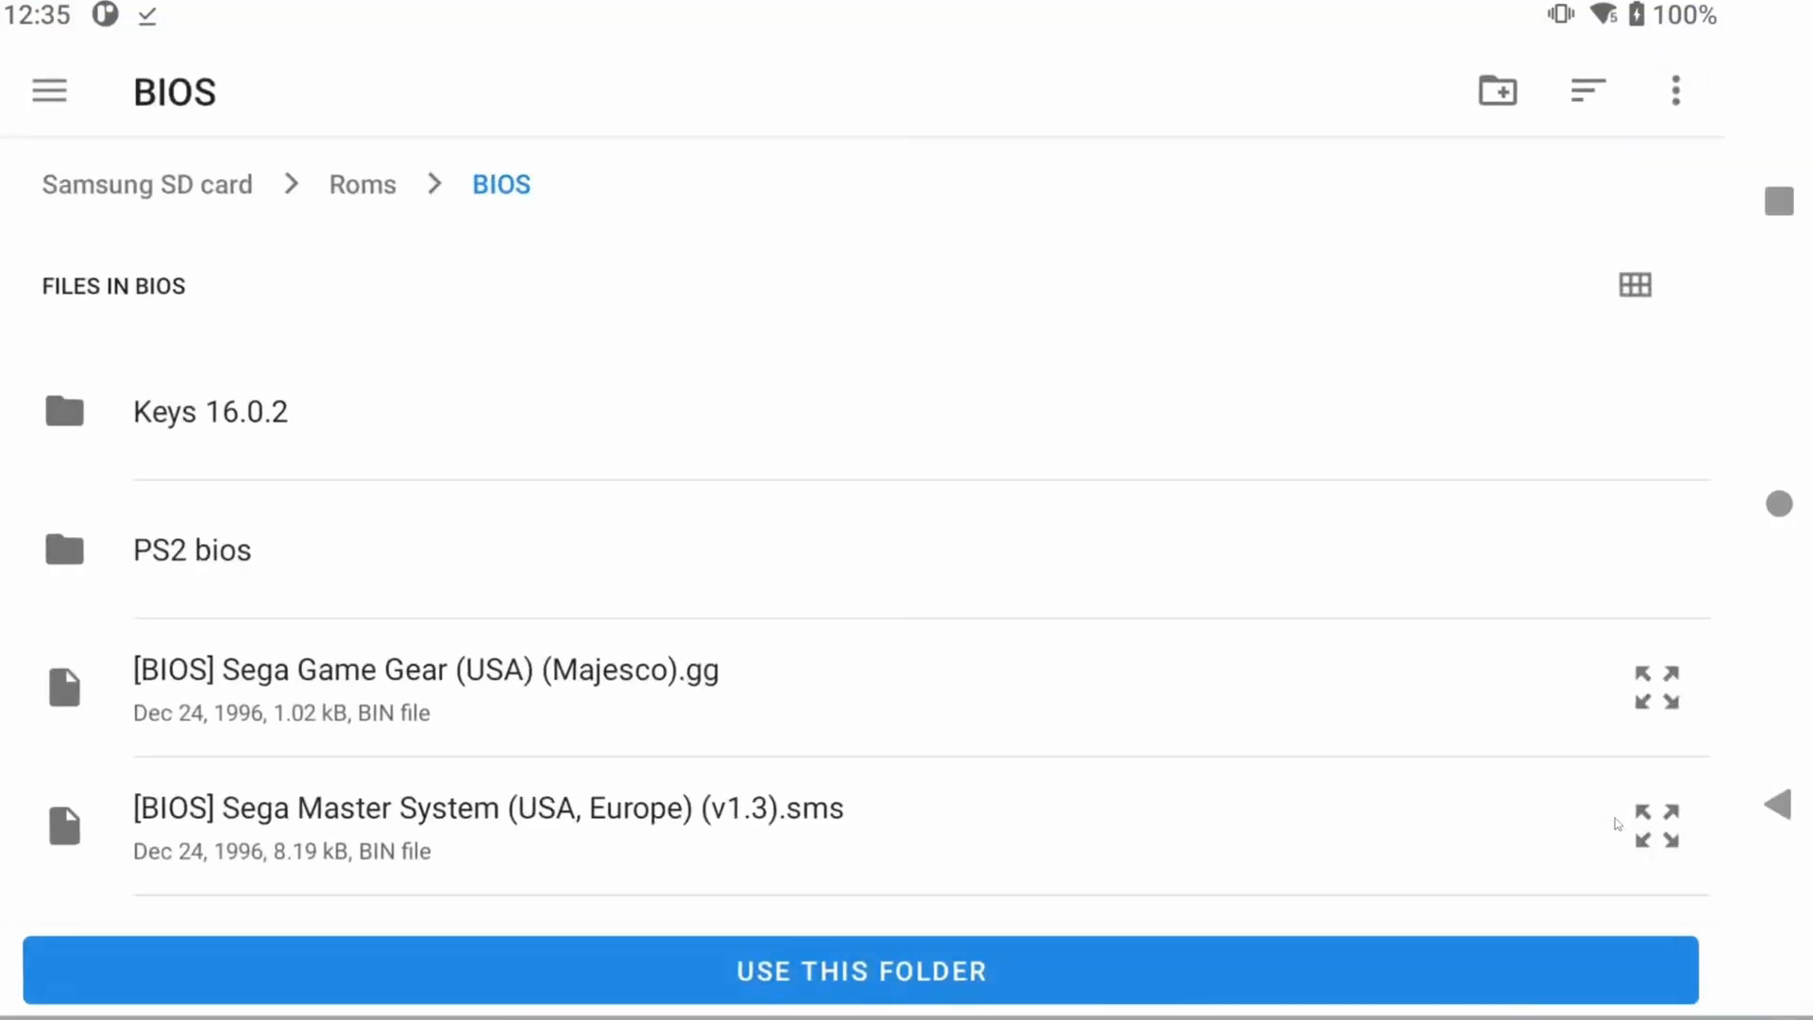
pyautogui.click(861, 970)
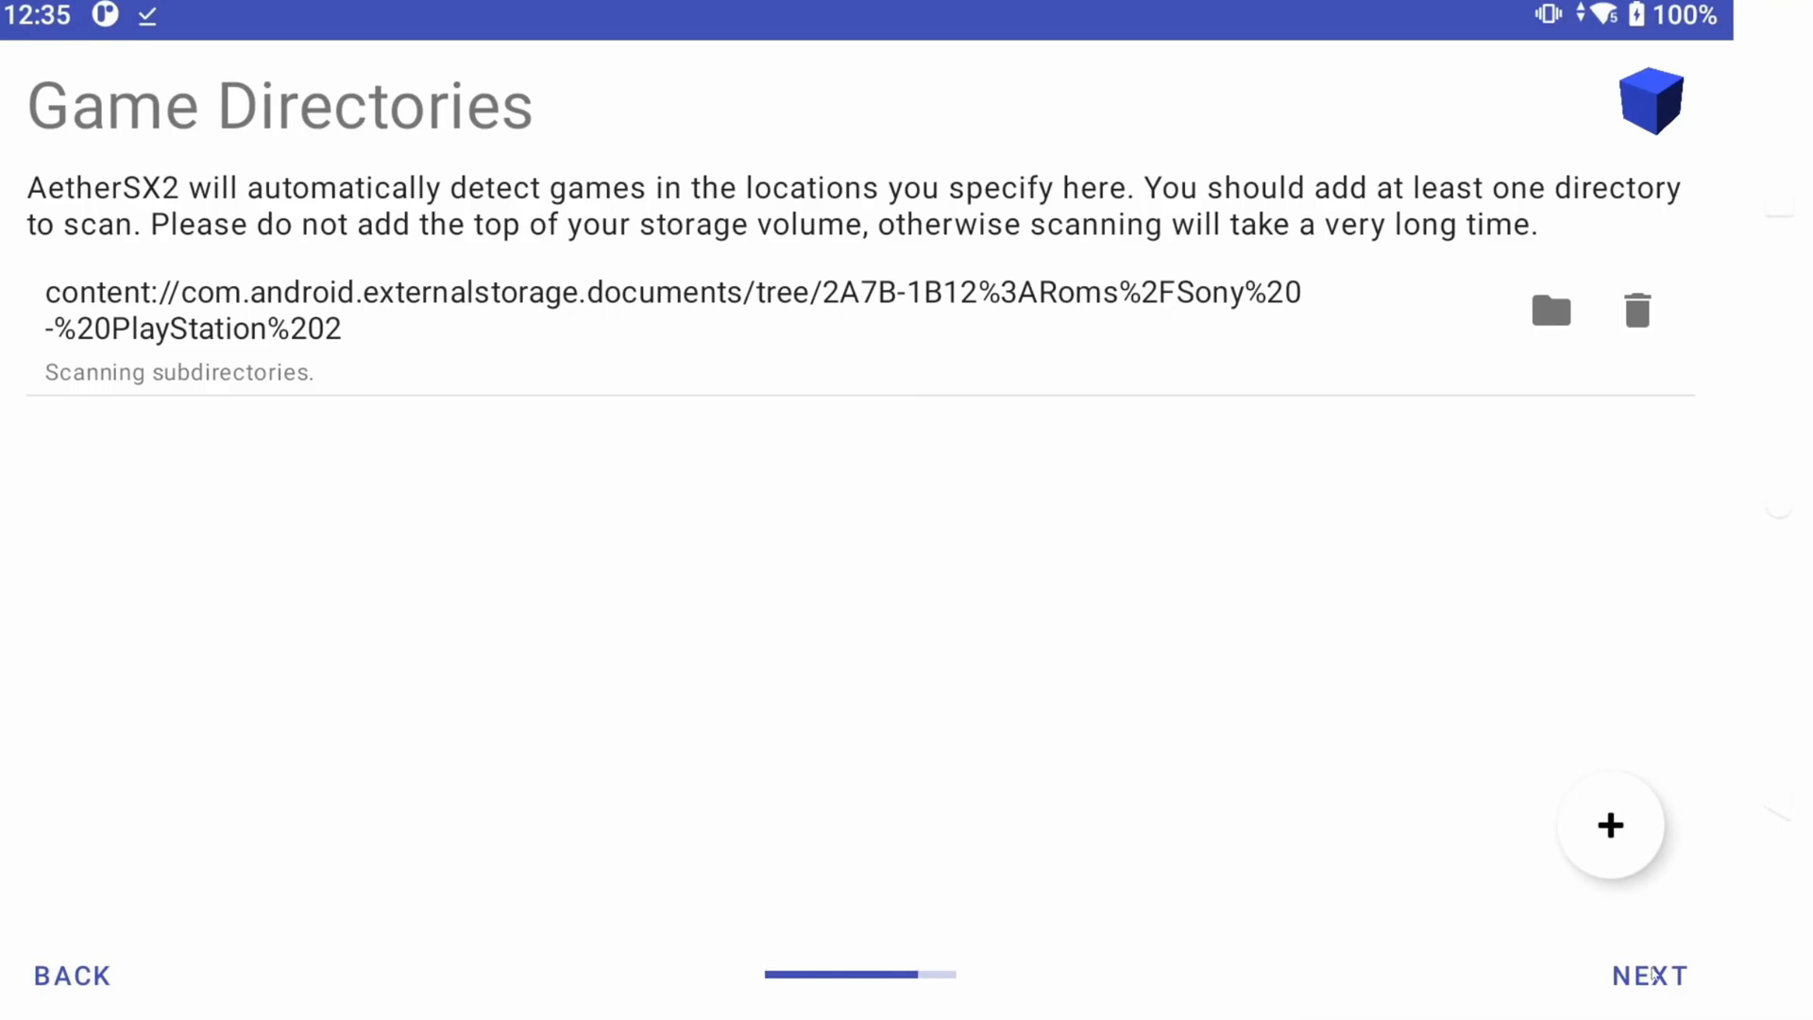
pyautogui.click(1645, 975)
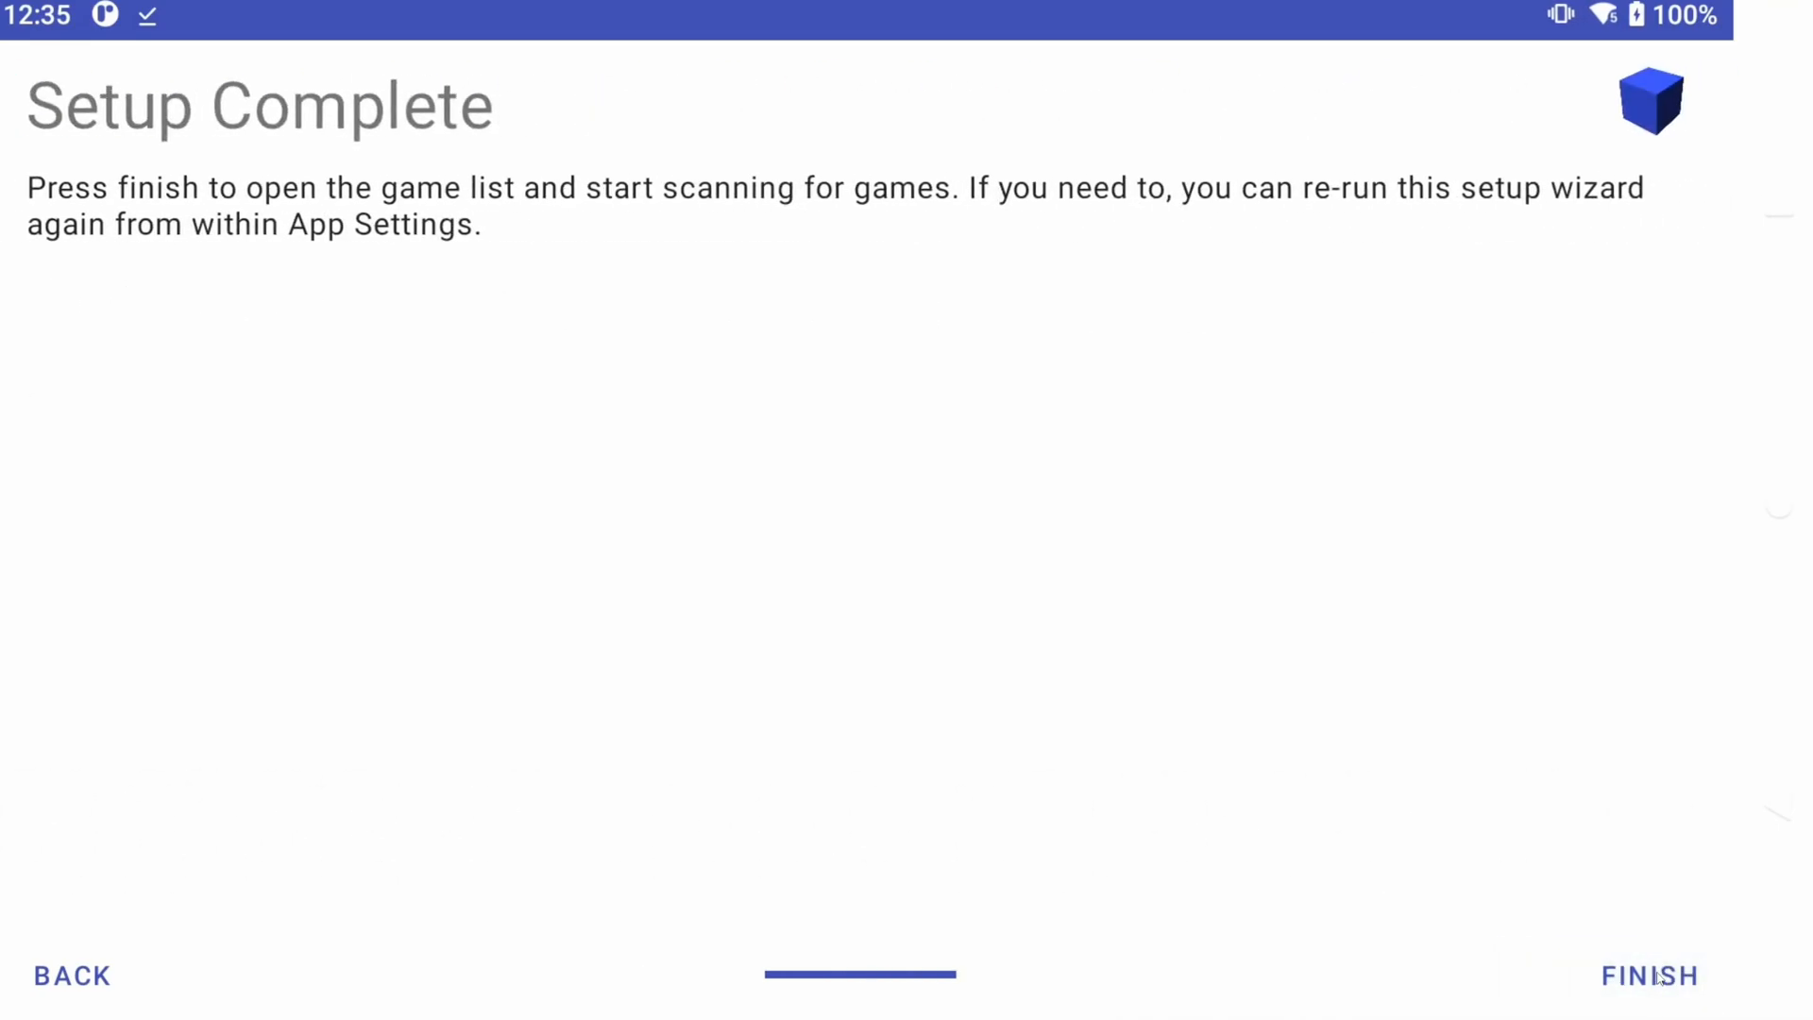
pyautogui.click(1647, 974)
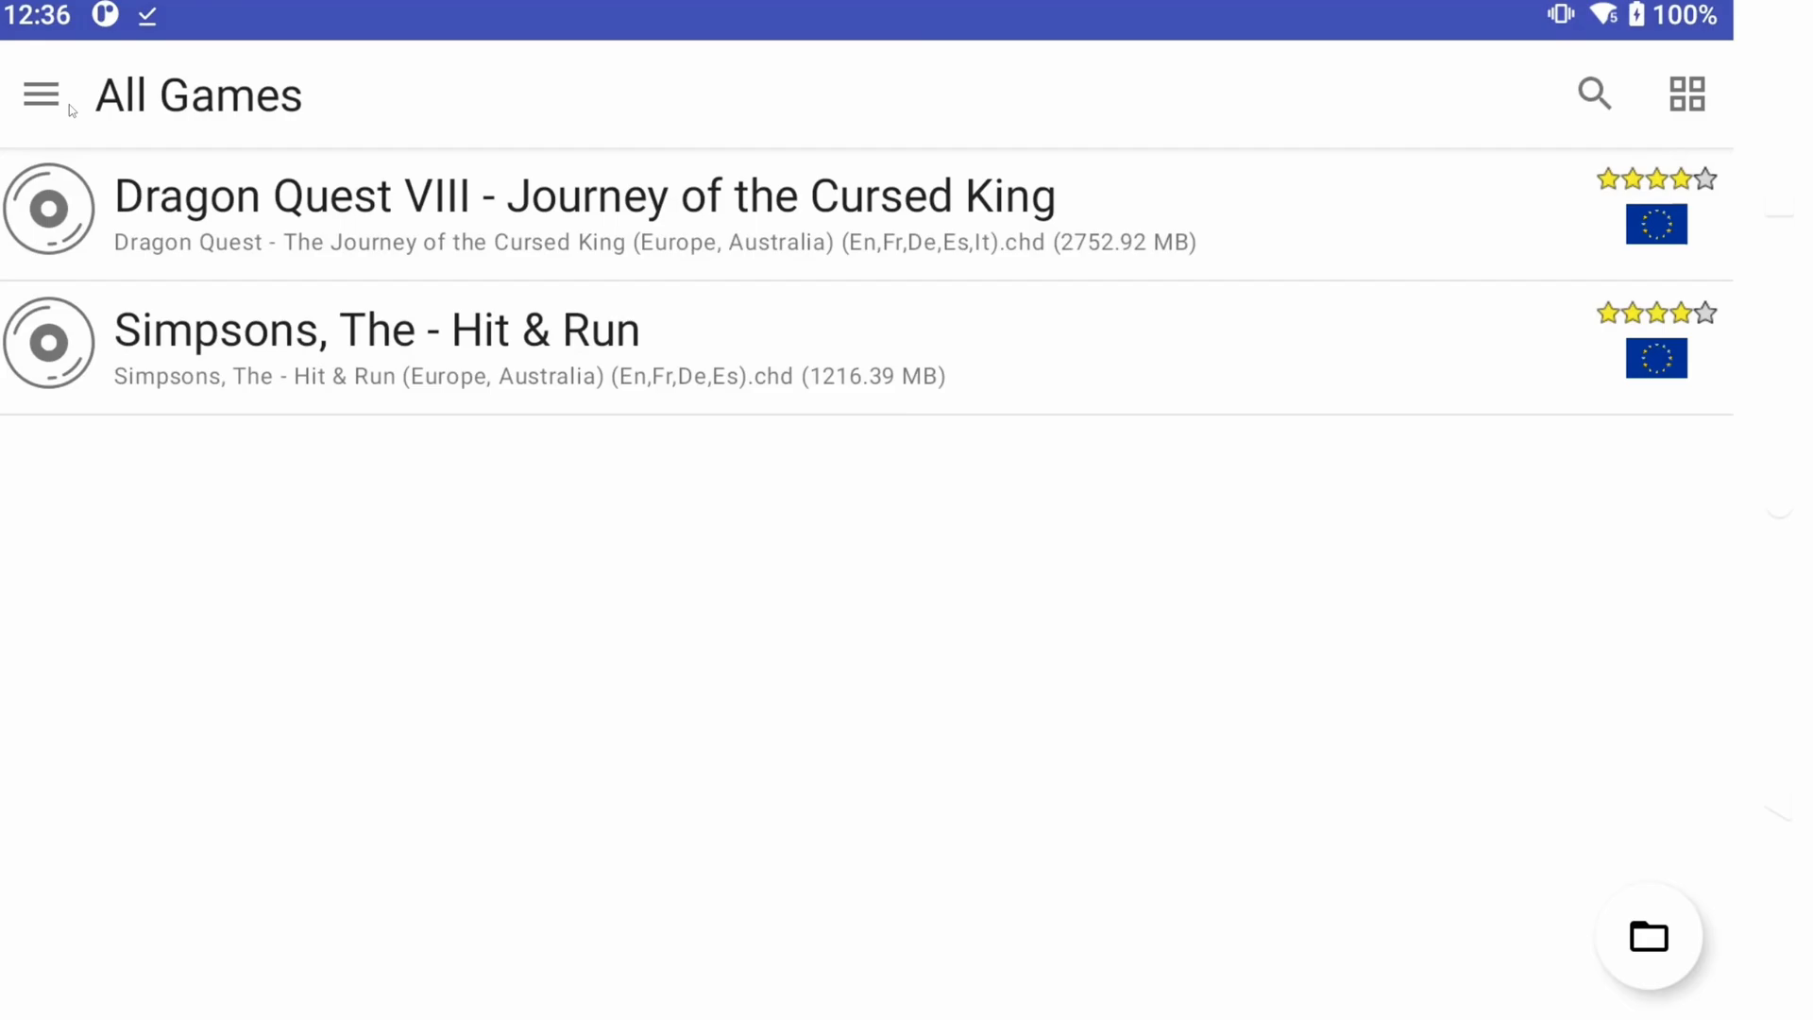
# Turn on Enable RetroAchievements in App Settings' Achievements tab, then reopen the side menu
pyautogui.click(42, 94)
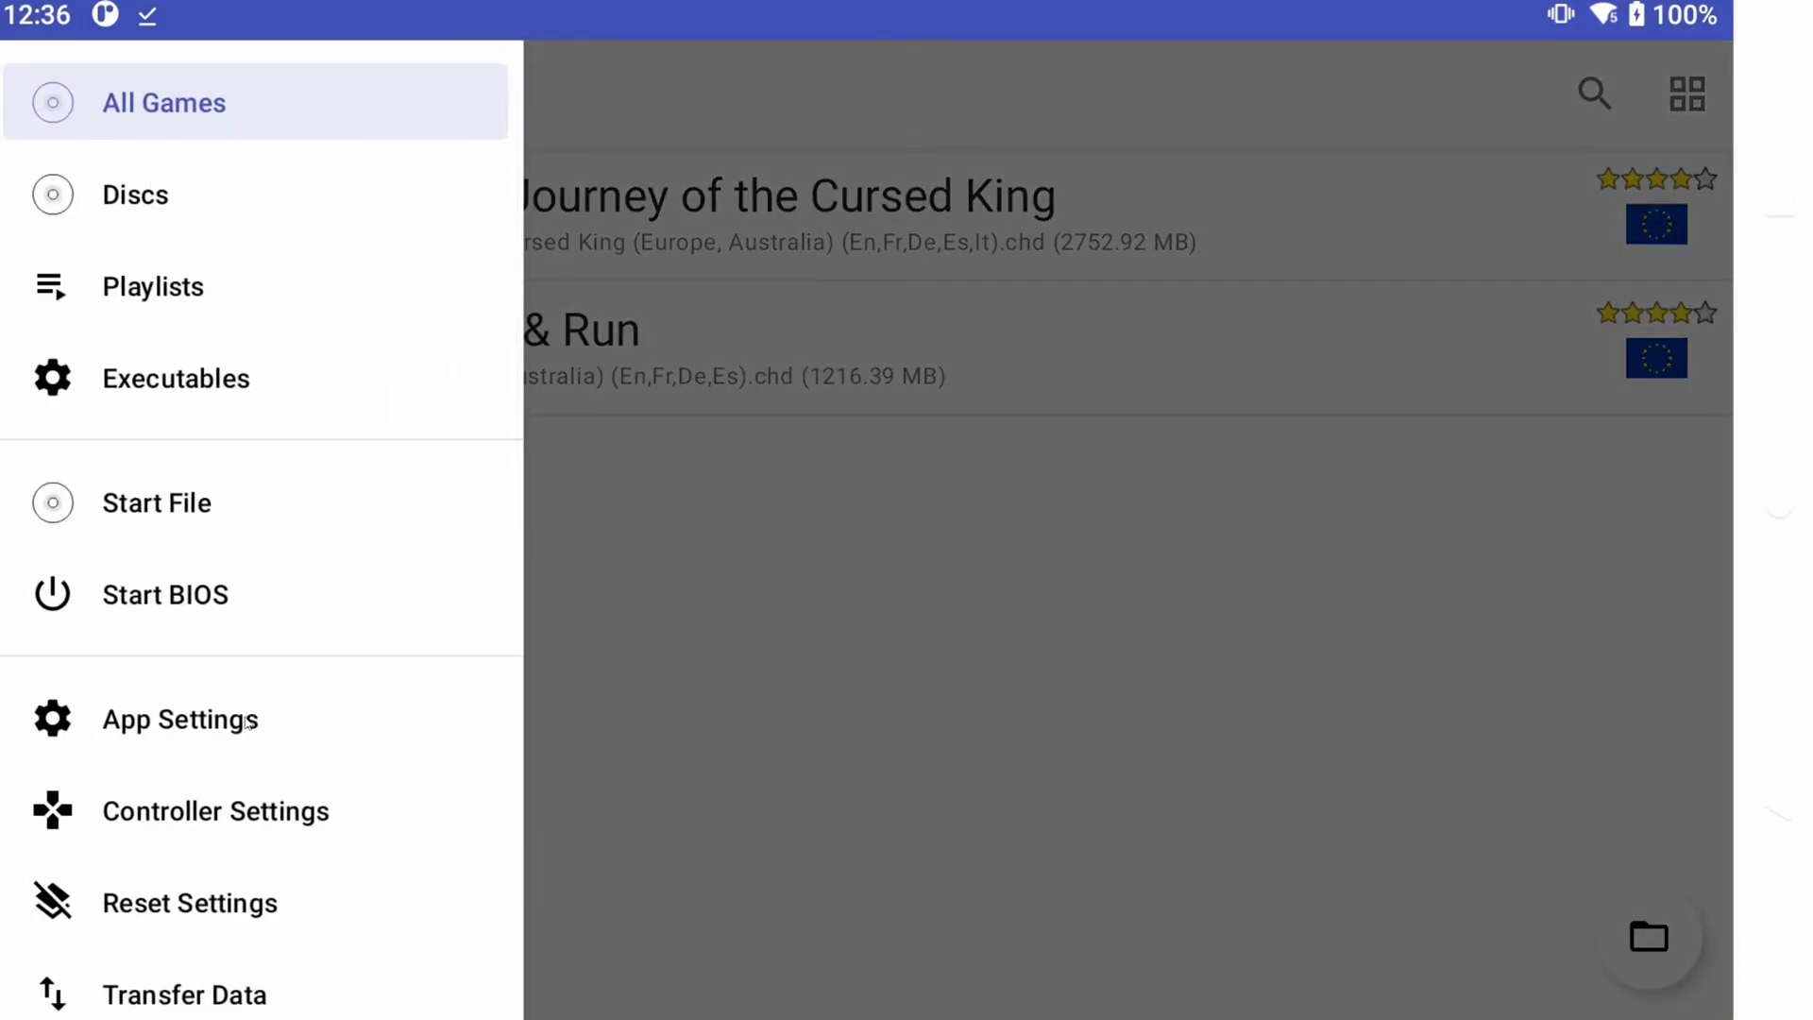
pyautogui.click(179, 718)
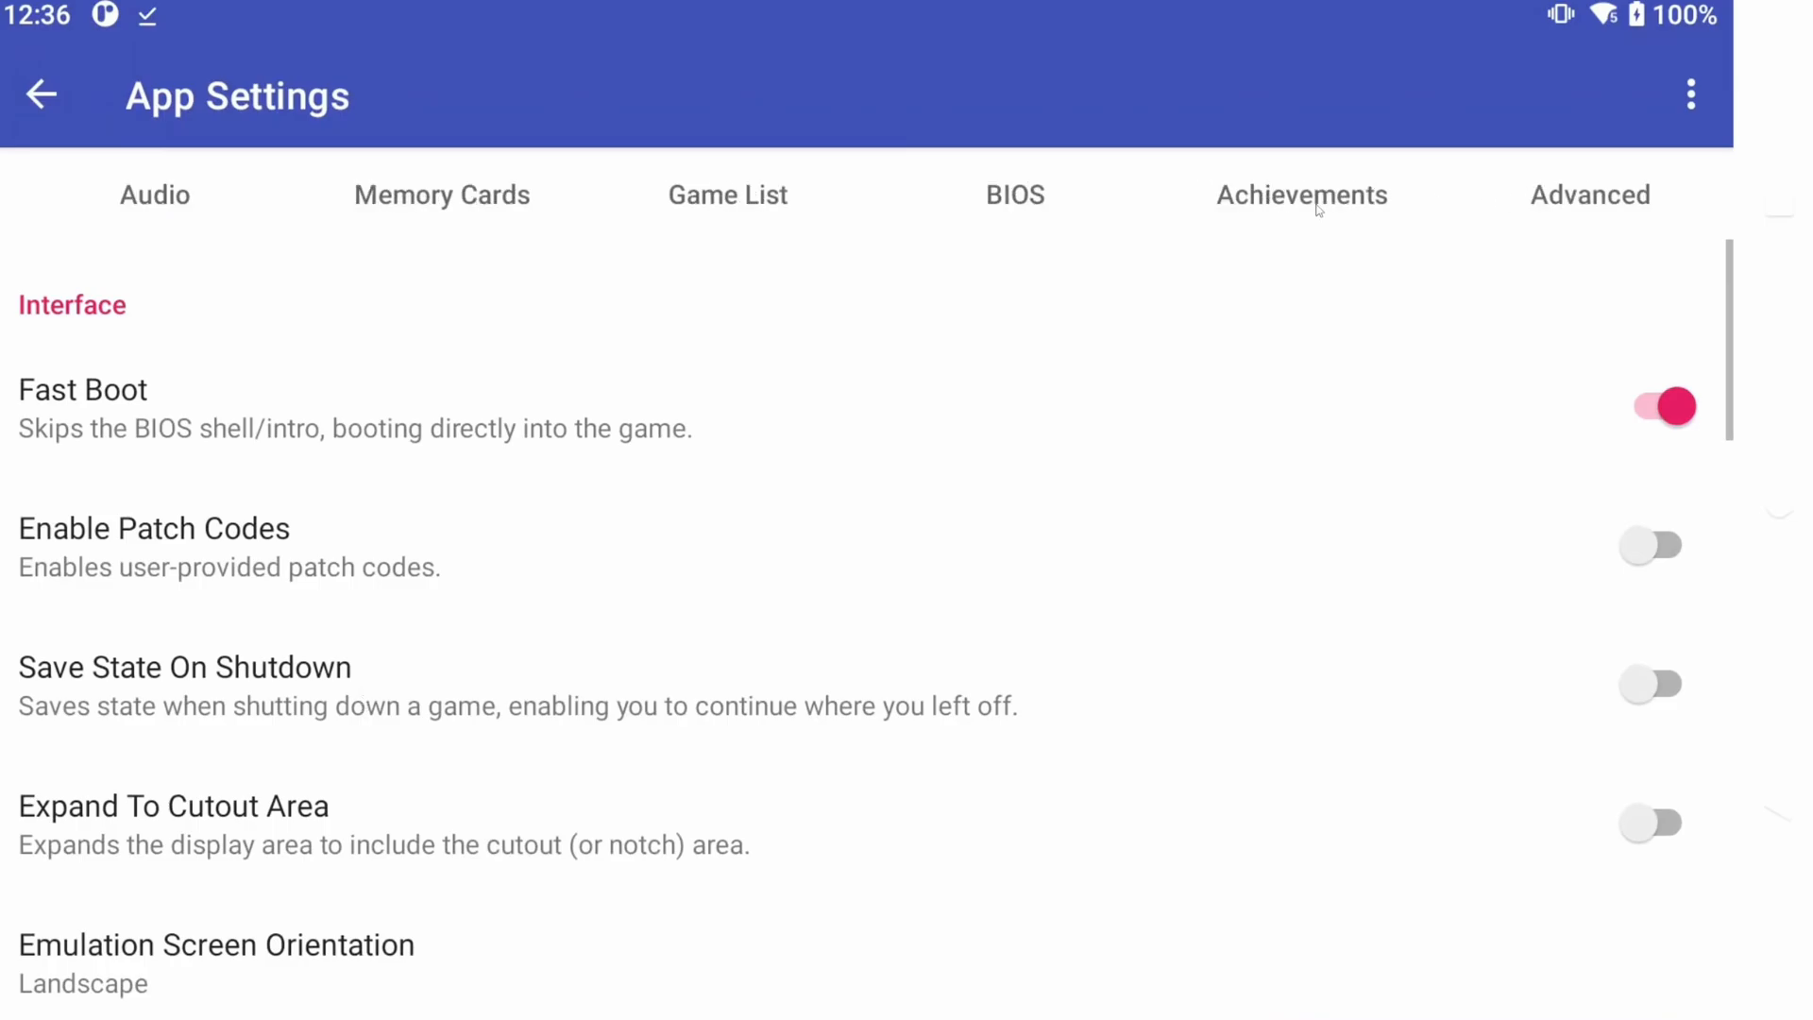
pyautogui.click(1301, 195)
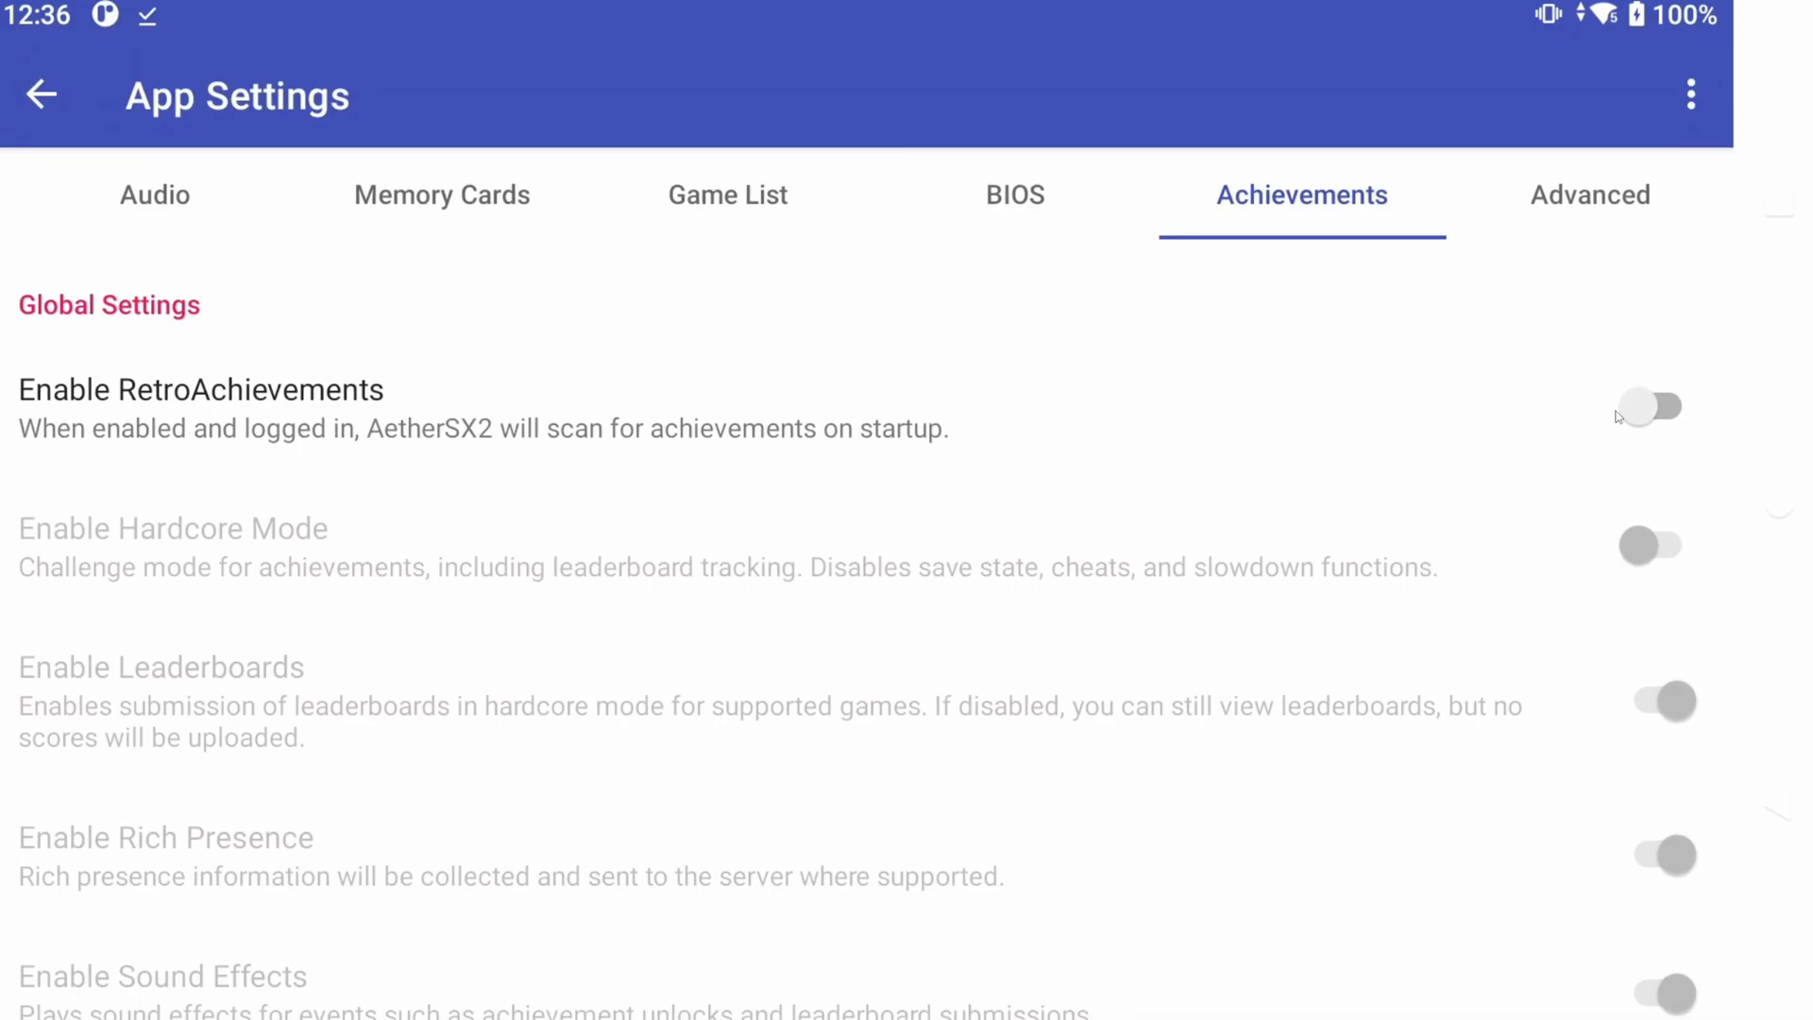
pyautogui.click(1652, 406)
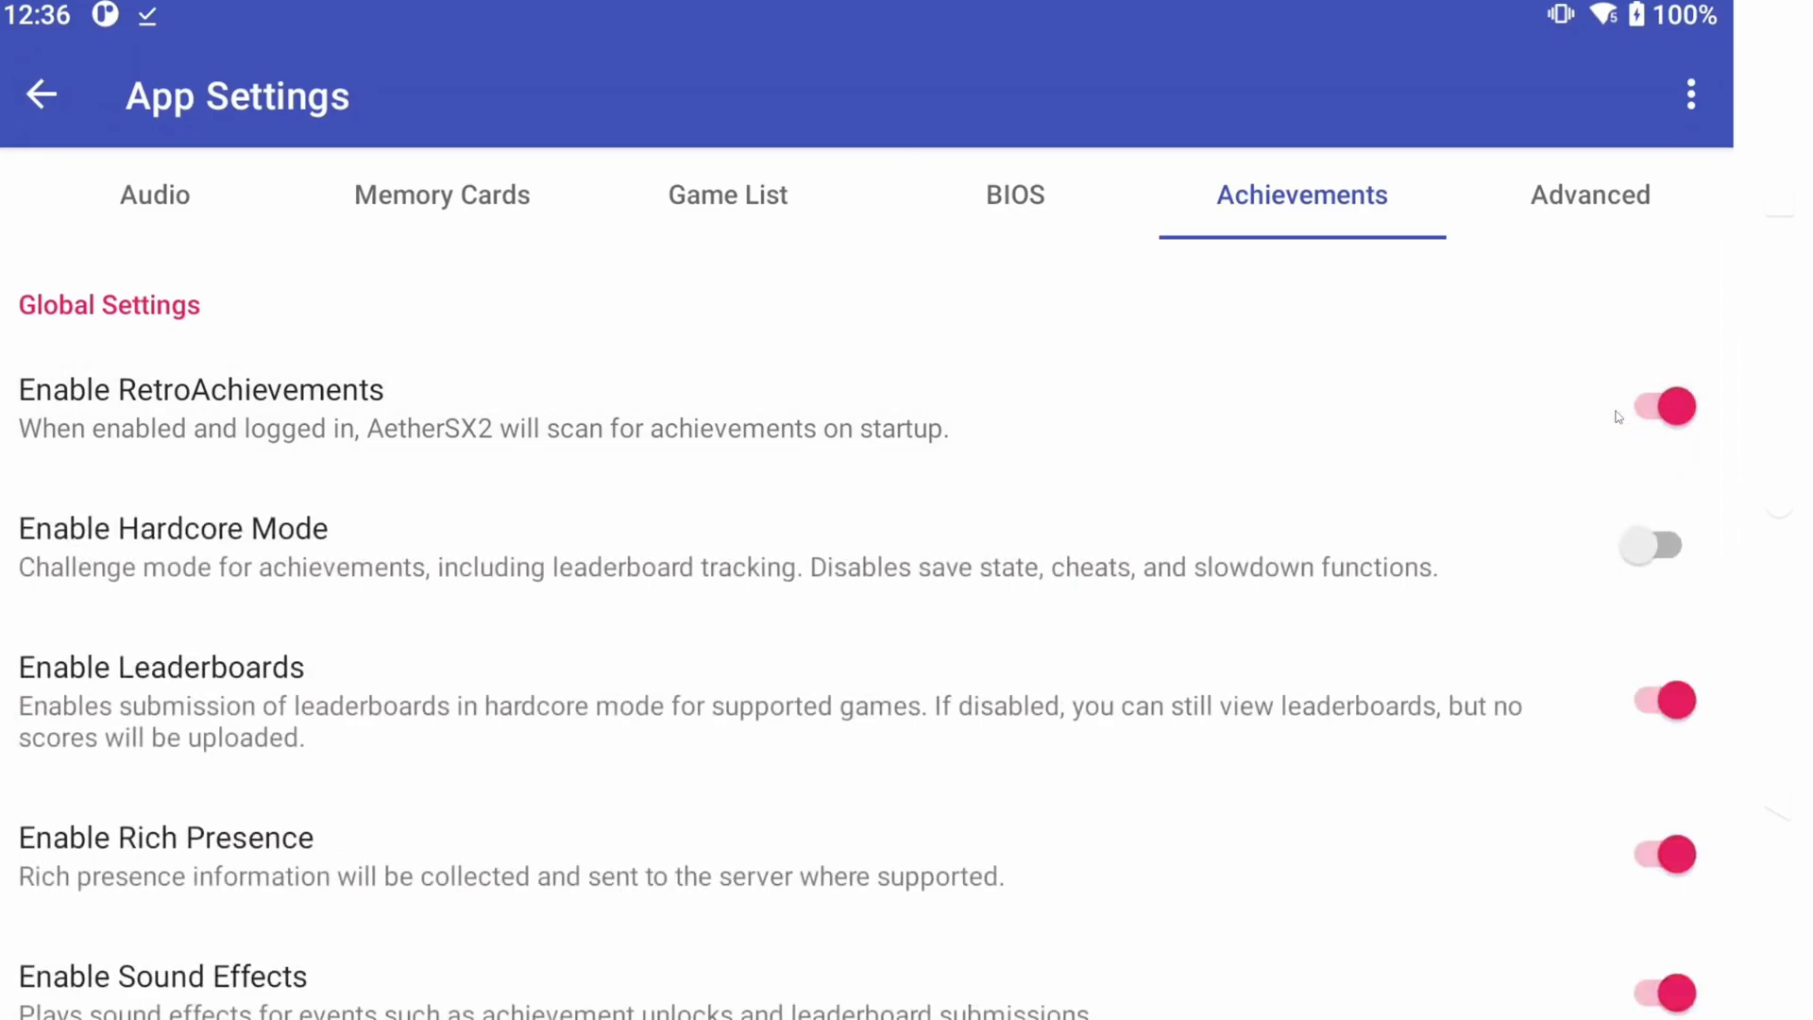
pyautogui.click(41, 94)
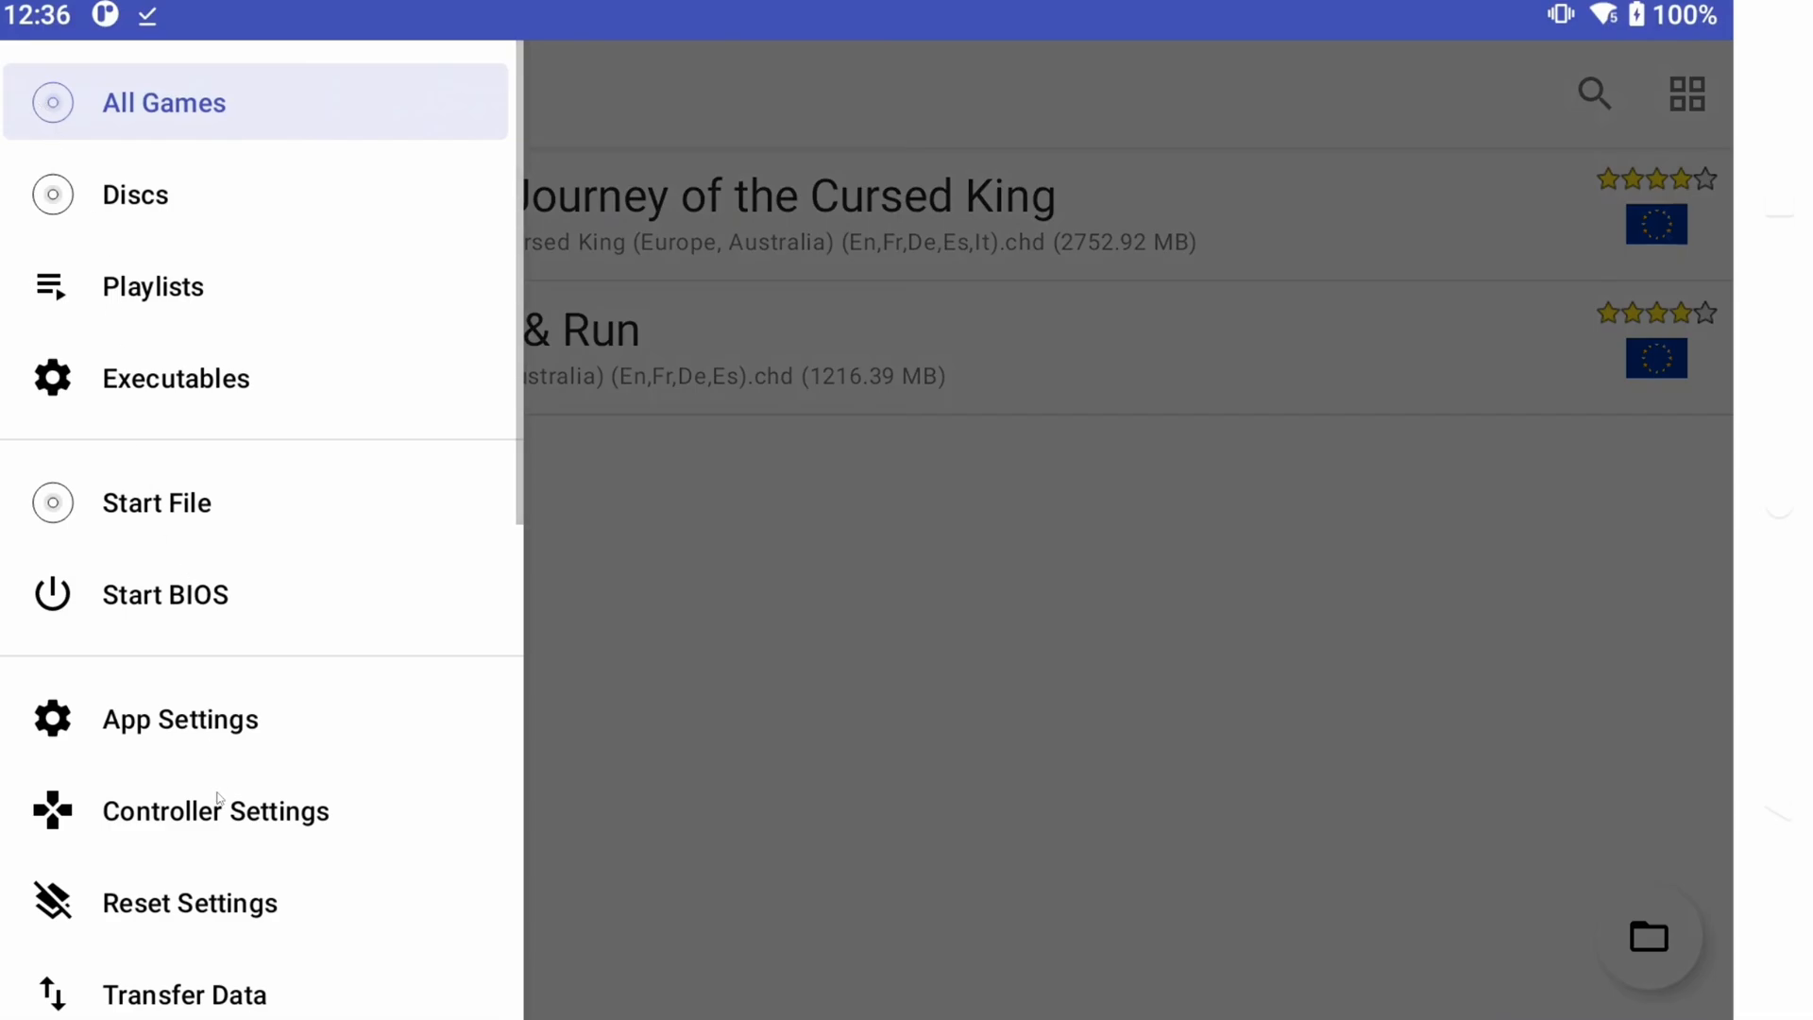
# Set Touchscreen Controller View to None and bring up the Controller Port 1 bindings
pyautogui.click(215, 811)
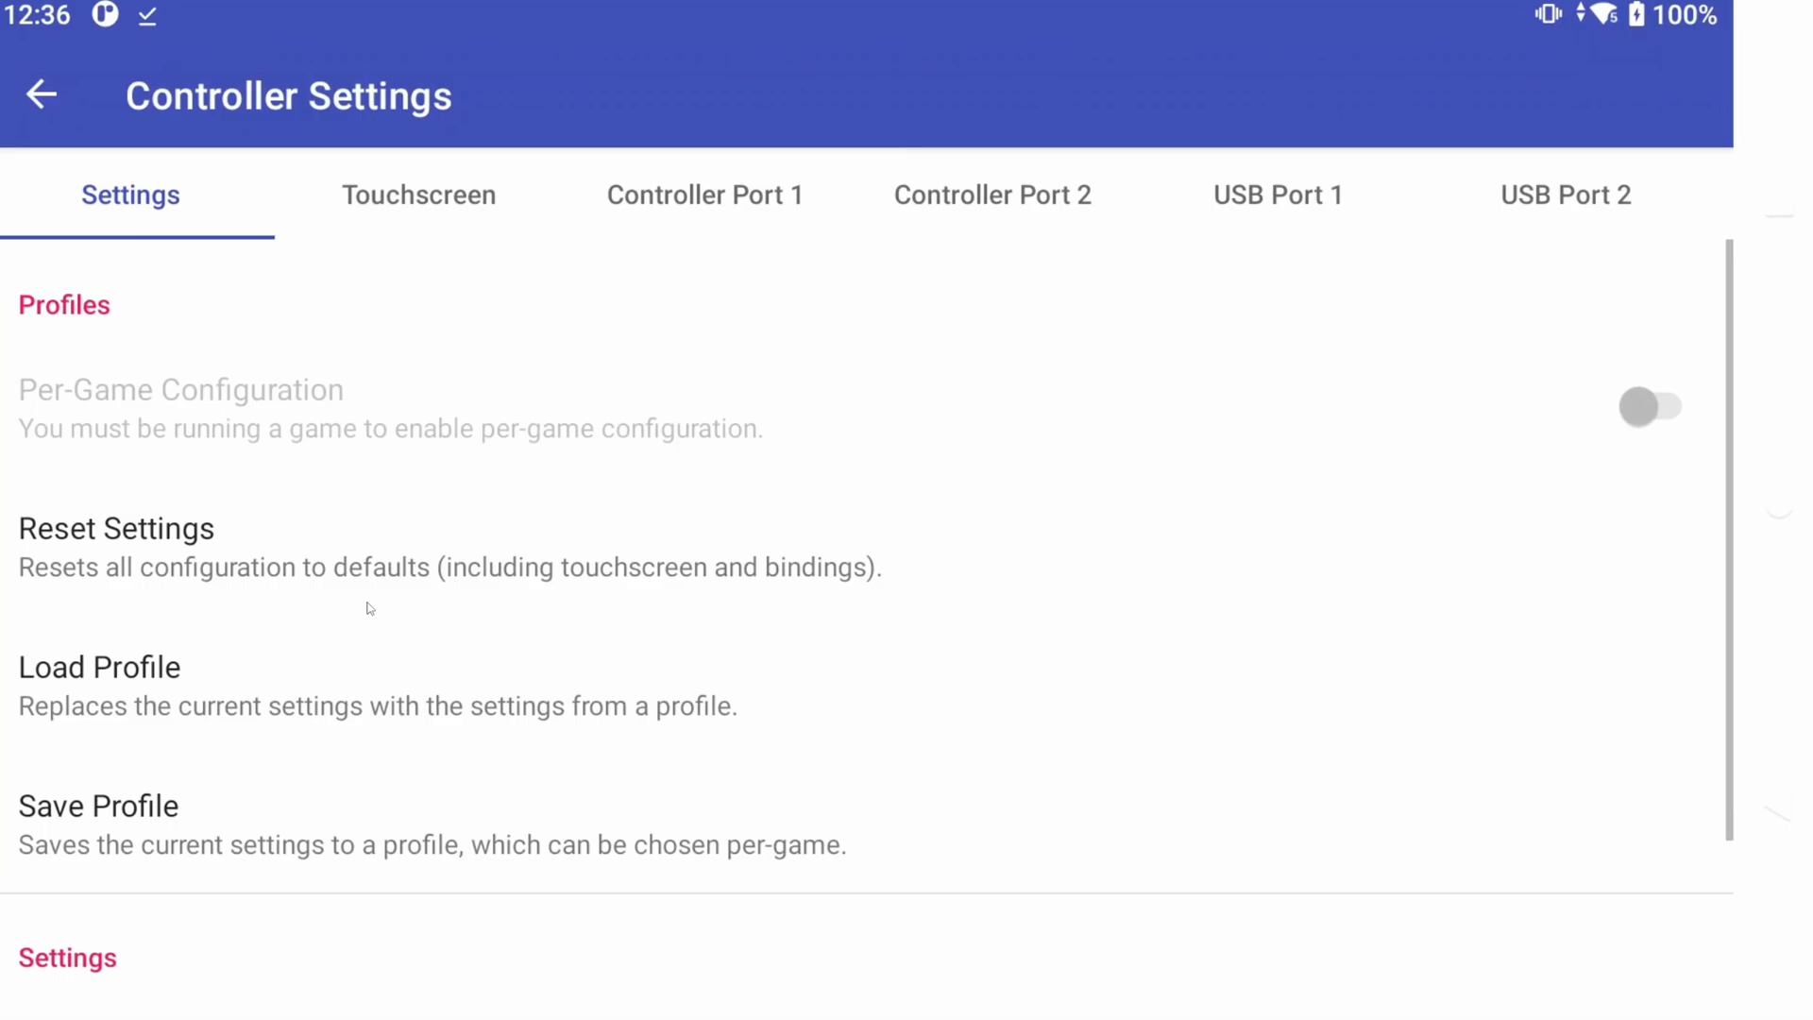
pyautogui.click(419, 195)
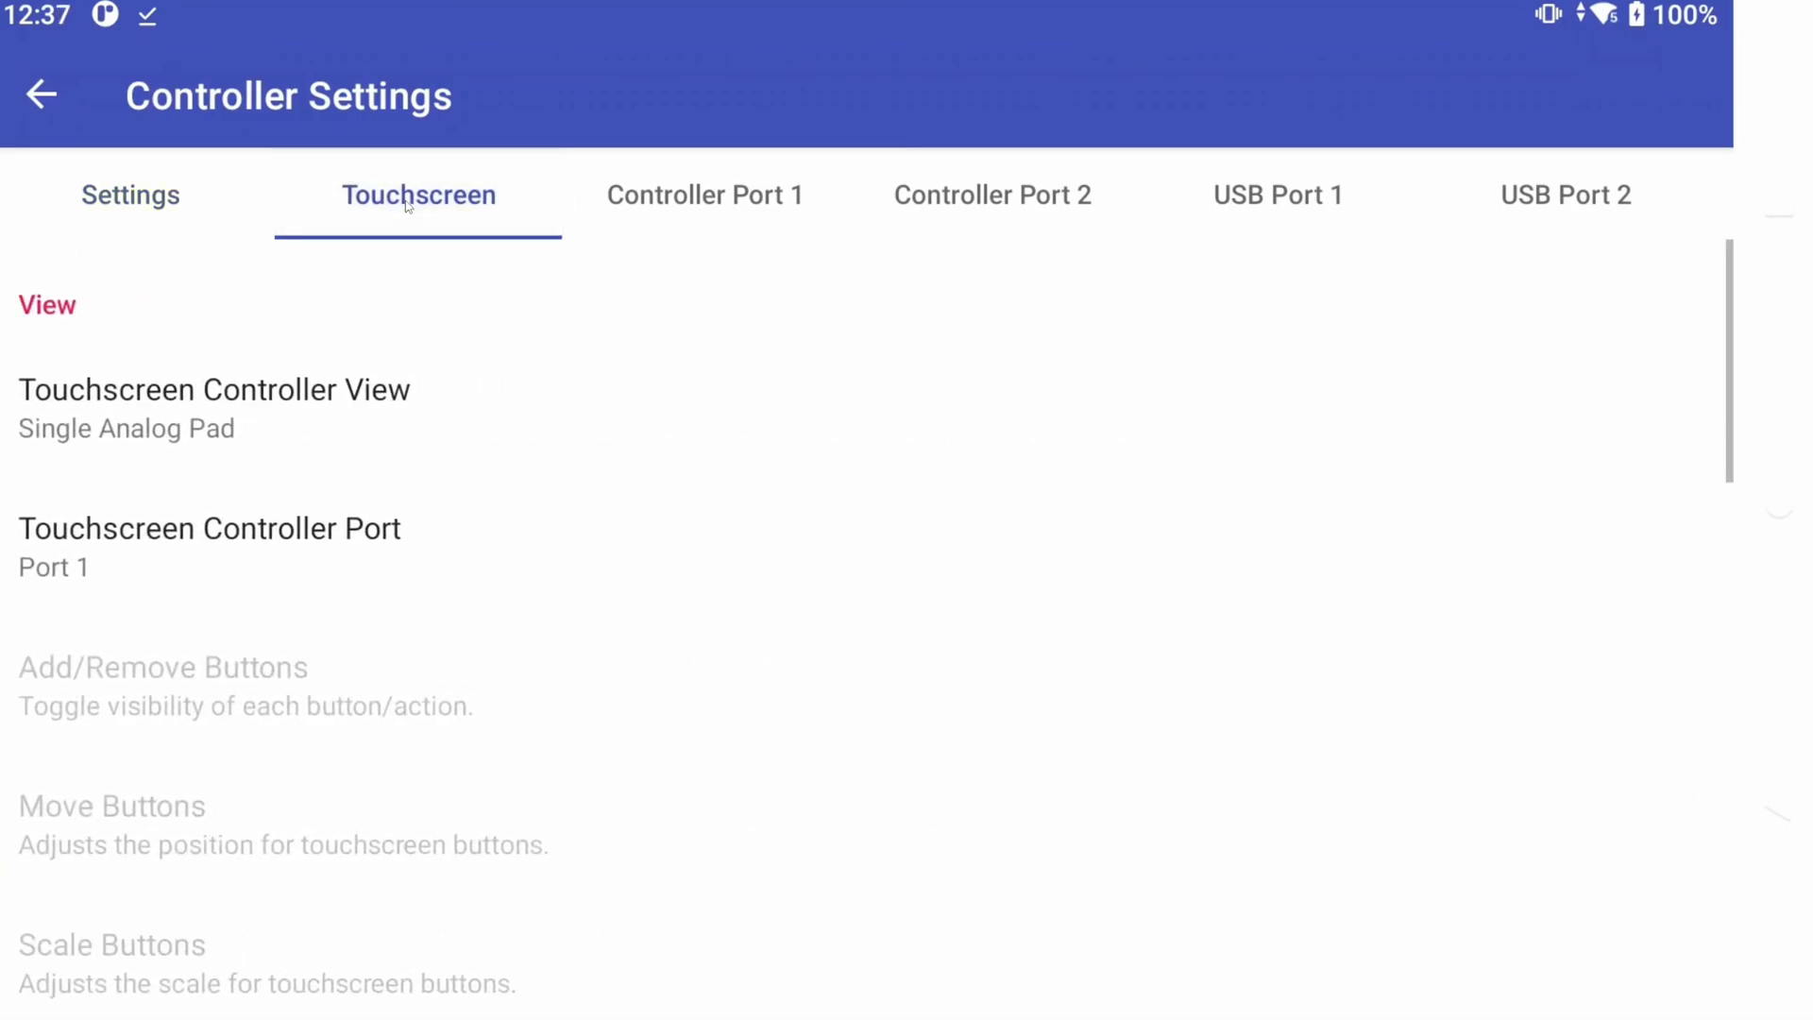
pyautogui.click(213, 407)
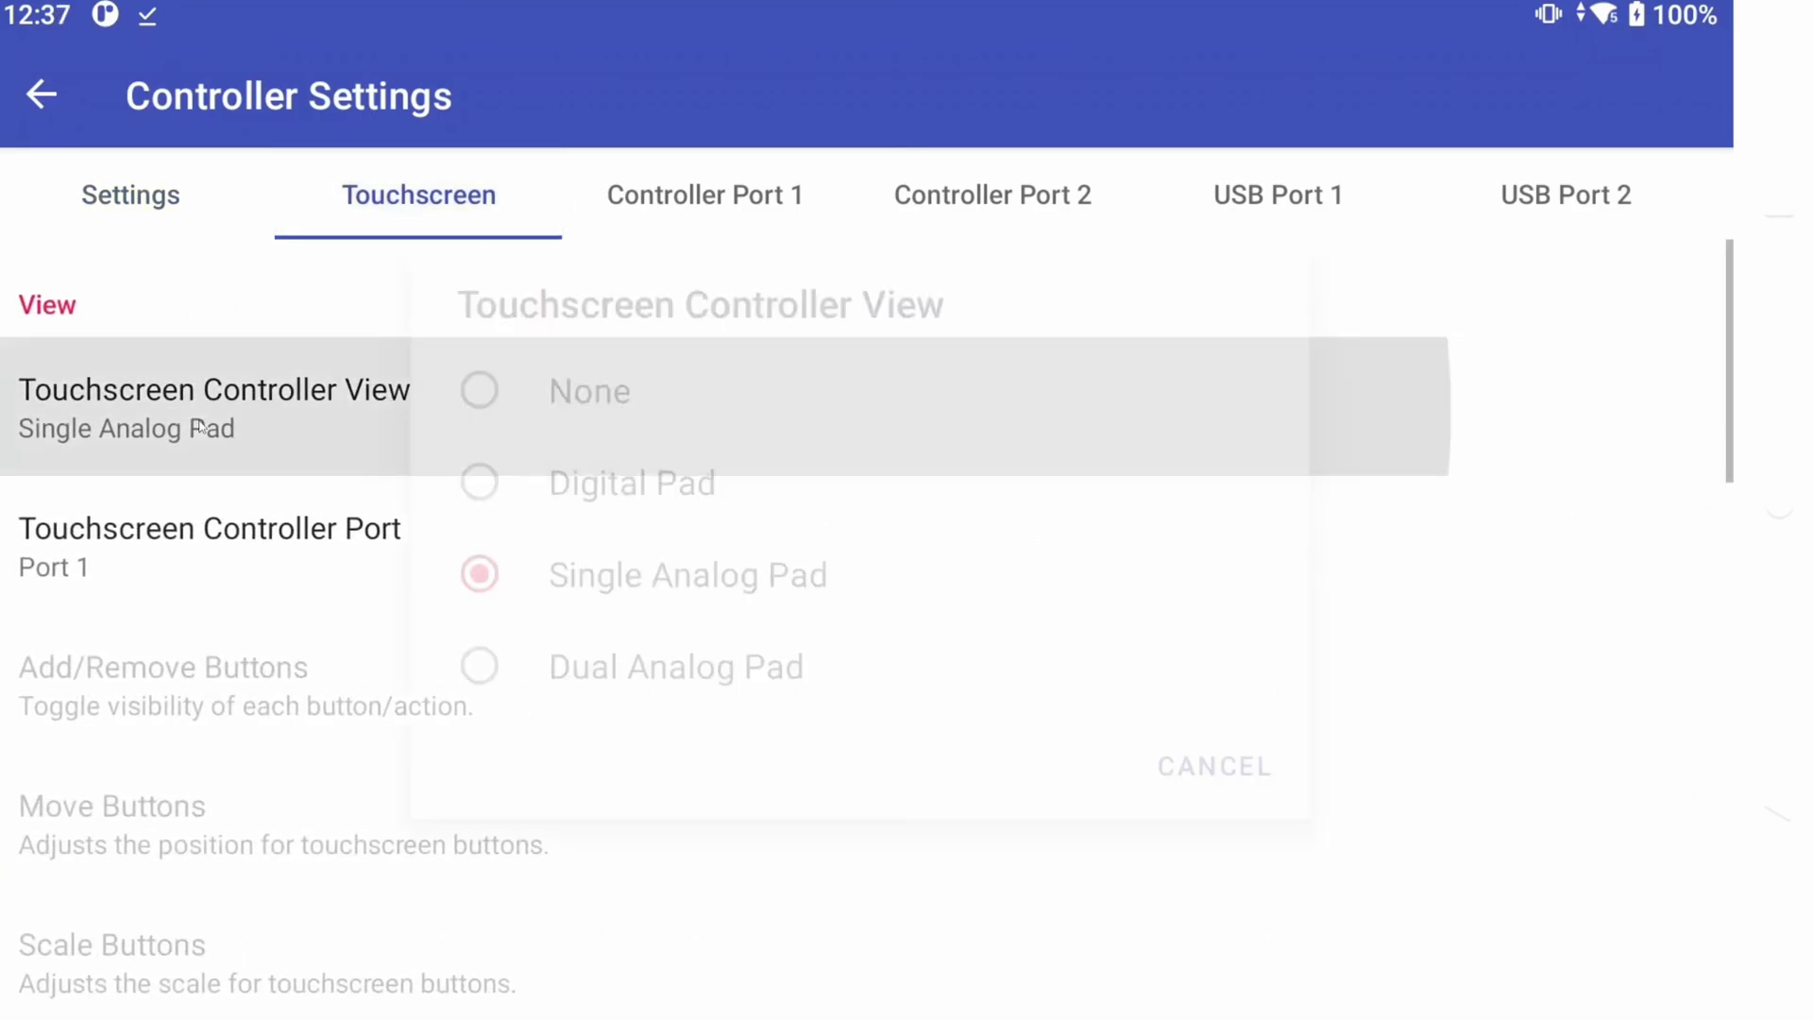
pyautogui.click(588, 391)
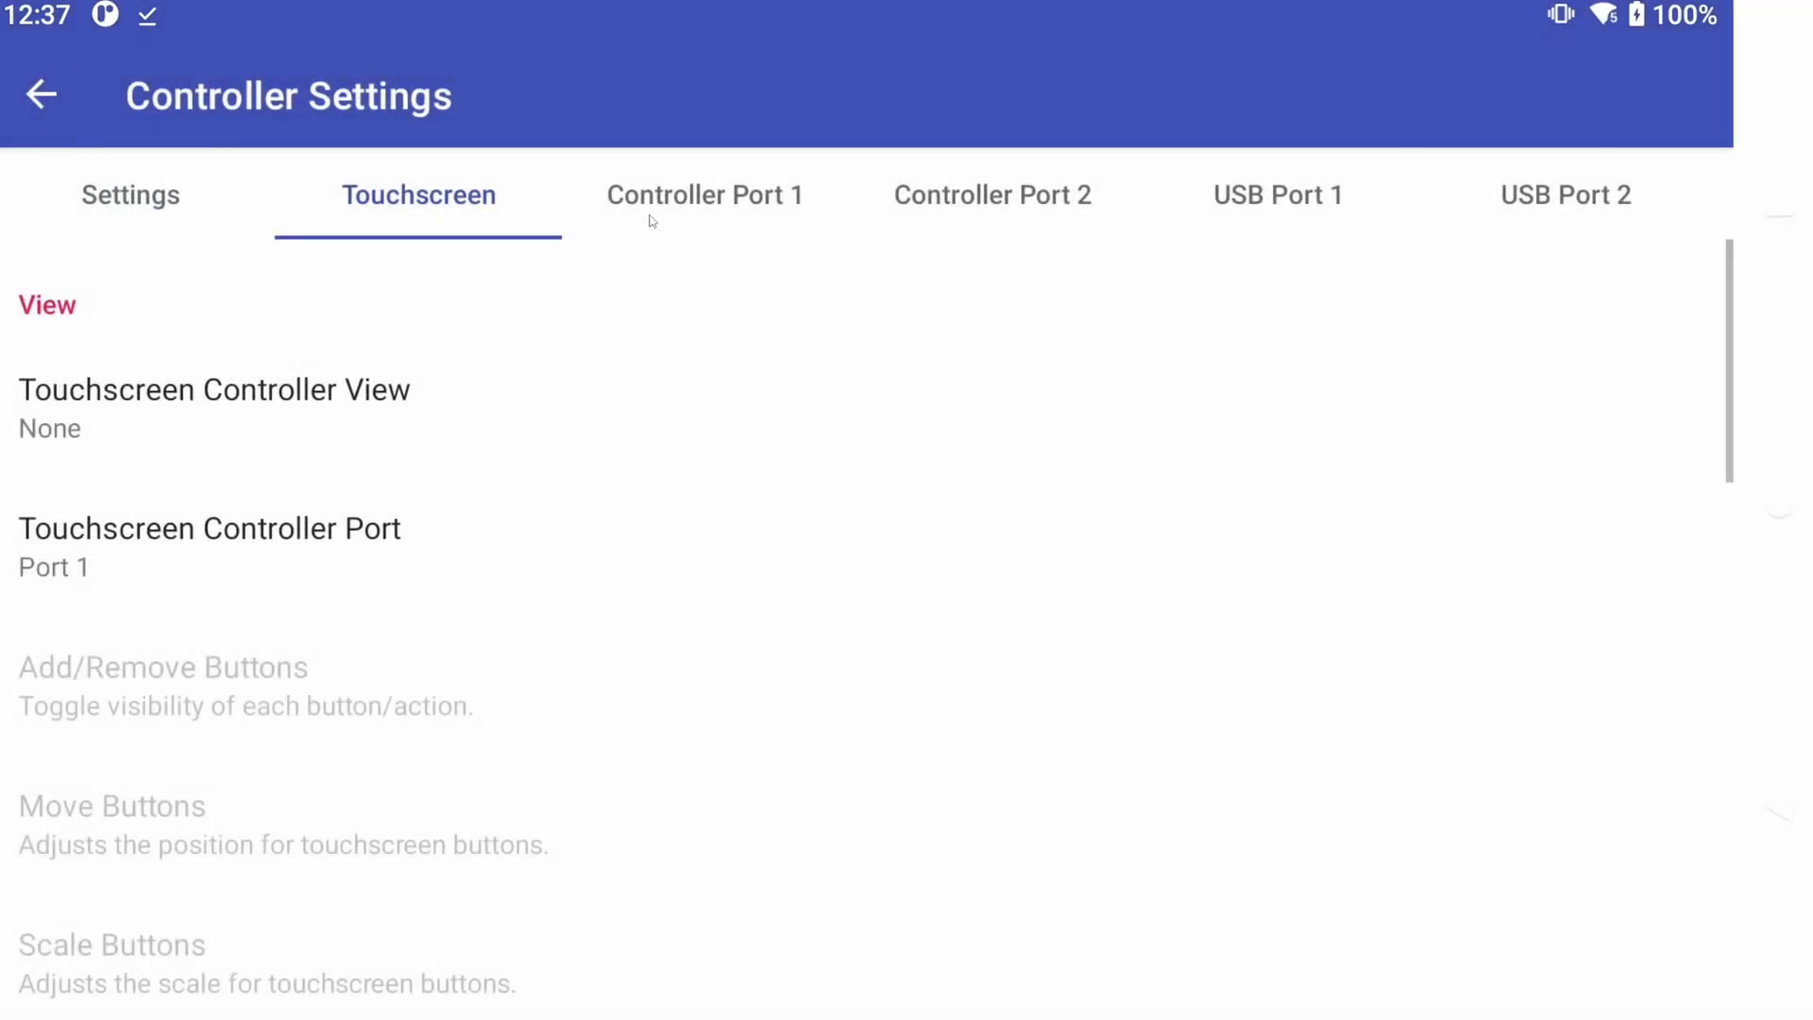
pyautogui.click(705, 194)
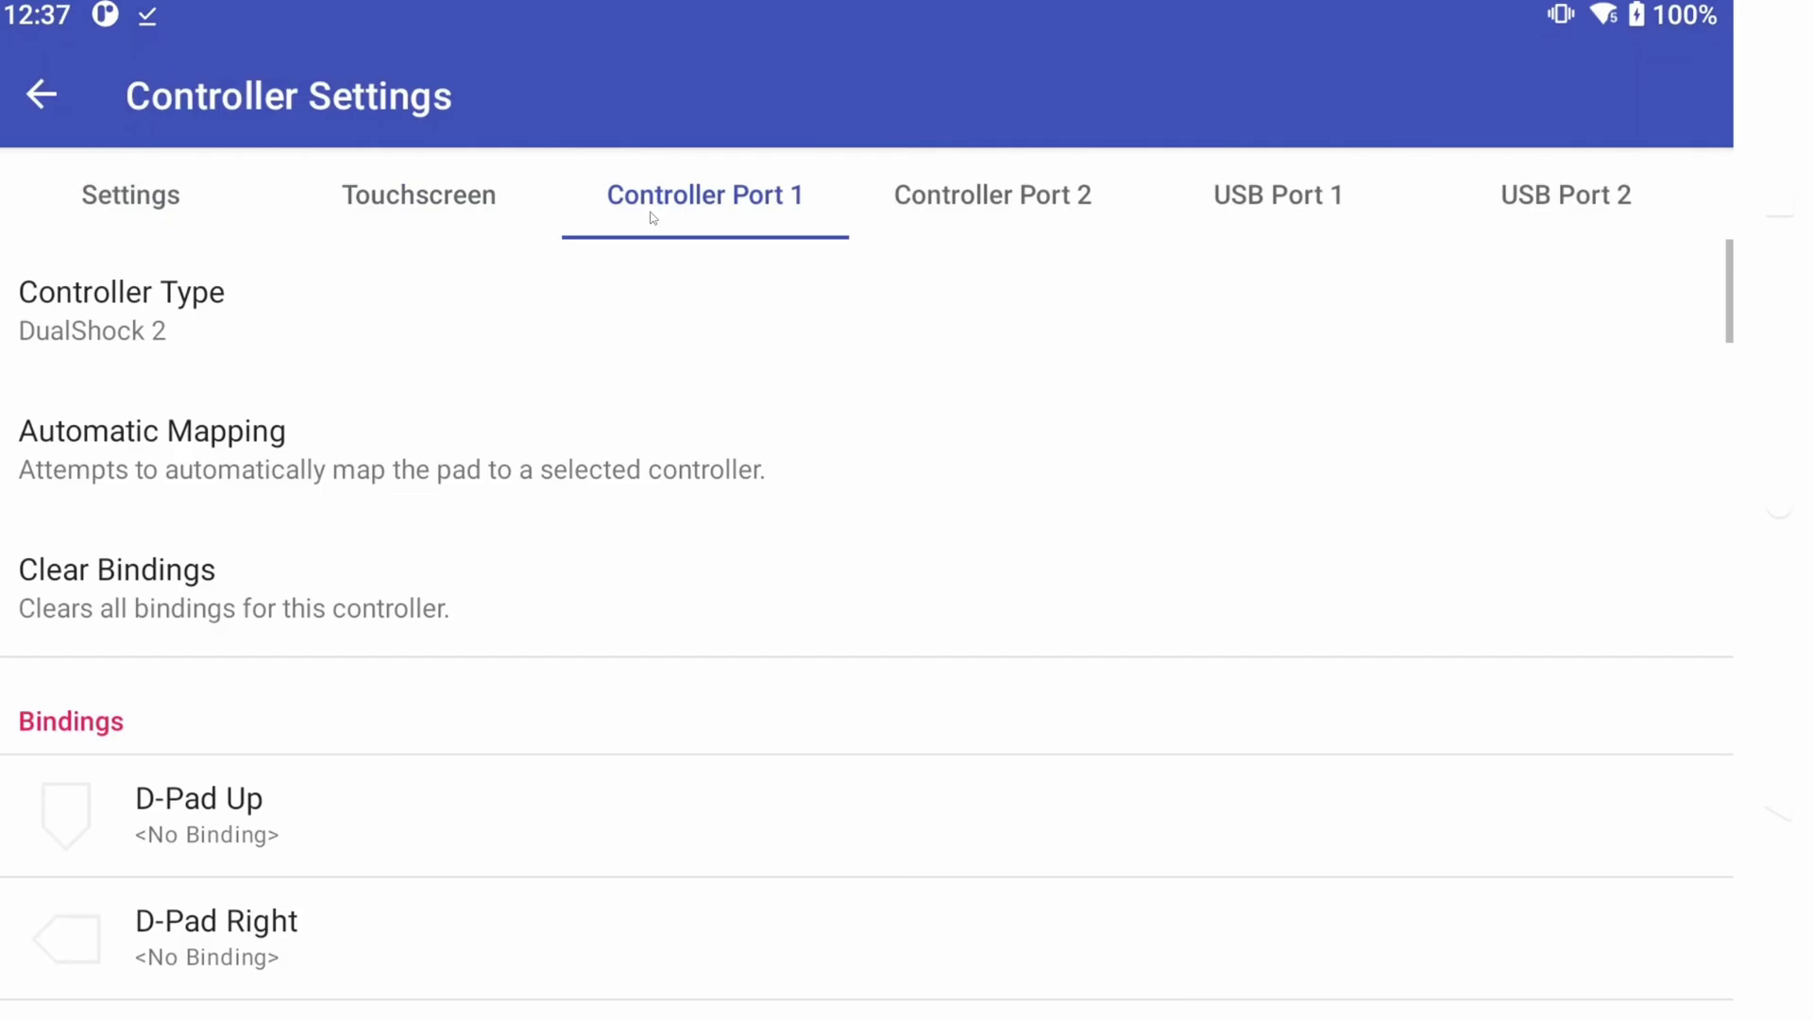
pyautogui.moveTo(480, 423)
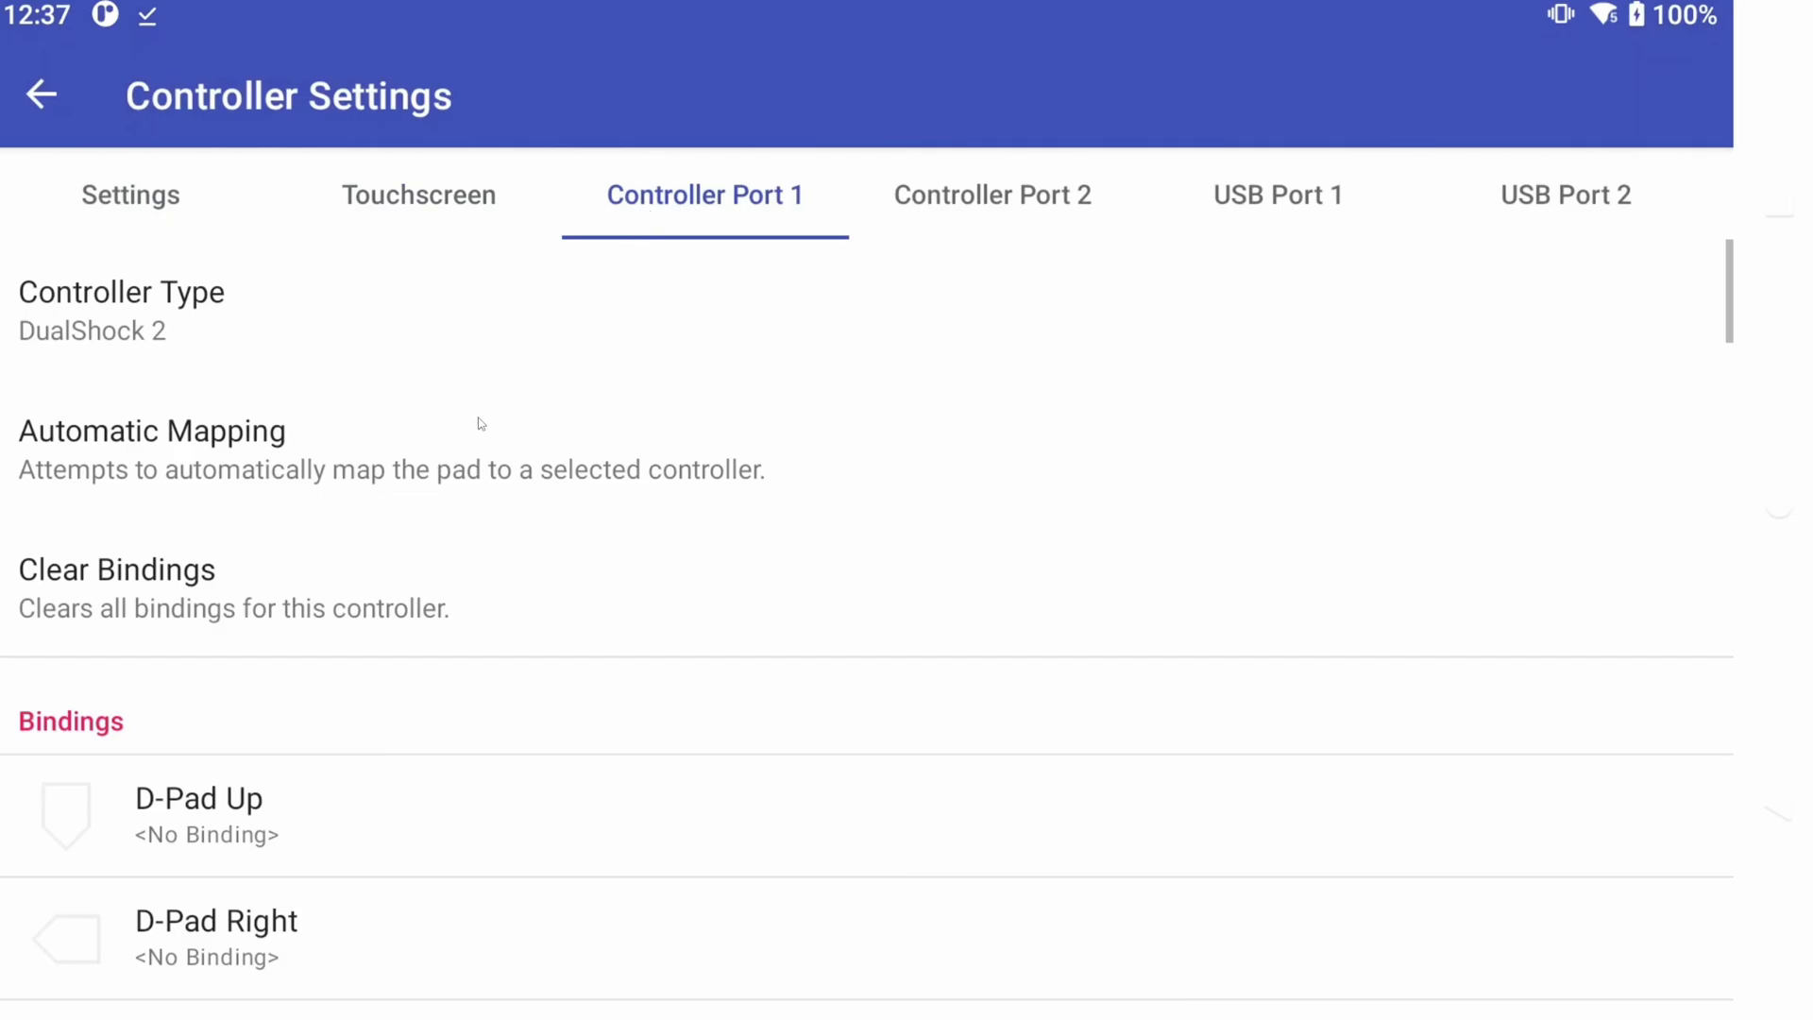
# Map Controller Port 1's d-pad and face buttons to the gamepad and rebind R3
pyautogui.scroll(-3)
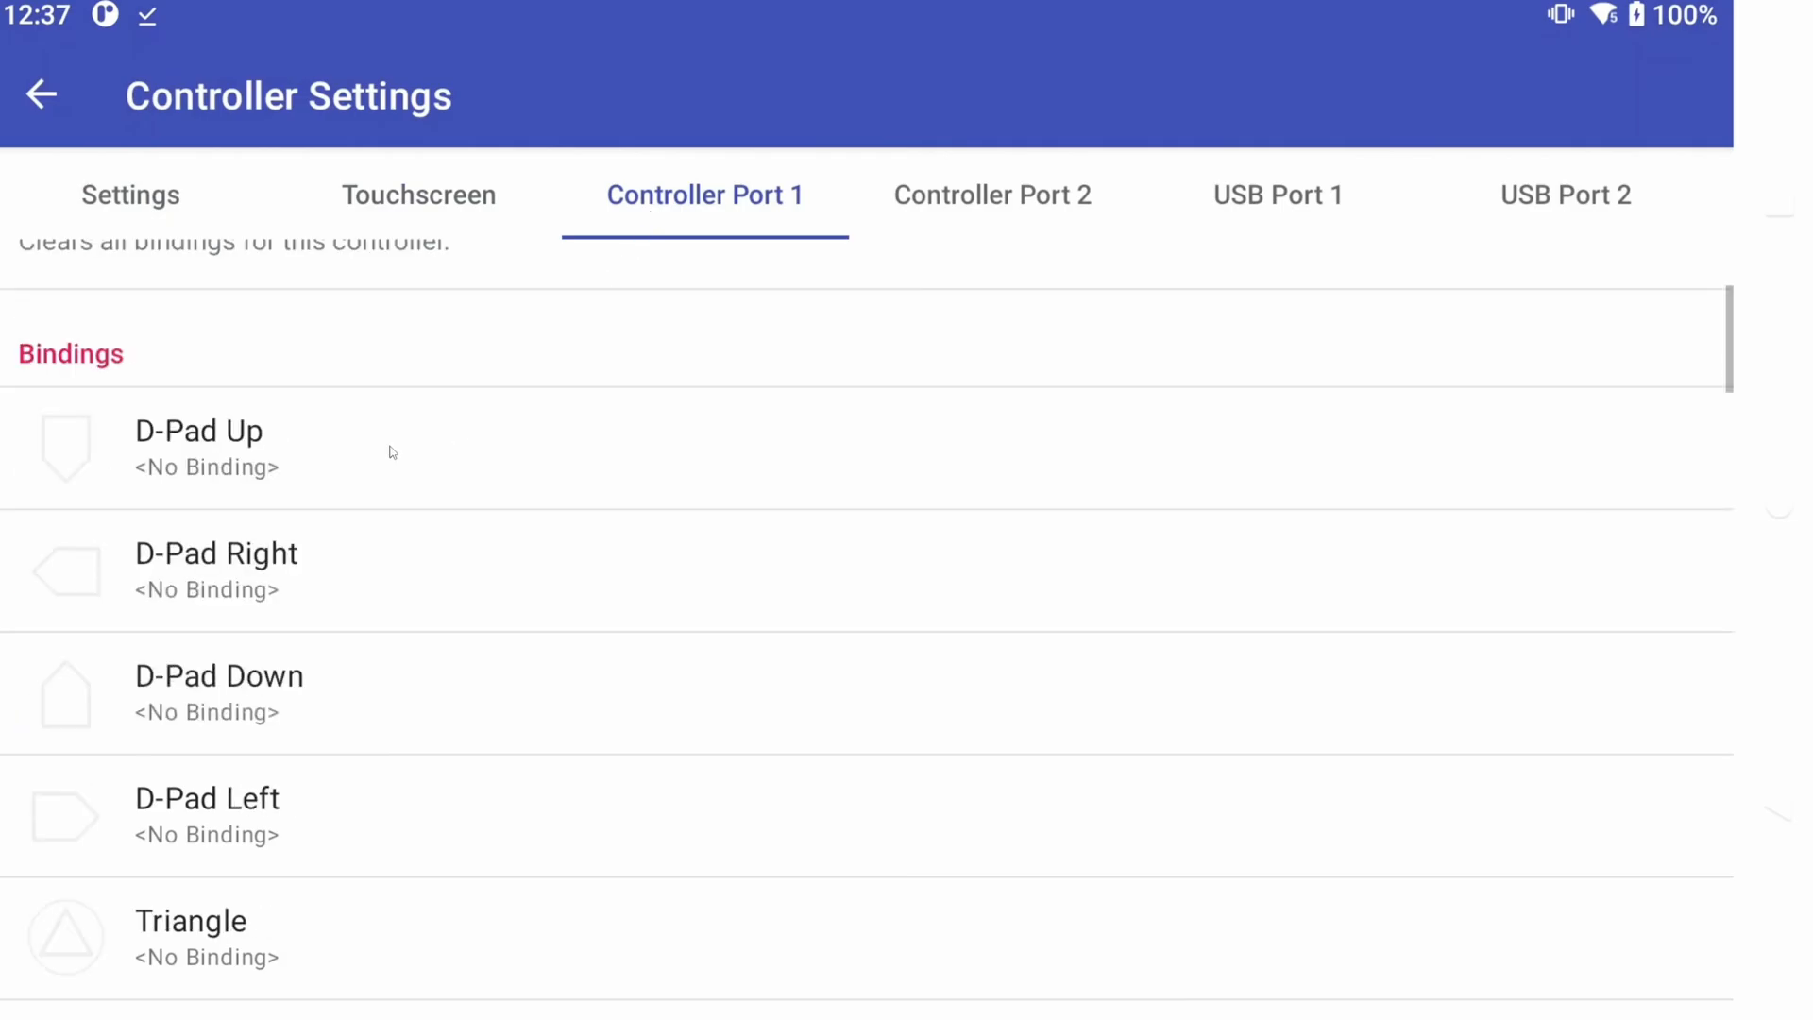
pyautogui.click(216, 567)
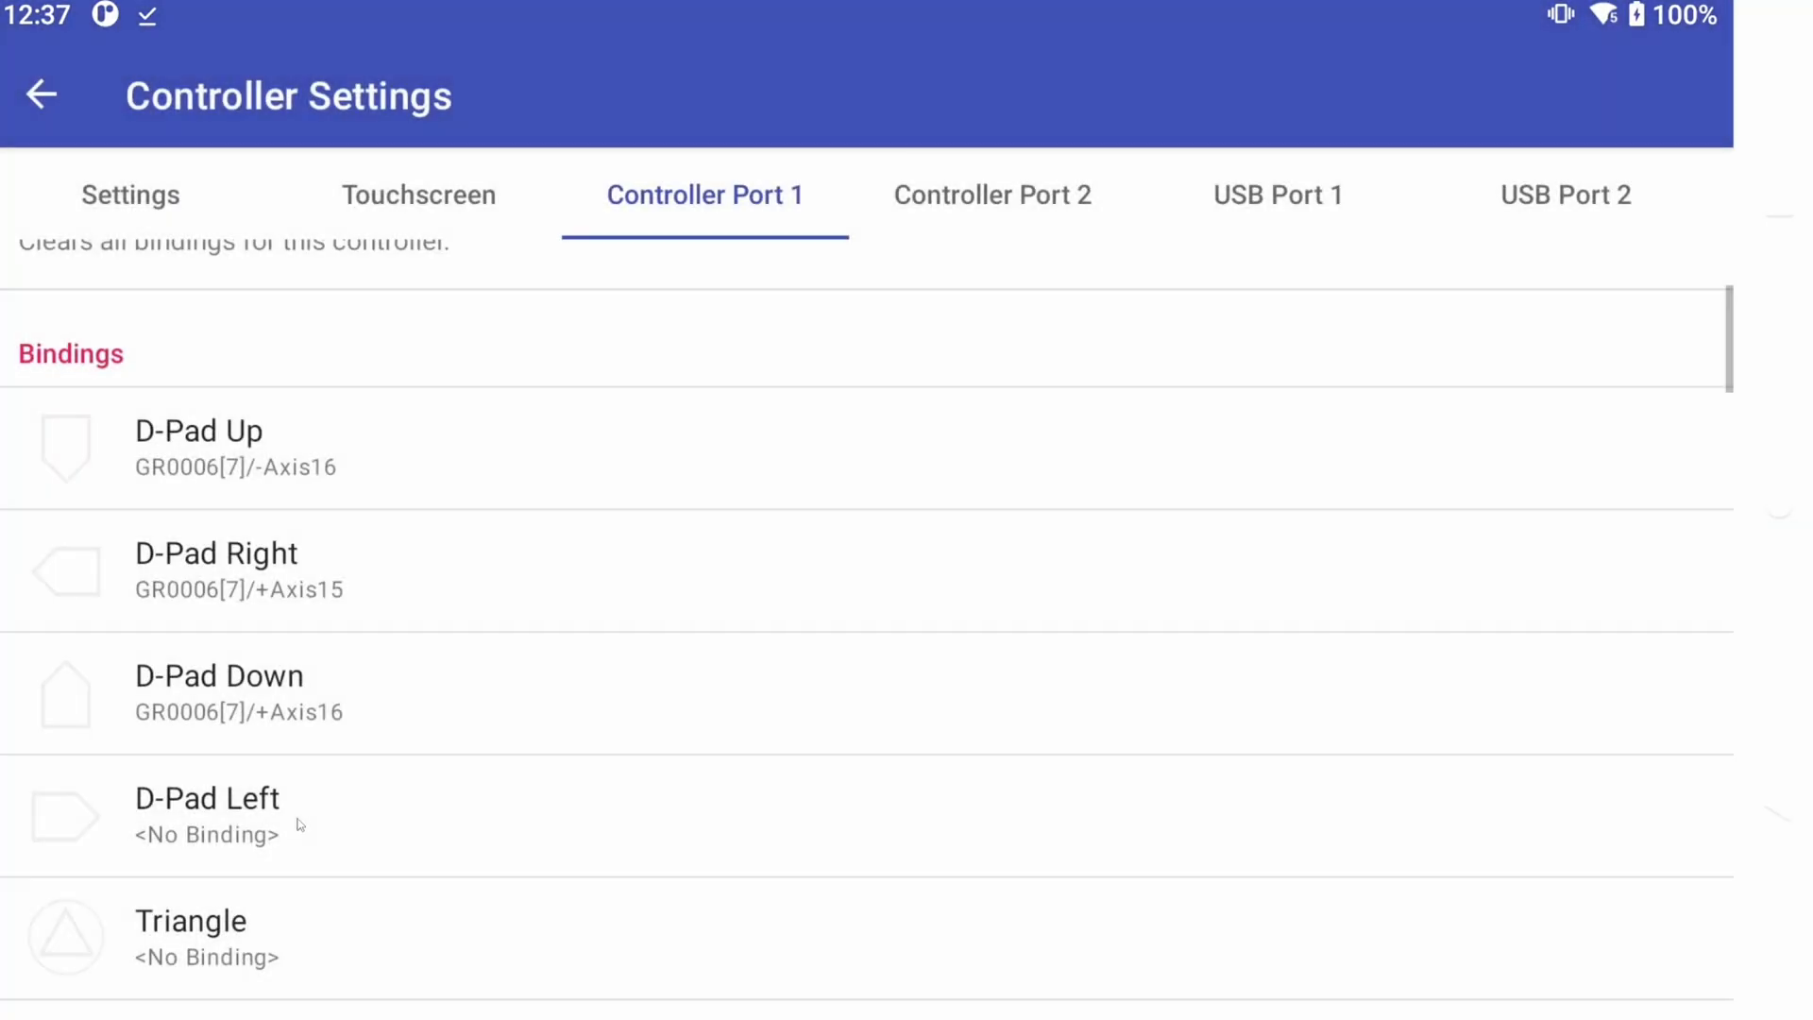
pyautogui.scroll(-3)
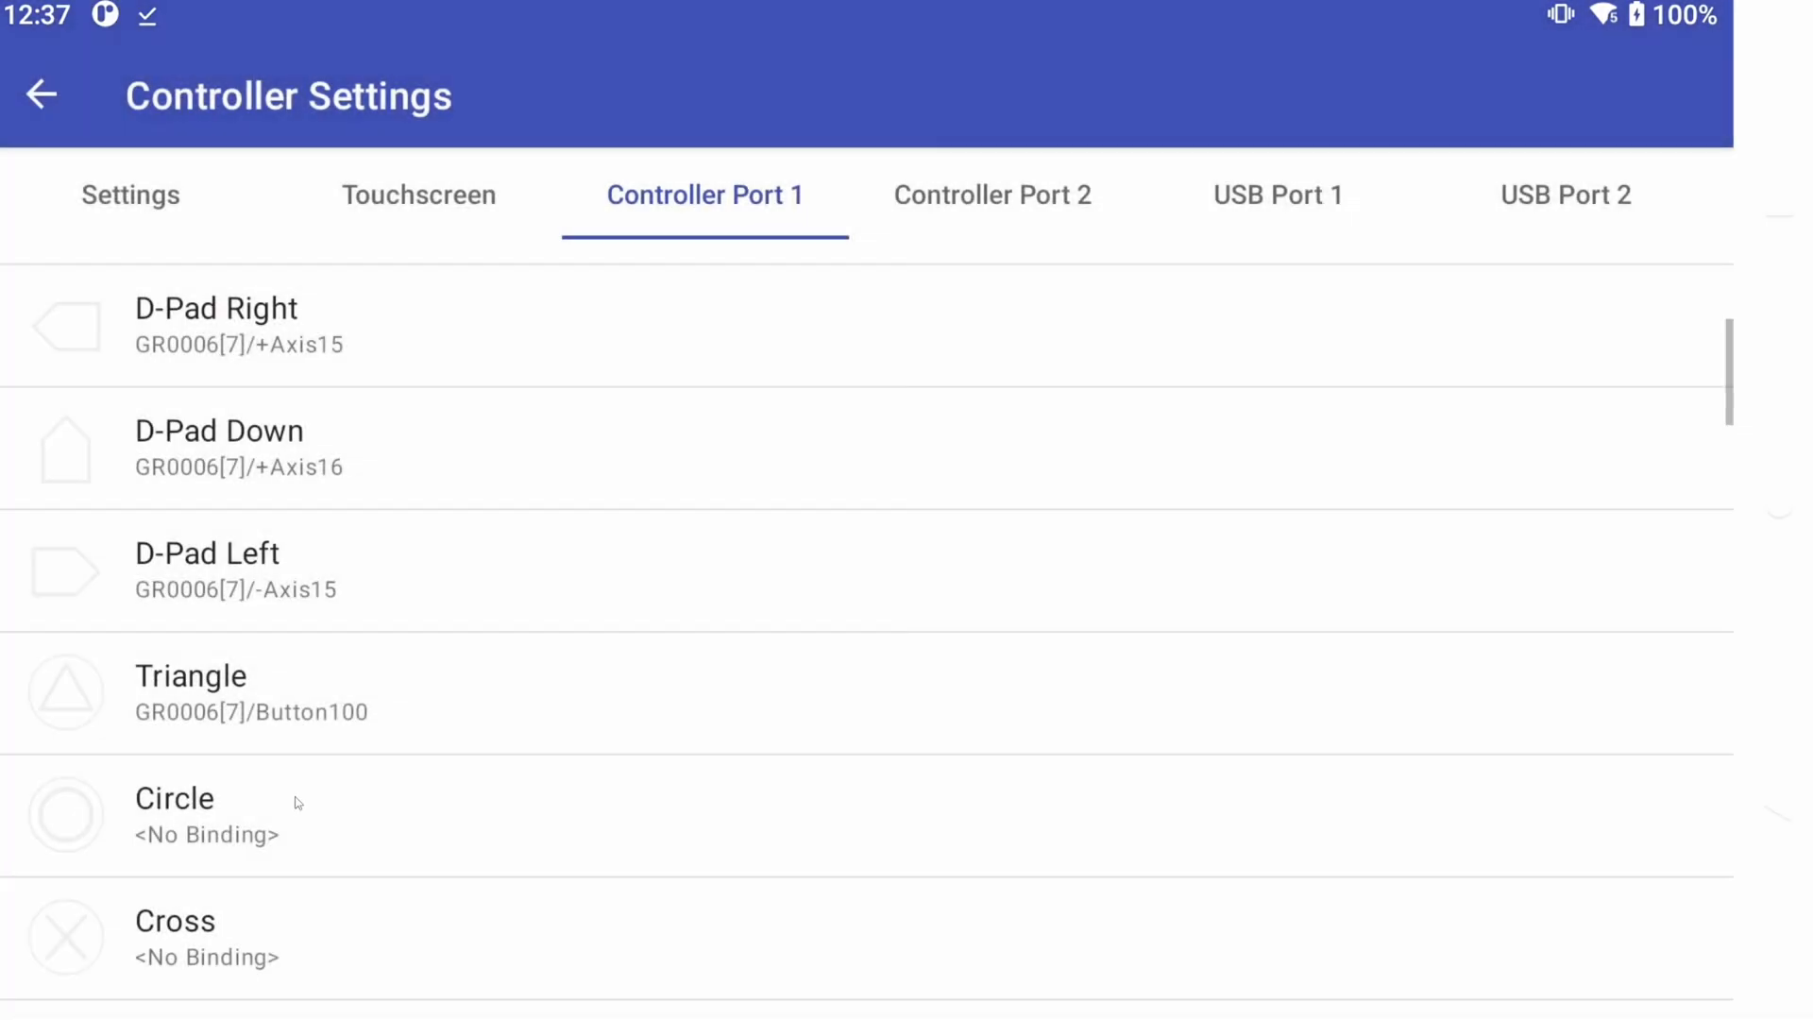
pyautogui.scroll(-3)
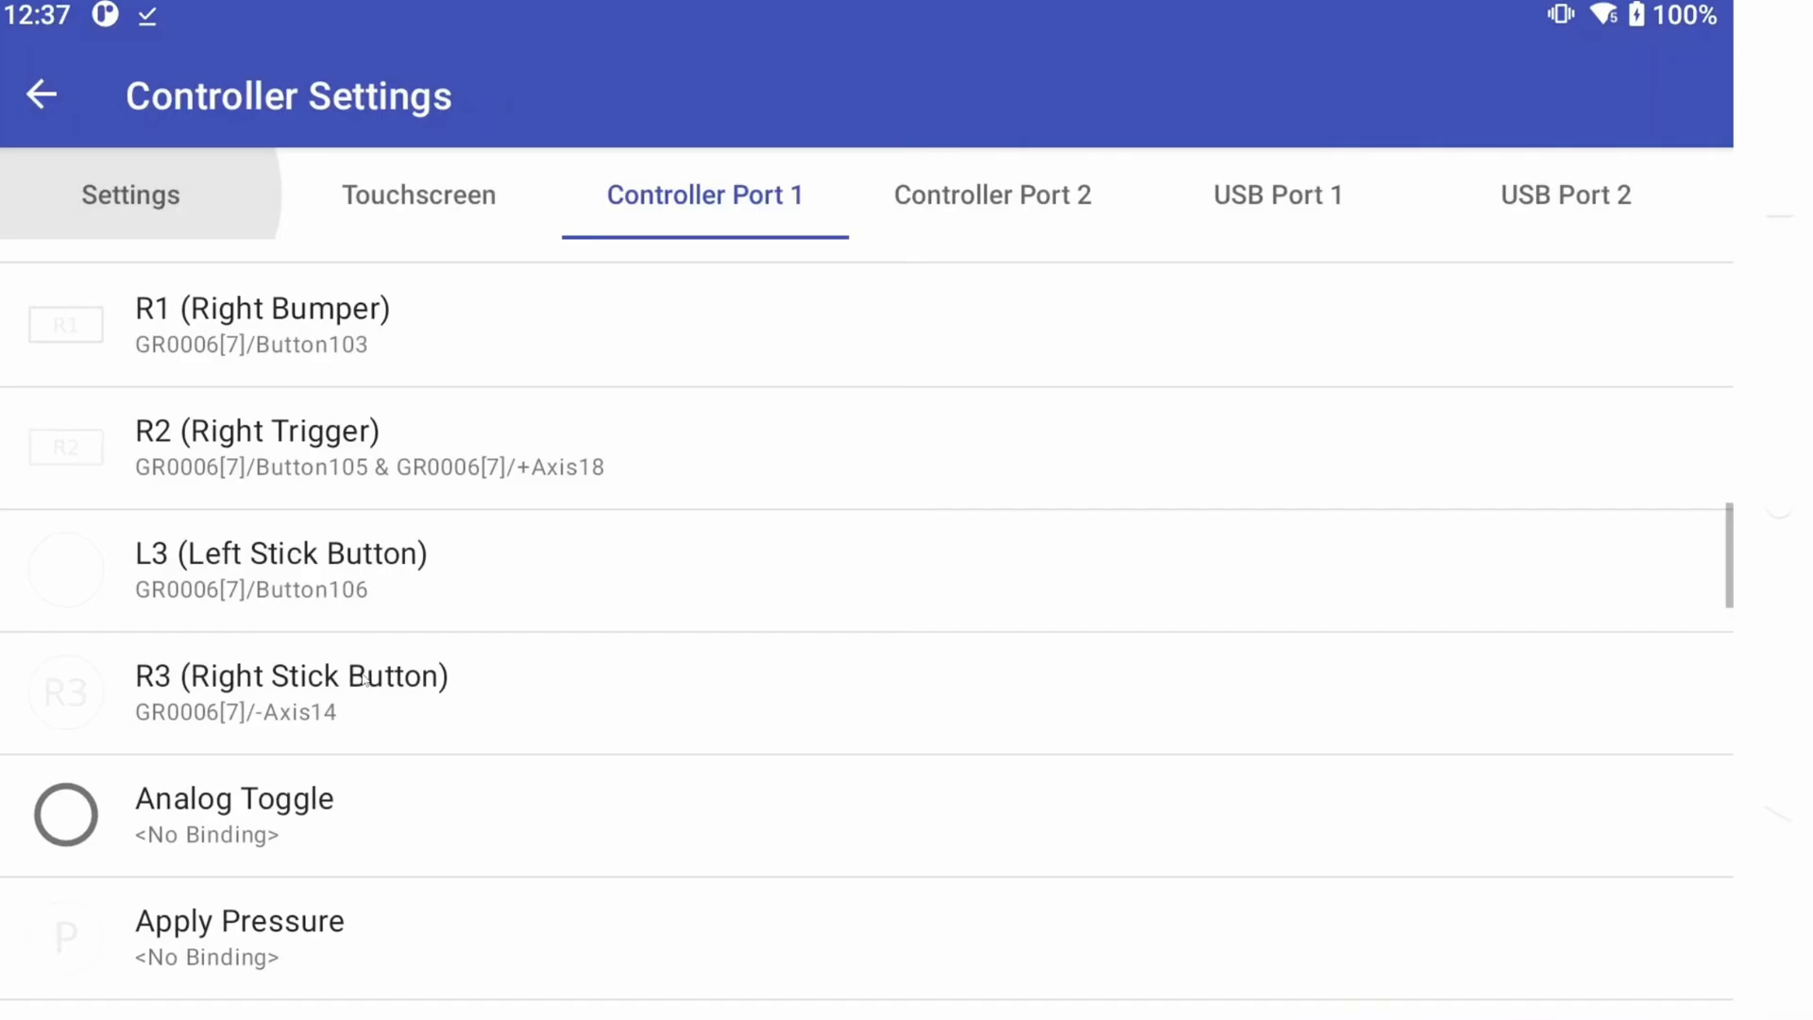
pyautogui.click(293, 692)
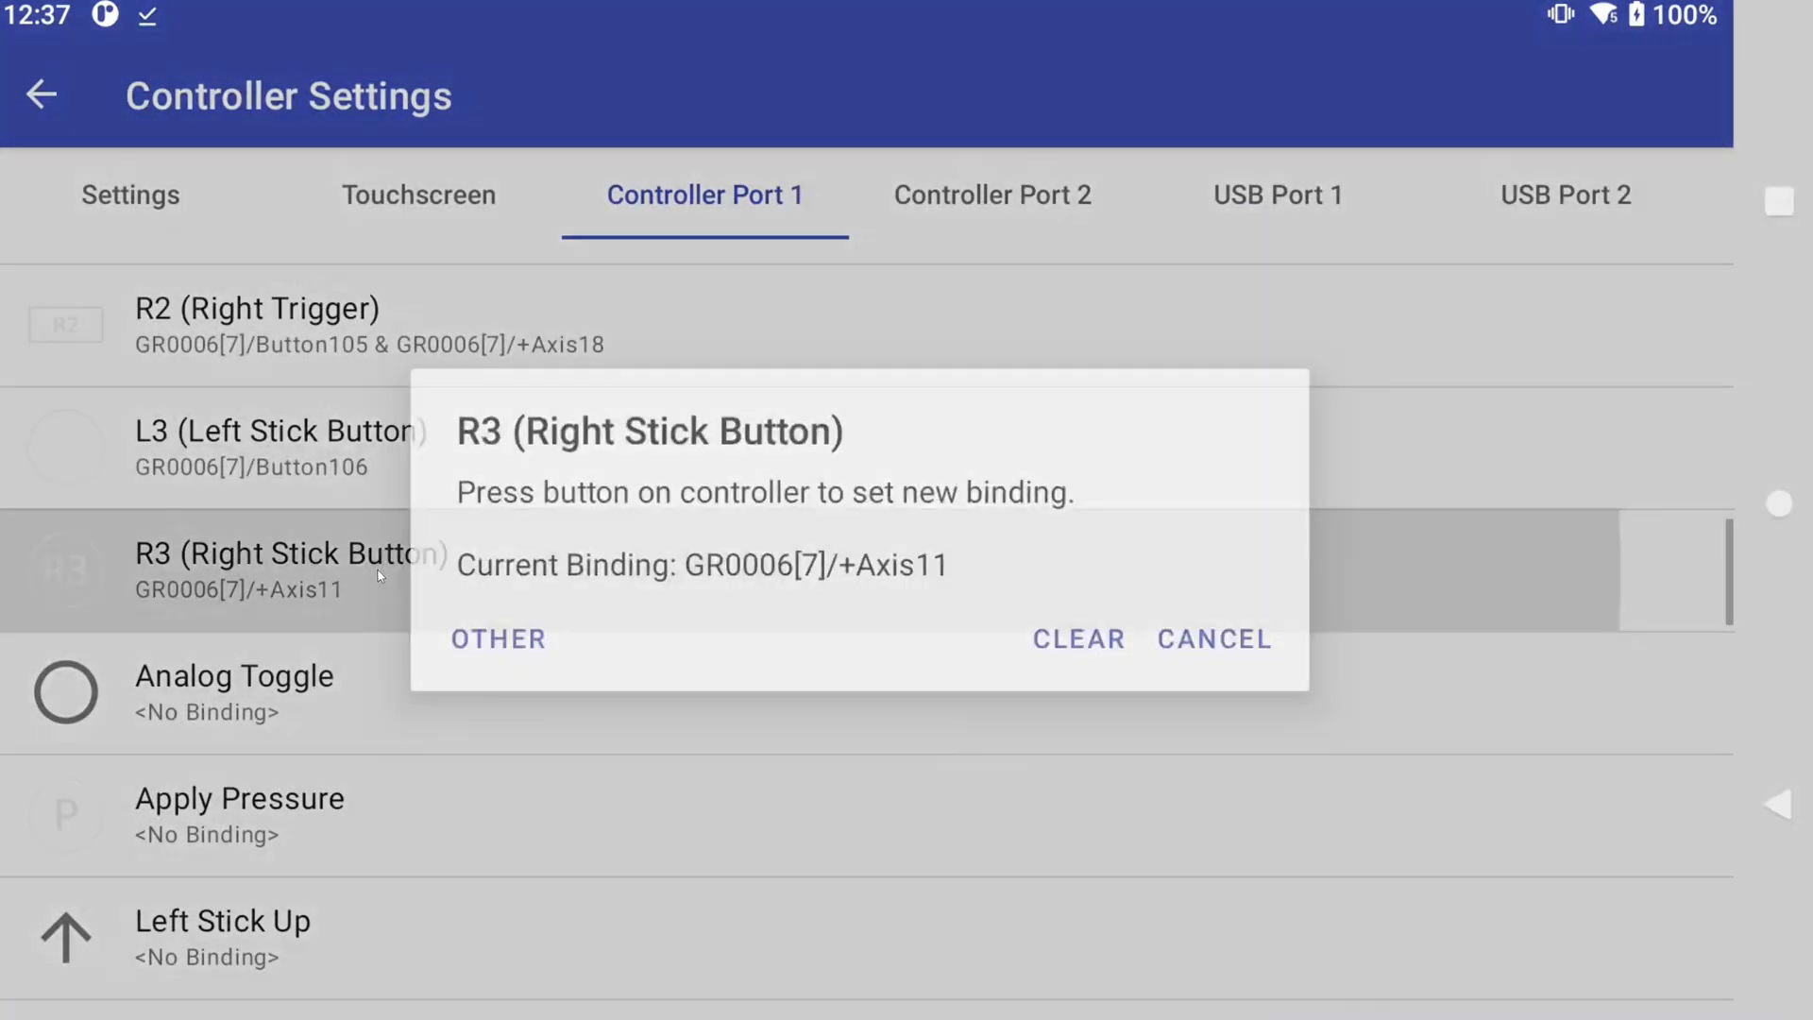
pyautogui.click(1213, 639)
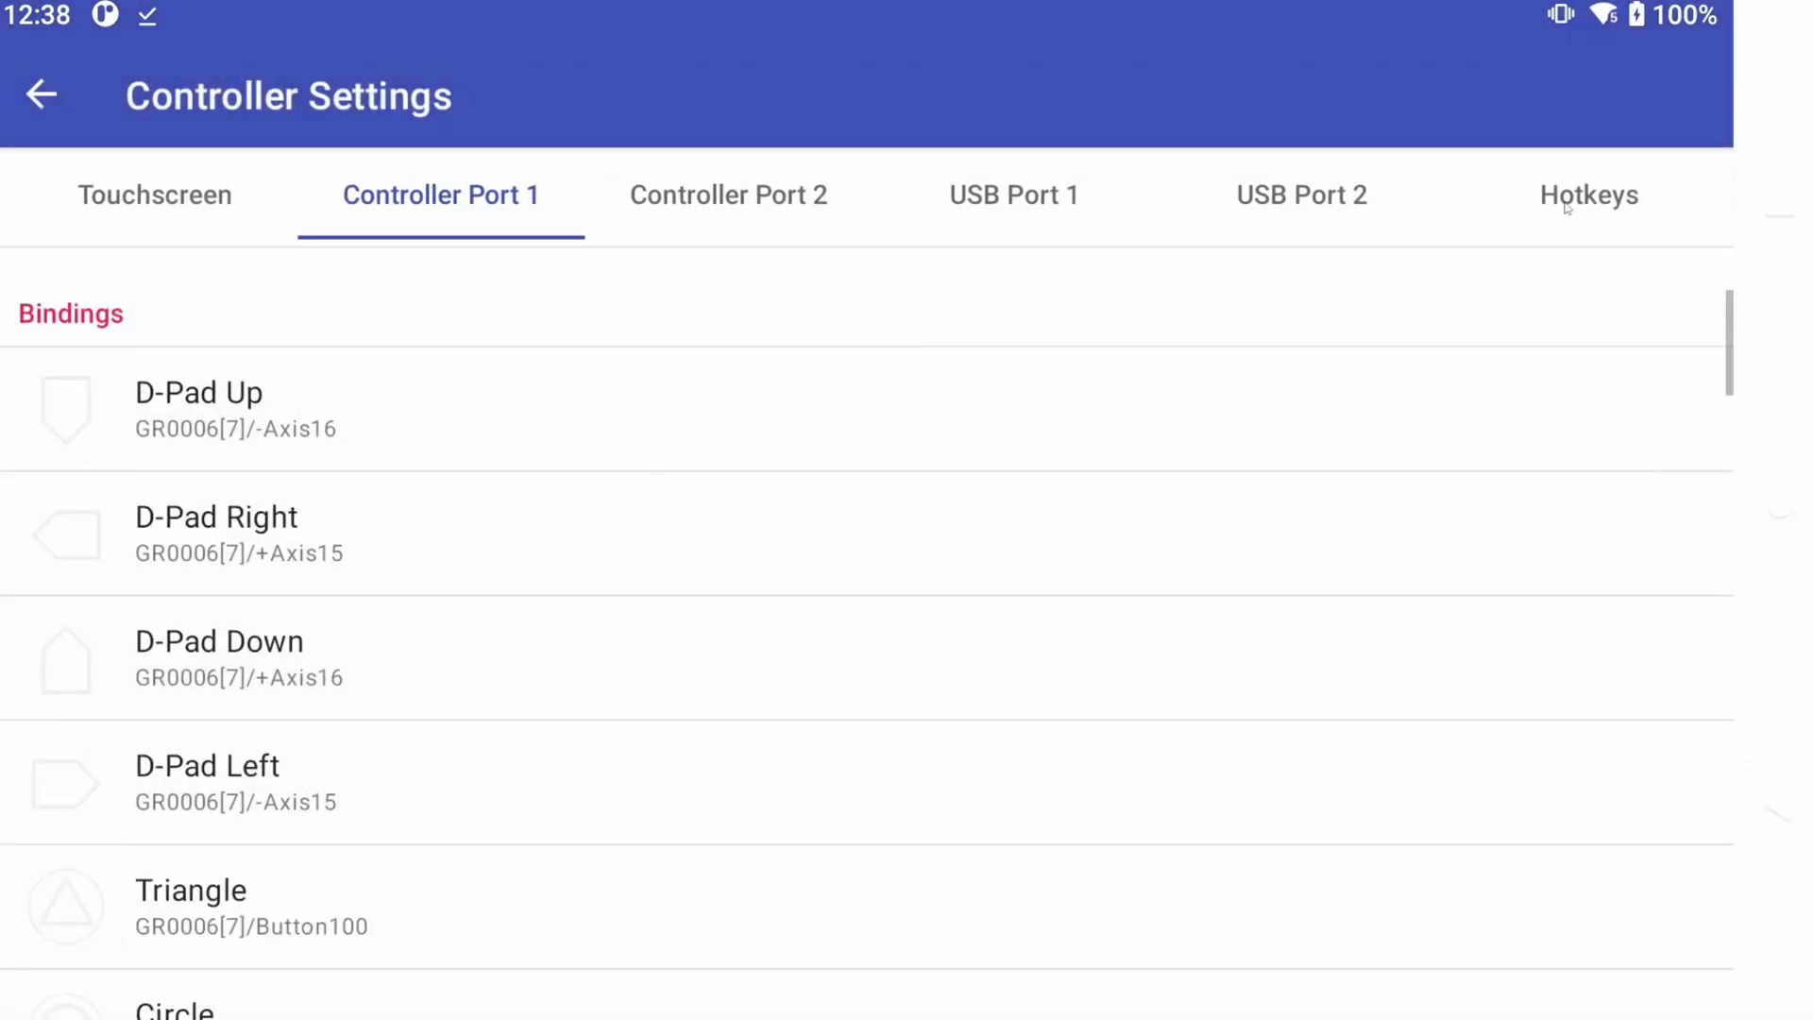
# Bind the Open Pause Menu hotkey to the Button106 + Button107 gamepad combo
pyautogui.click(1587, 195)
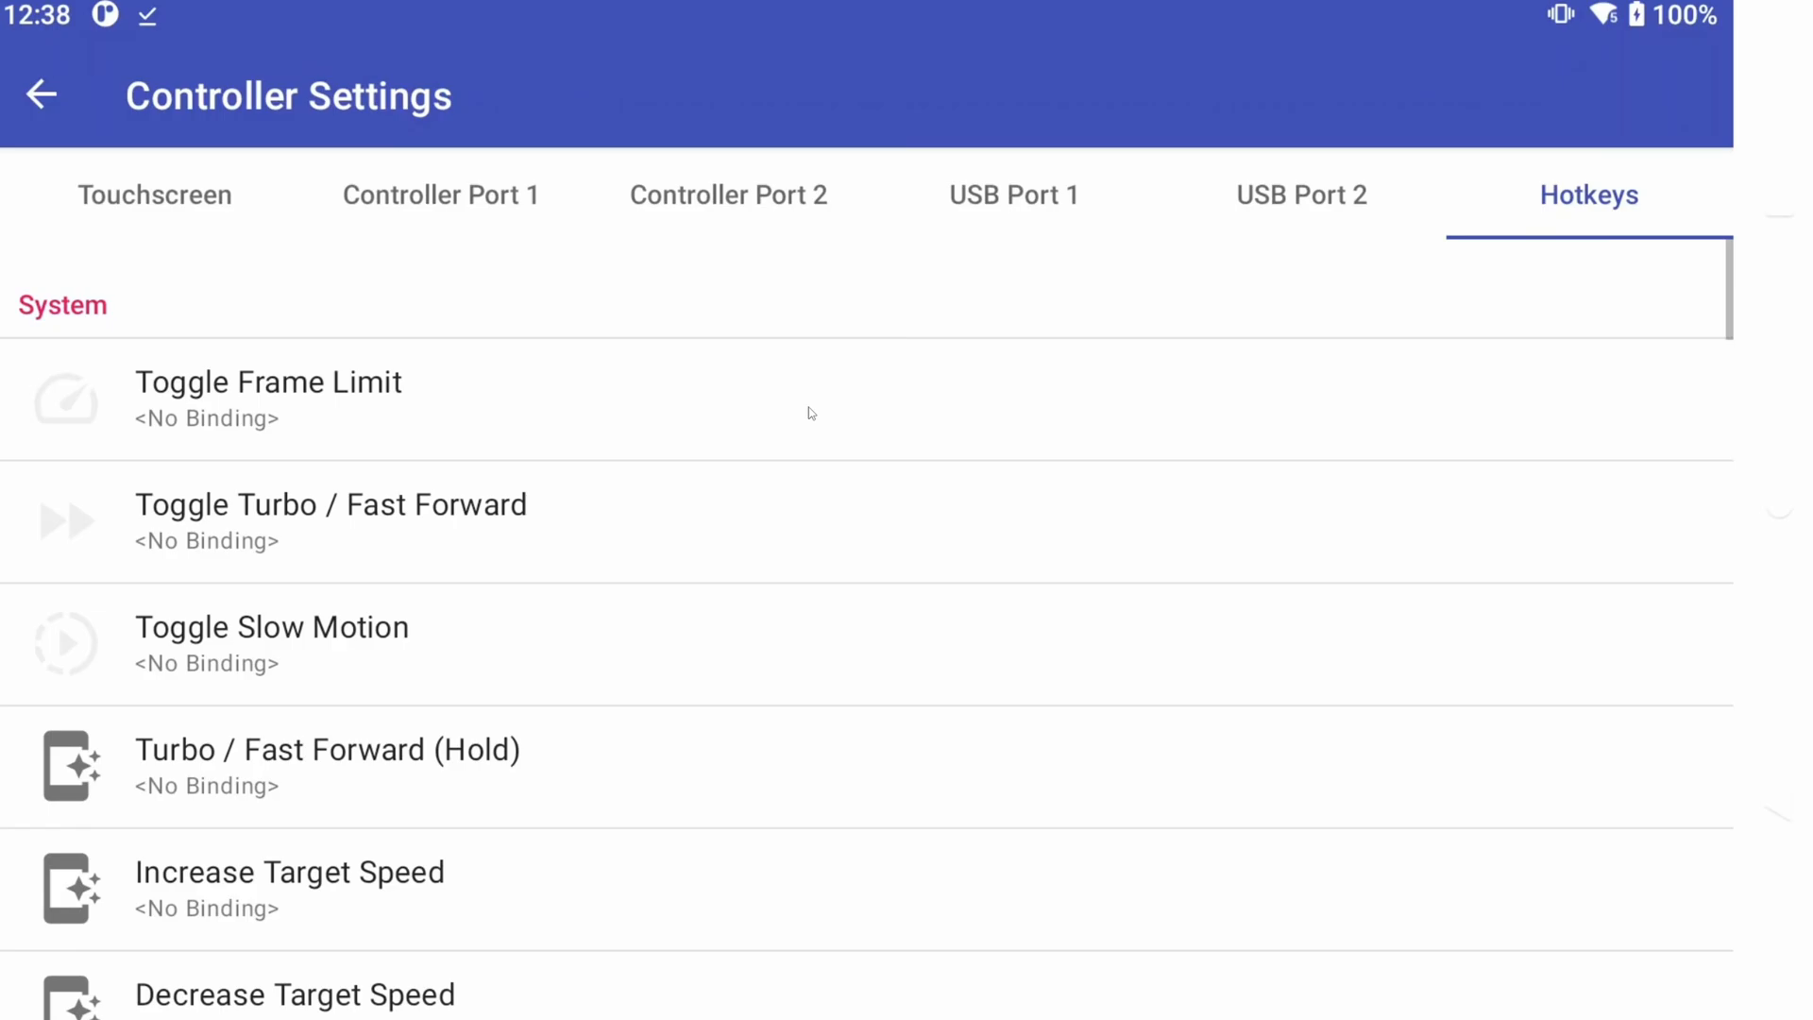
pyautogui.click(331, 520)
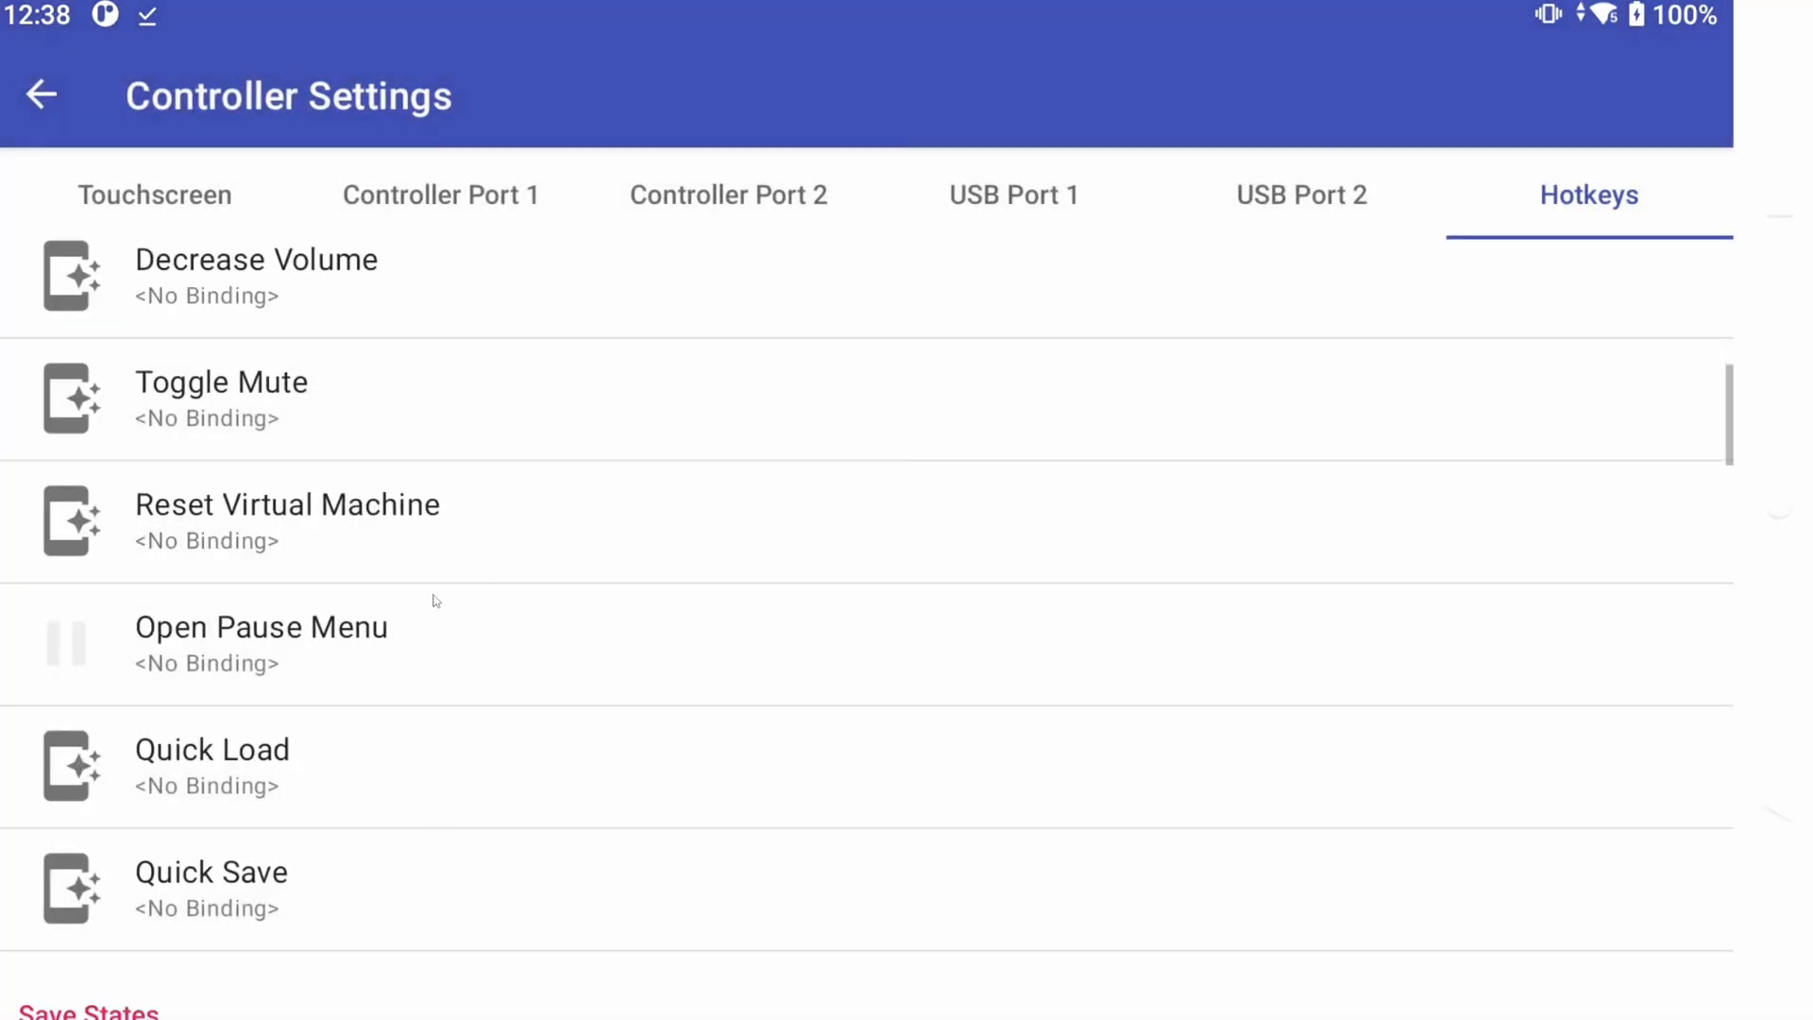
pyautogui.click(261, 642)
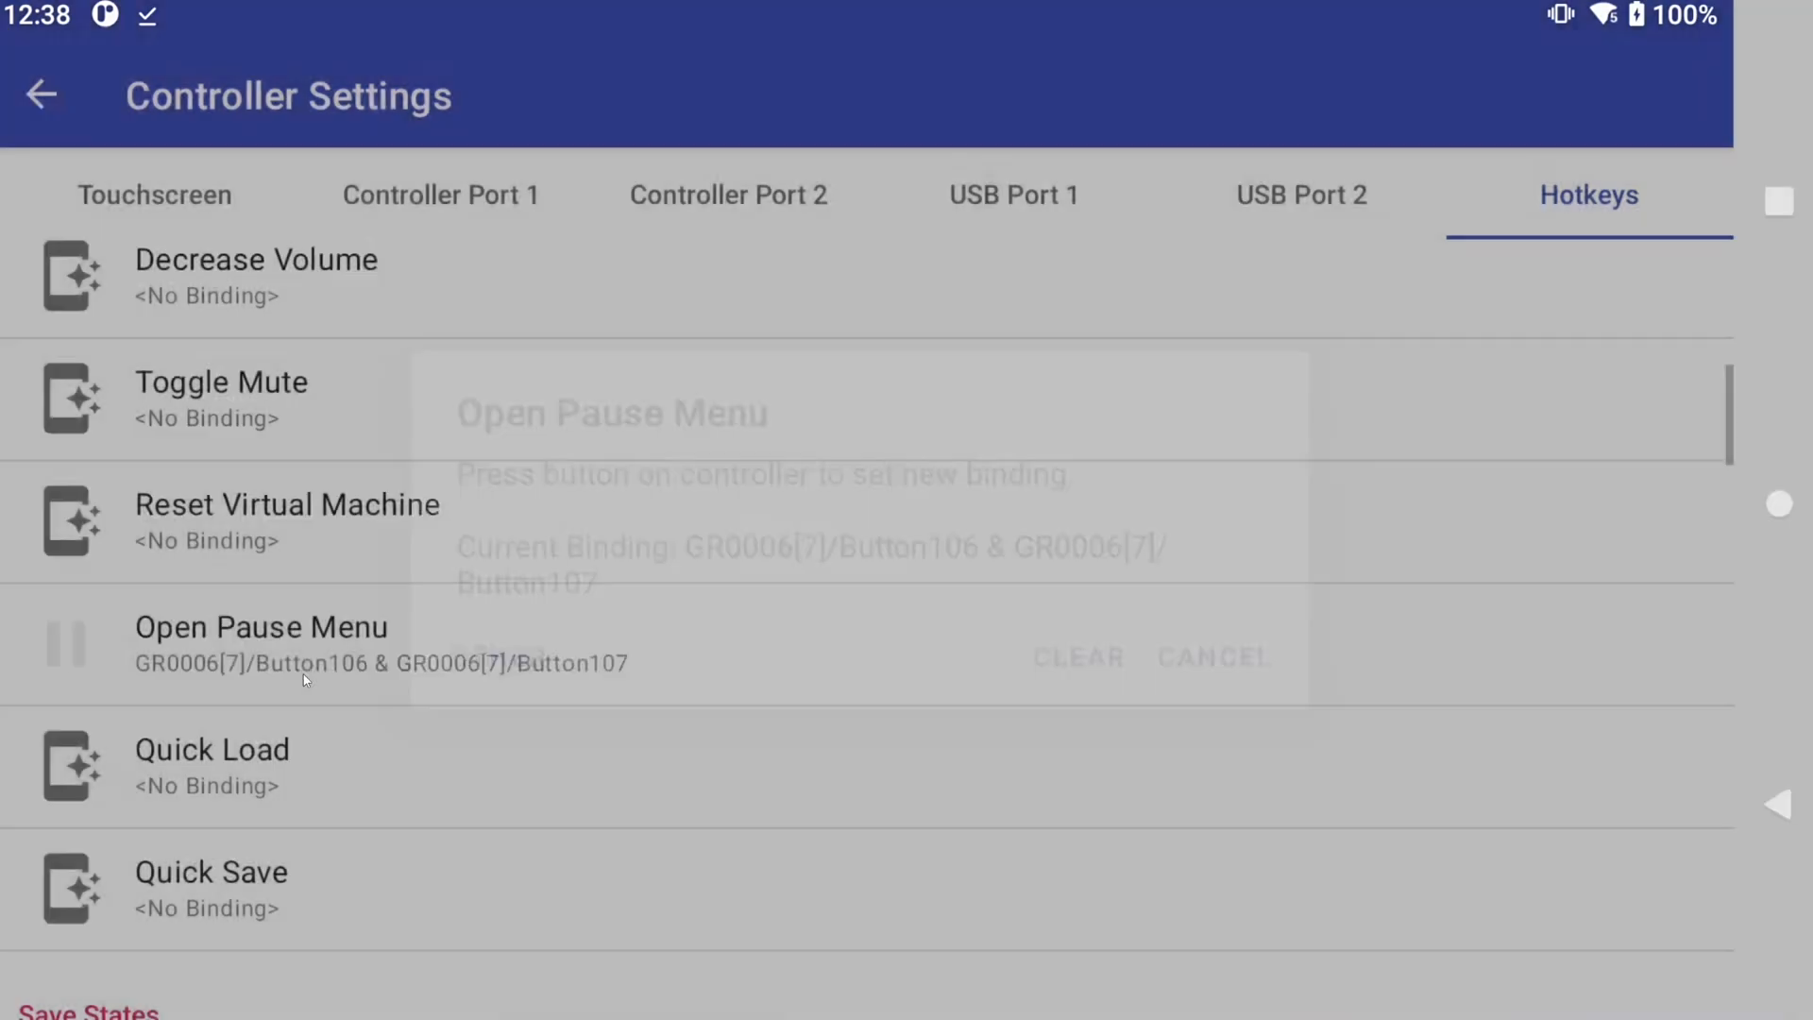
pyautogui.click(1212, 657)
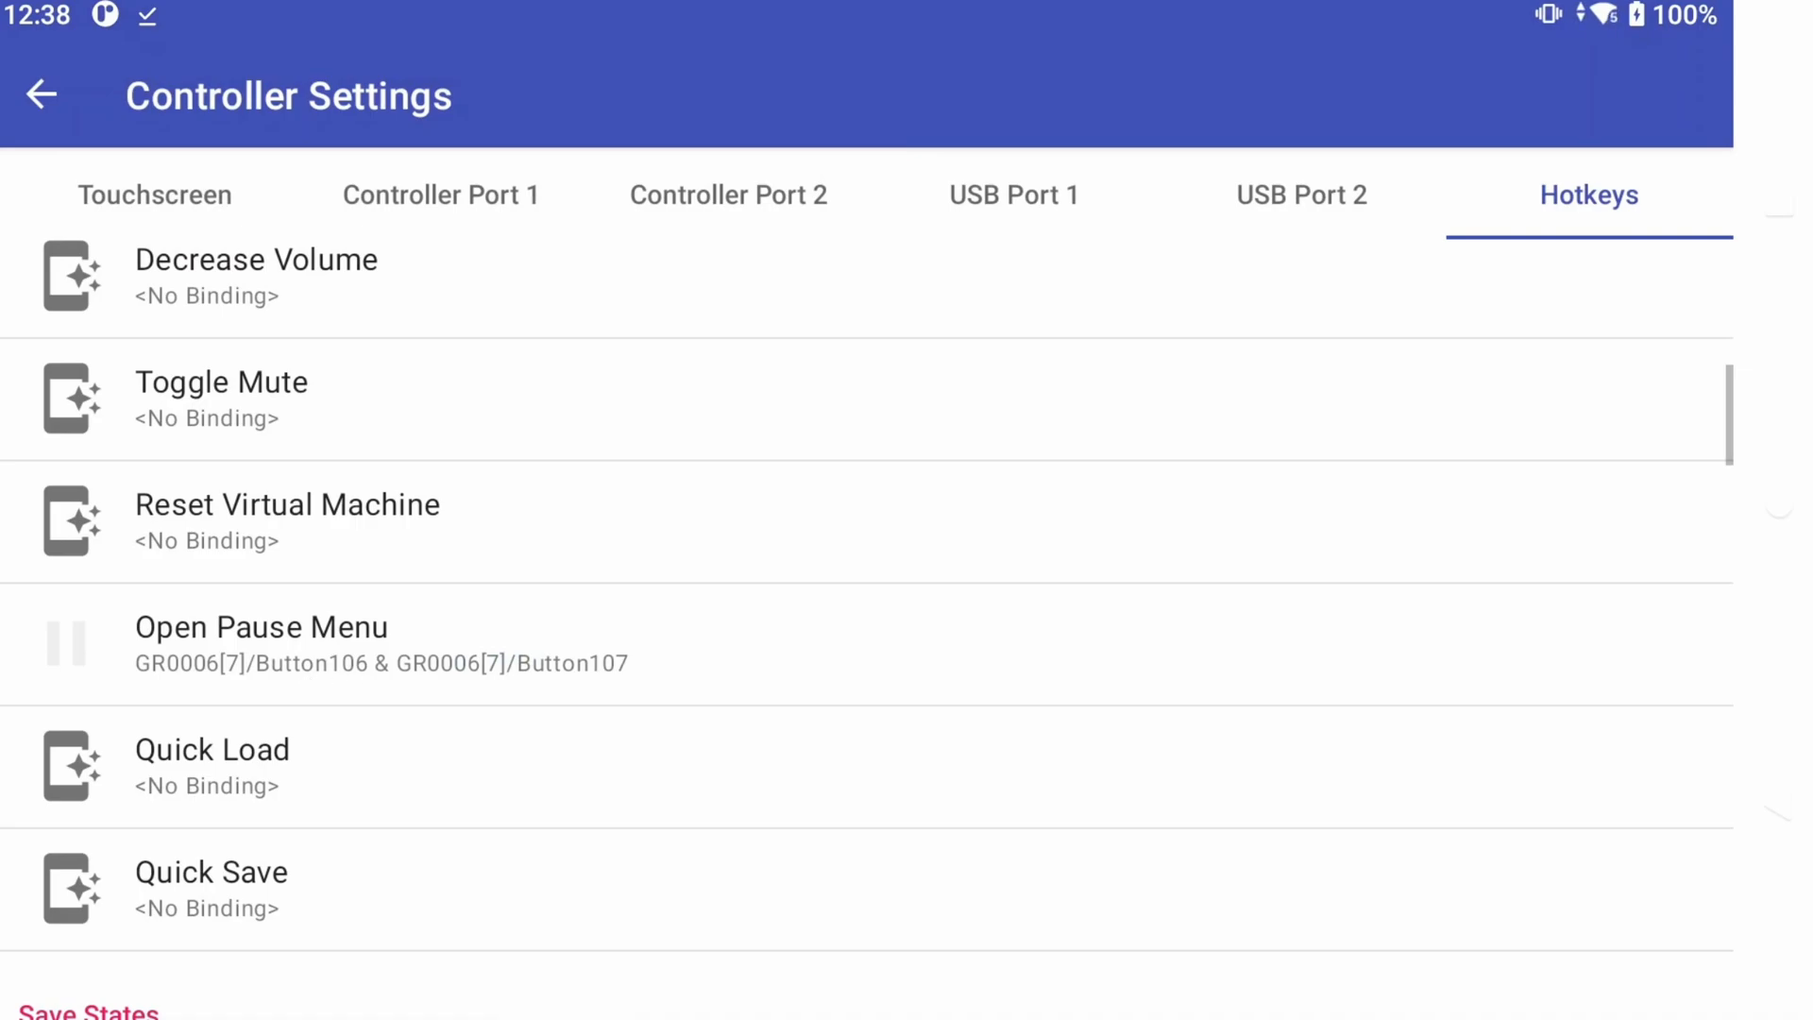
pyautogui.scroll(-3)
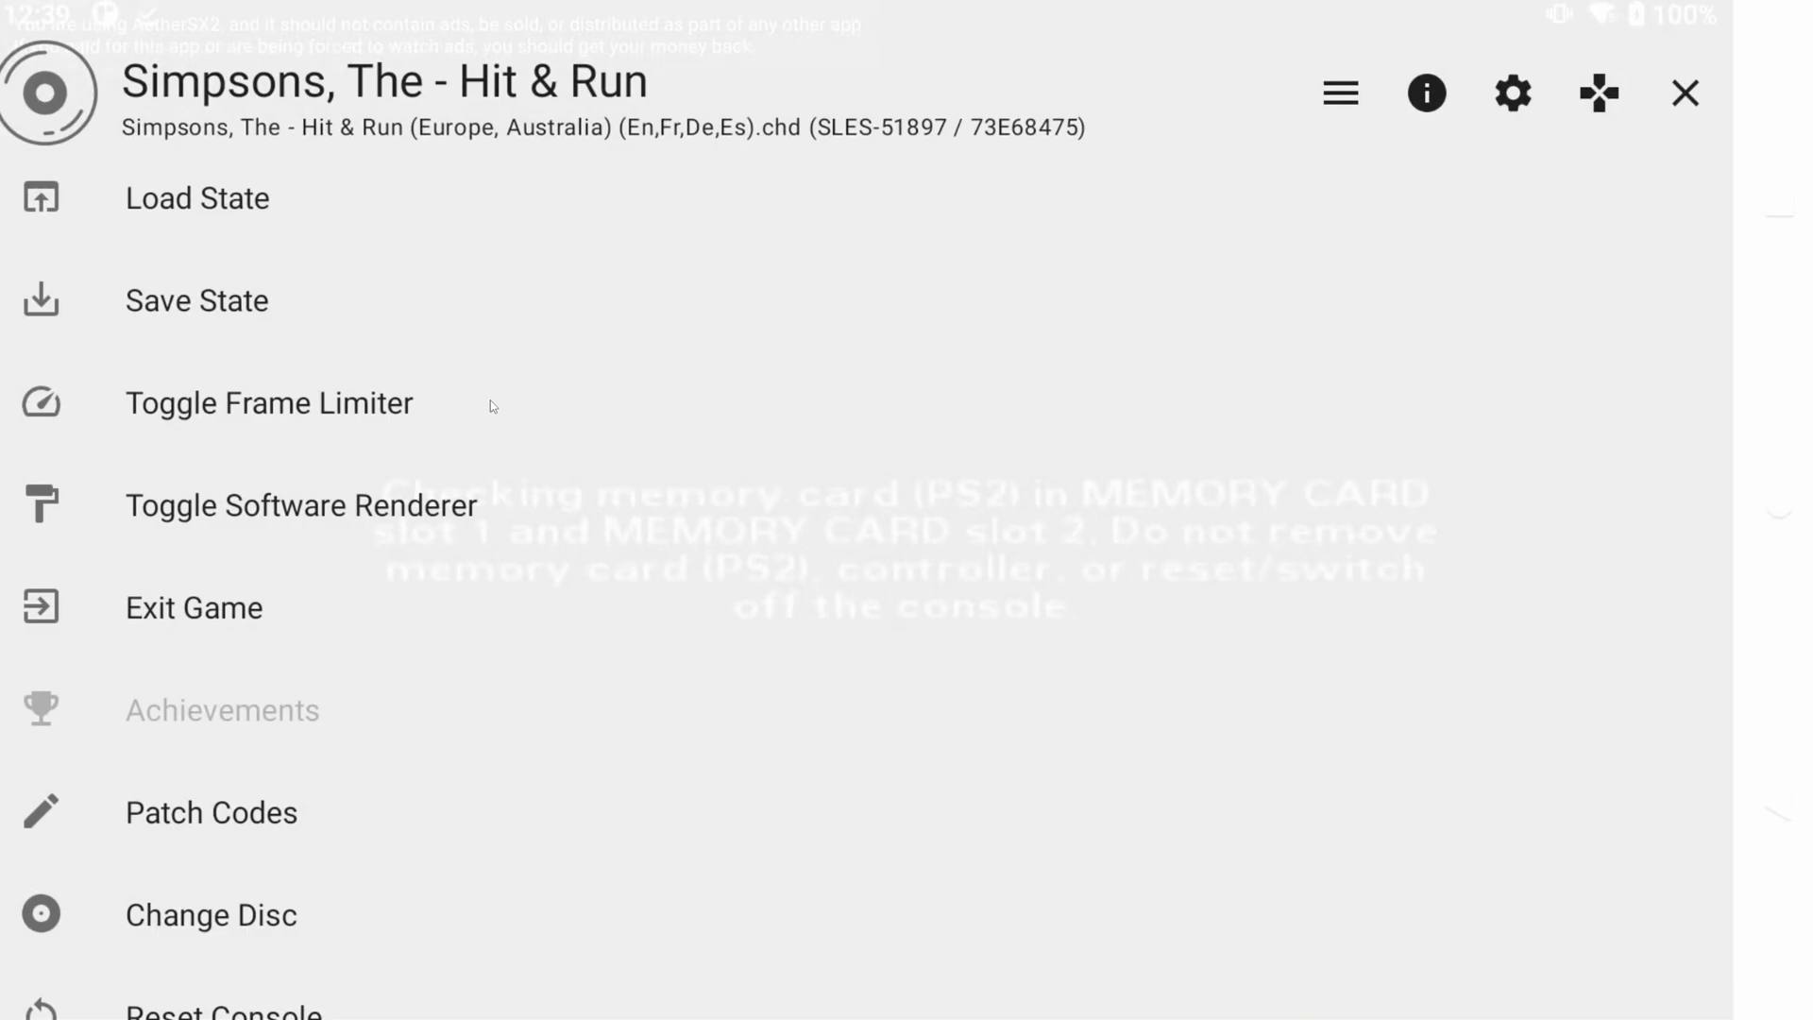
pyautogui.moveTo(516, 402)
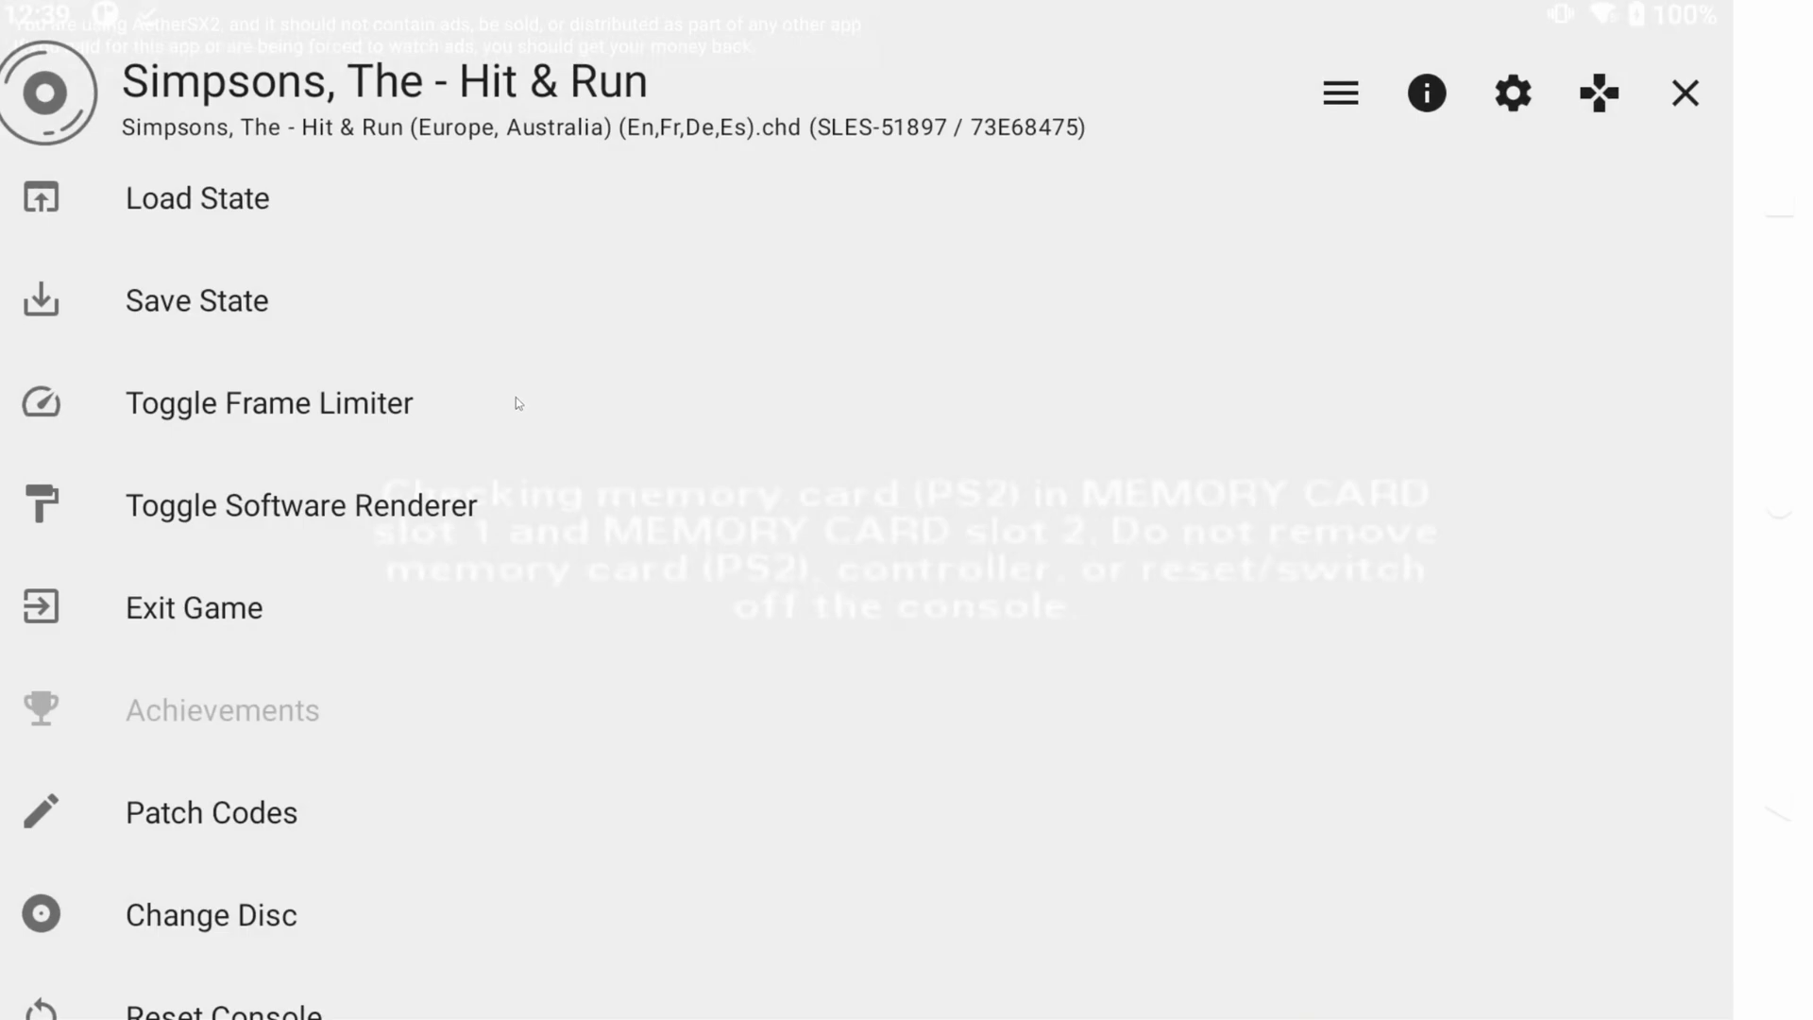
# Review the game's System and Graphics properties and global settings, then exit to the game list
pyautogui.click(1426, 92)
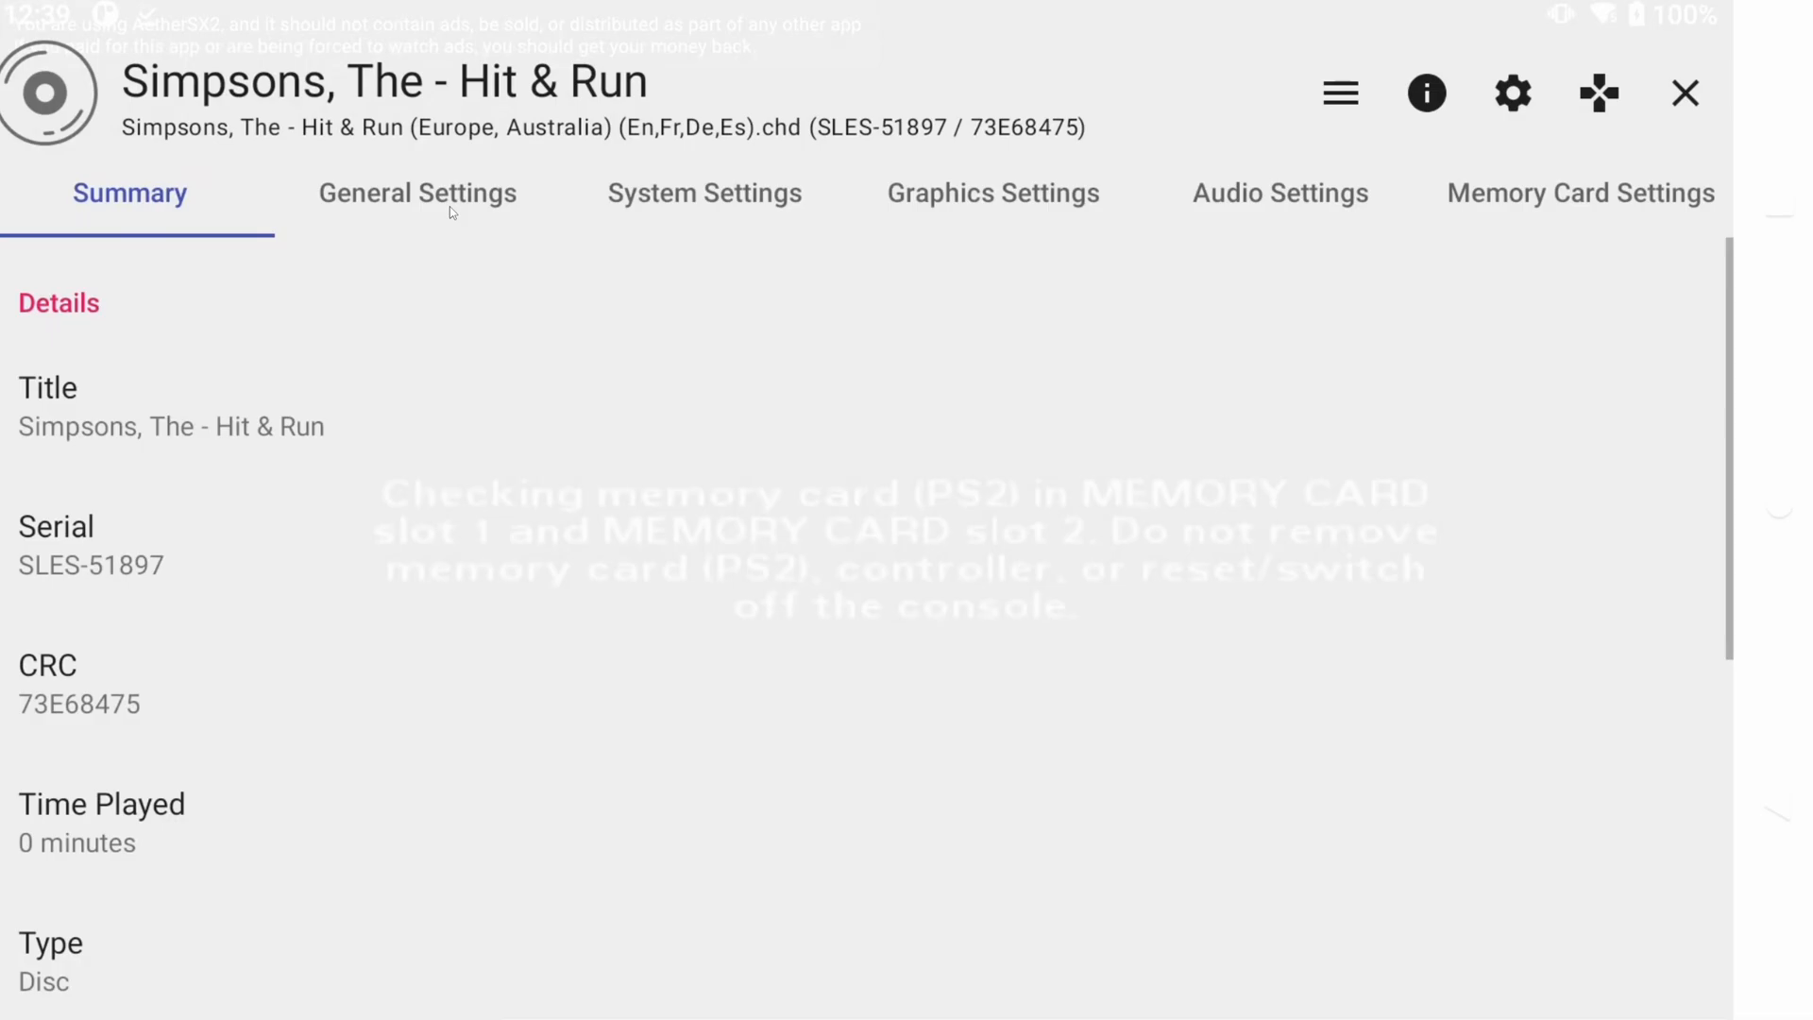
pyautogui.click(702, 192)
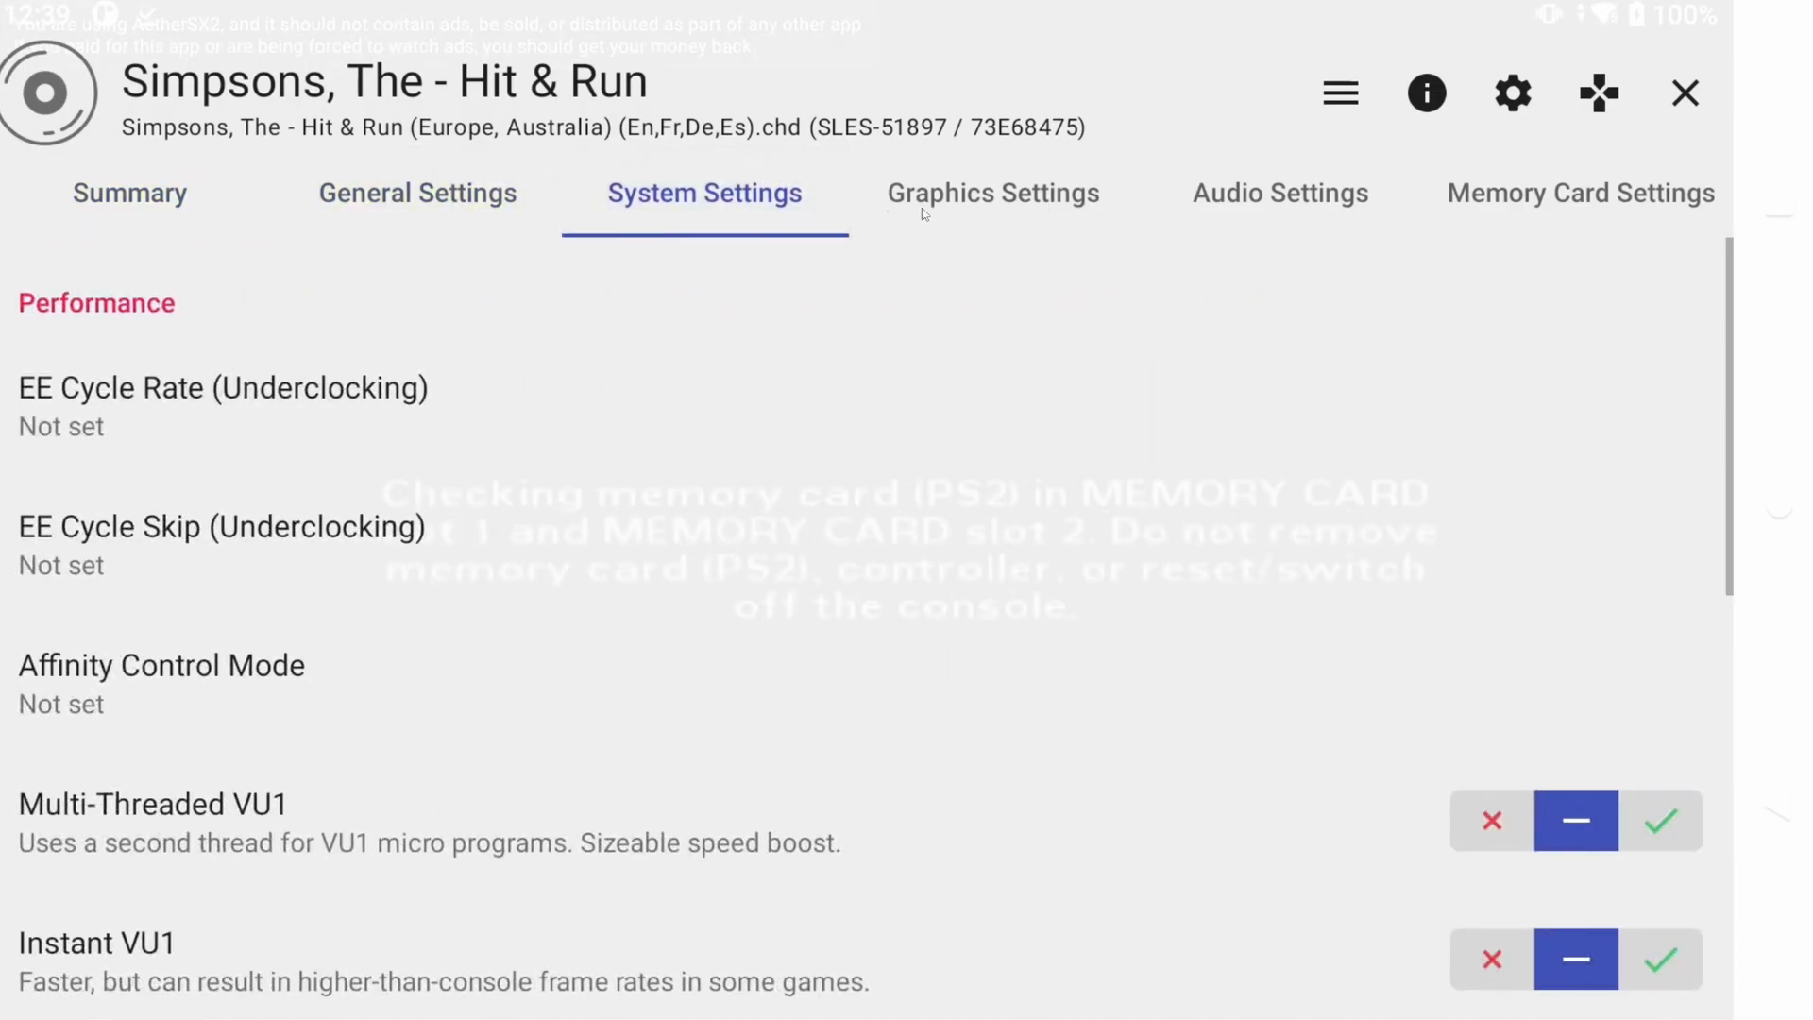
pyautogui.click(990, 192)
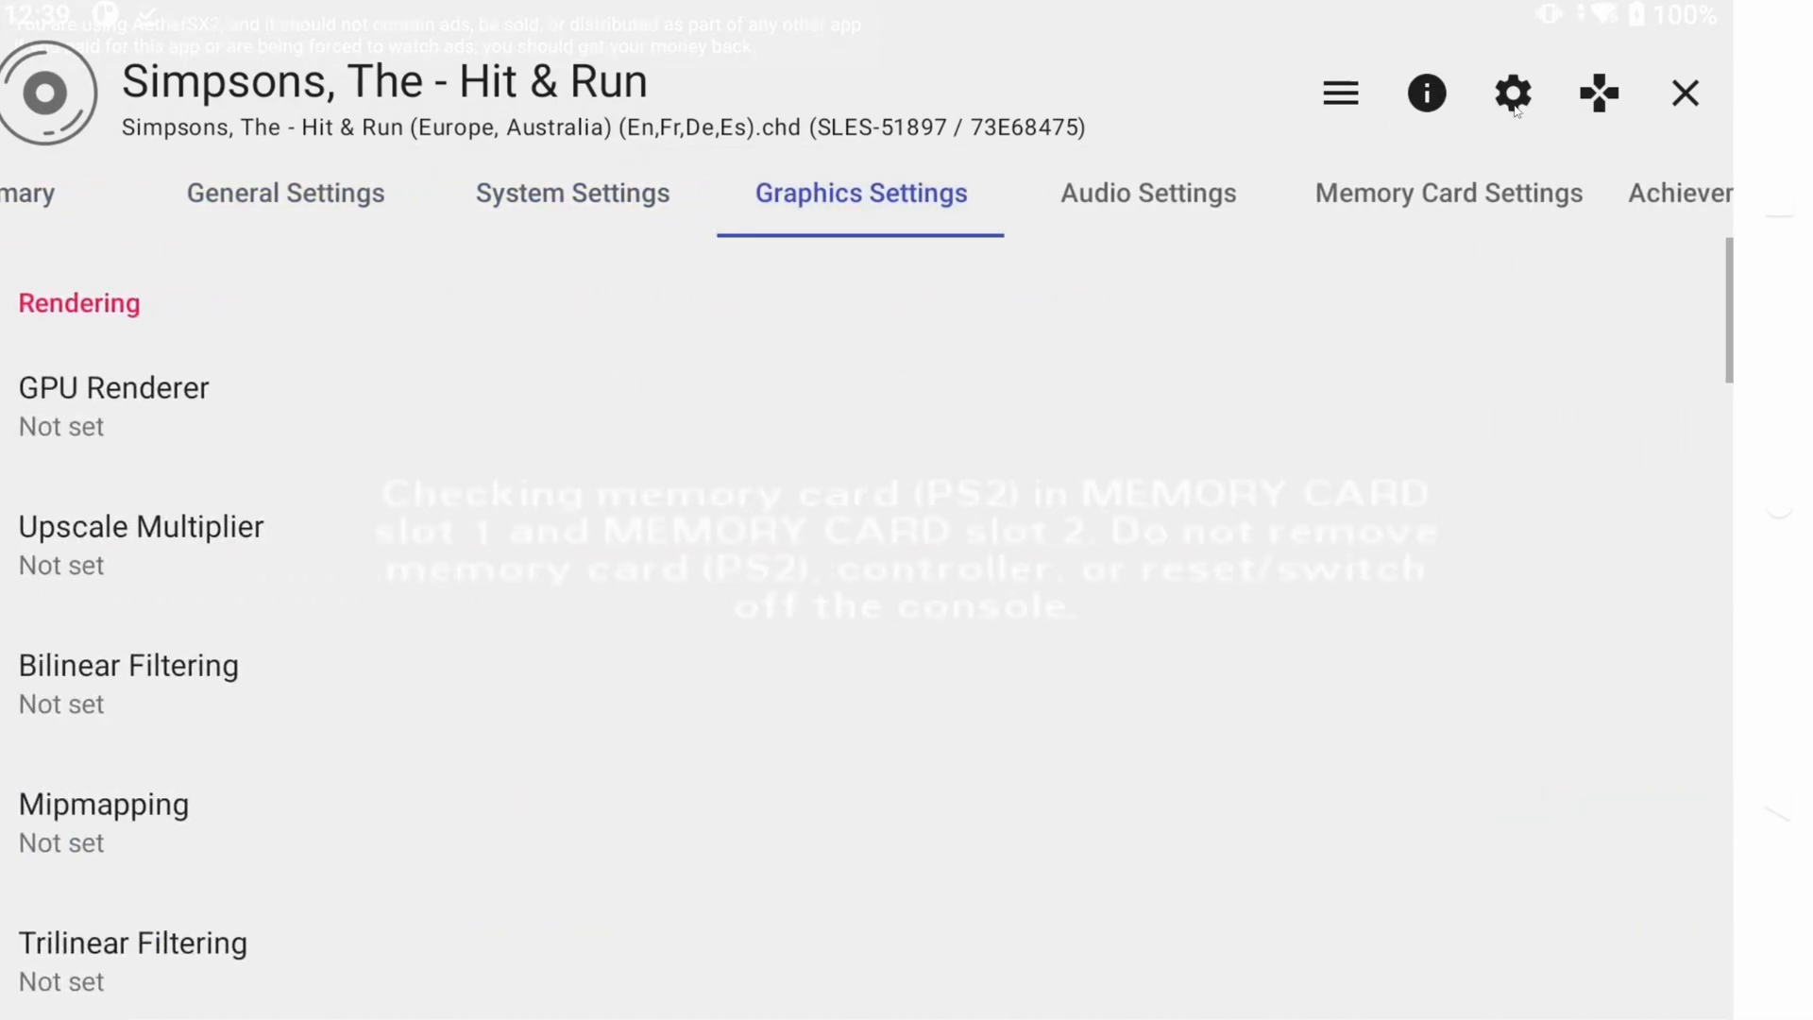
pyautogui.click(130, 193)
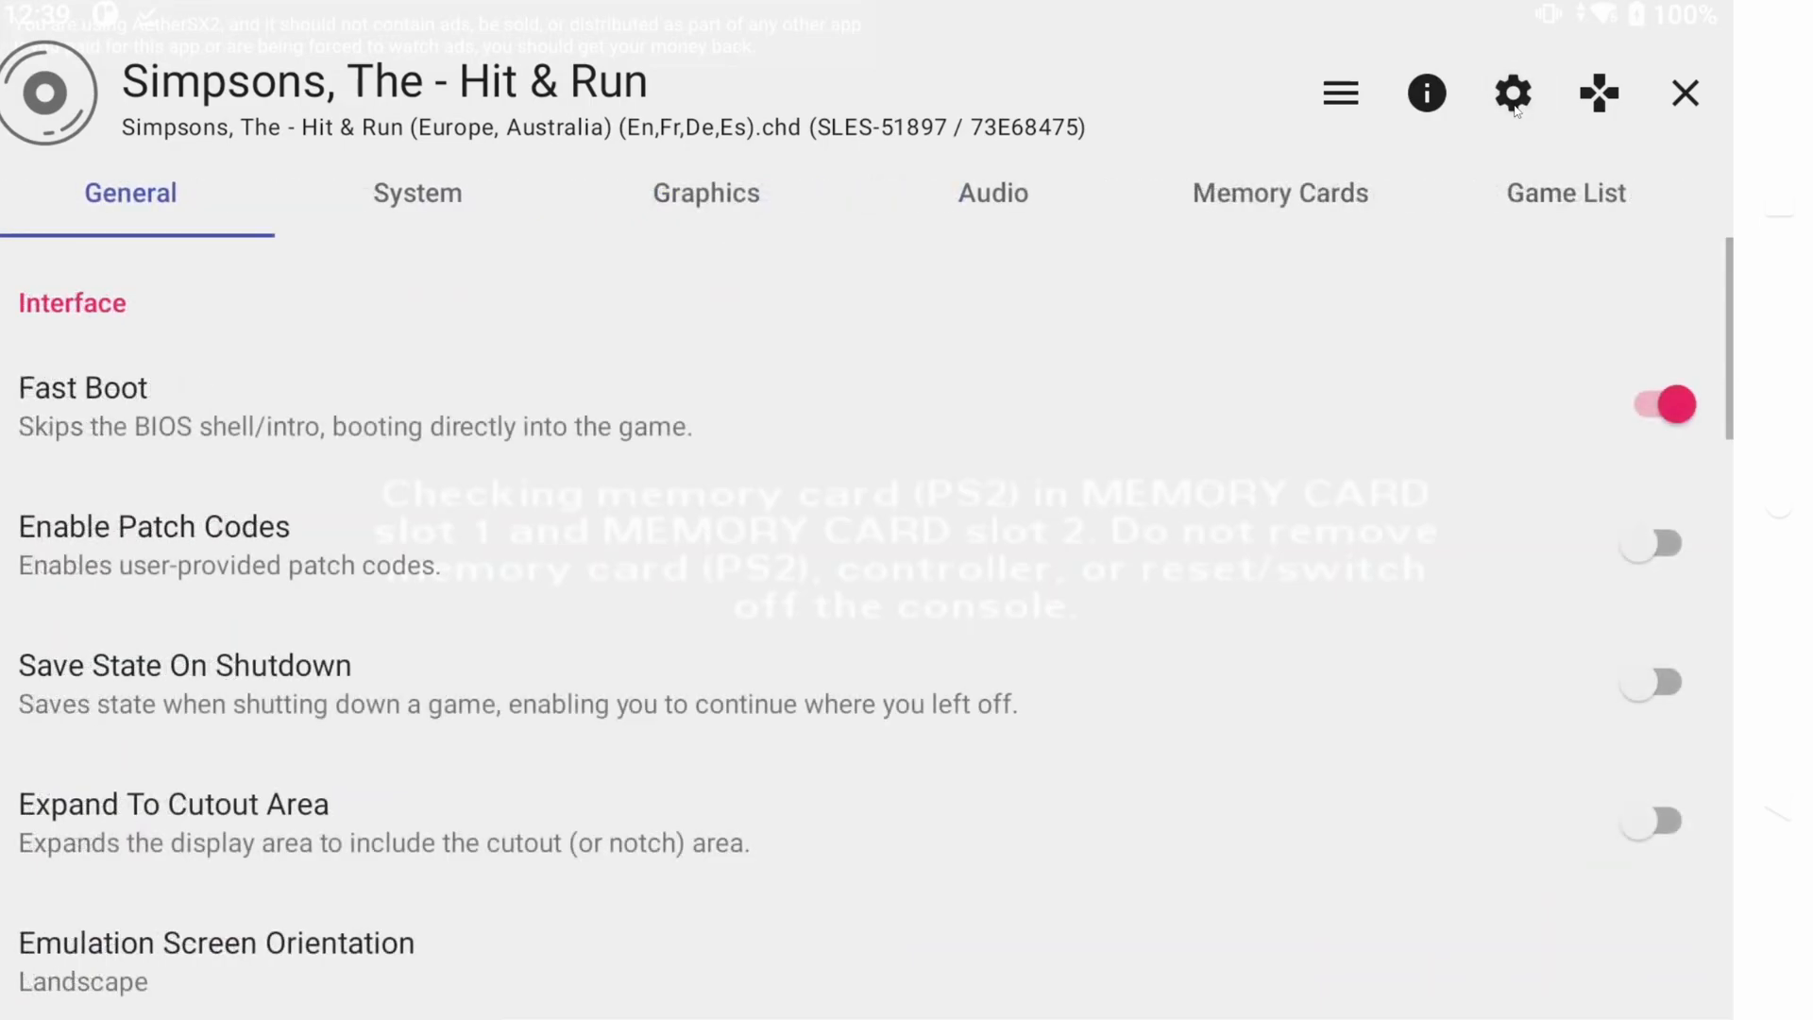
pyautogui.moveTo(896, 488)
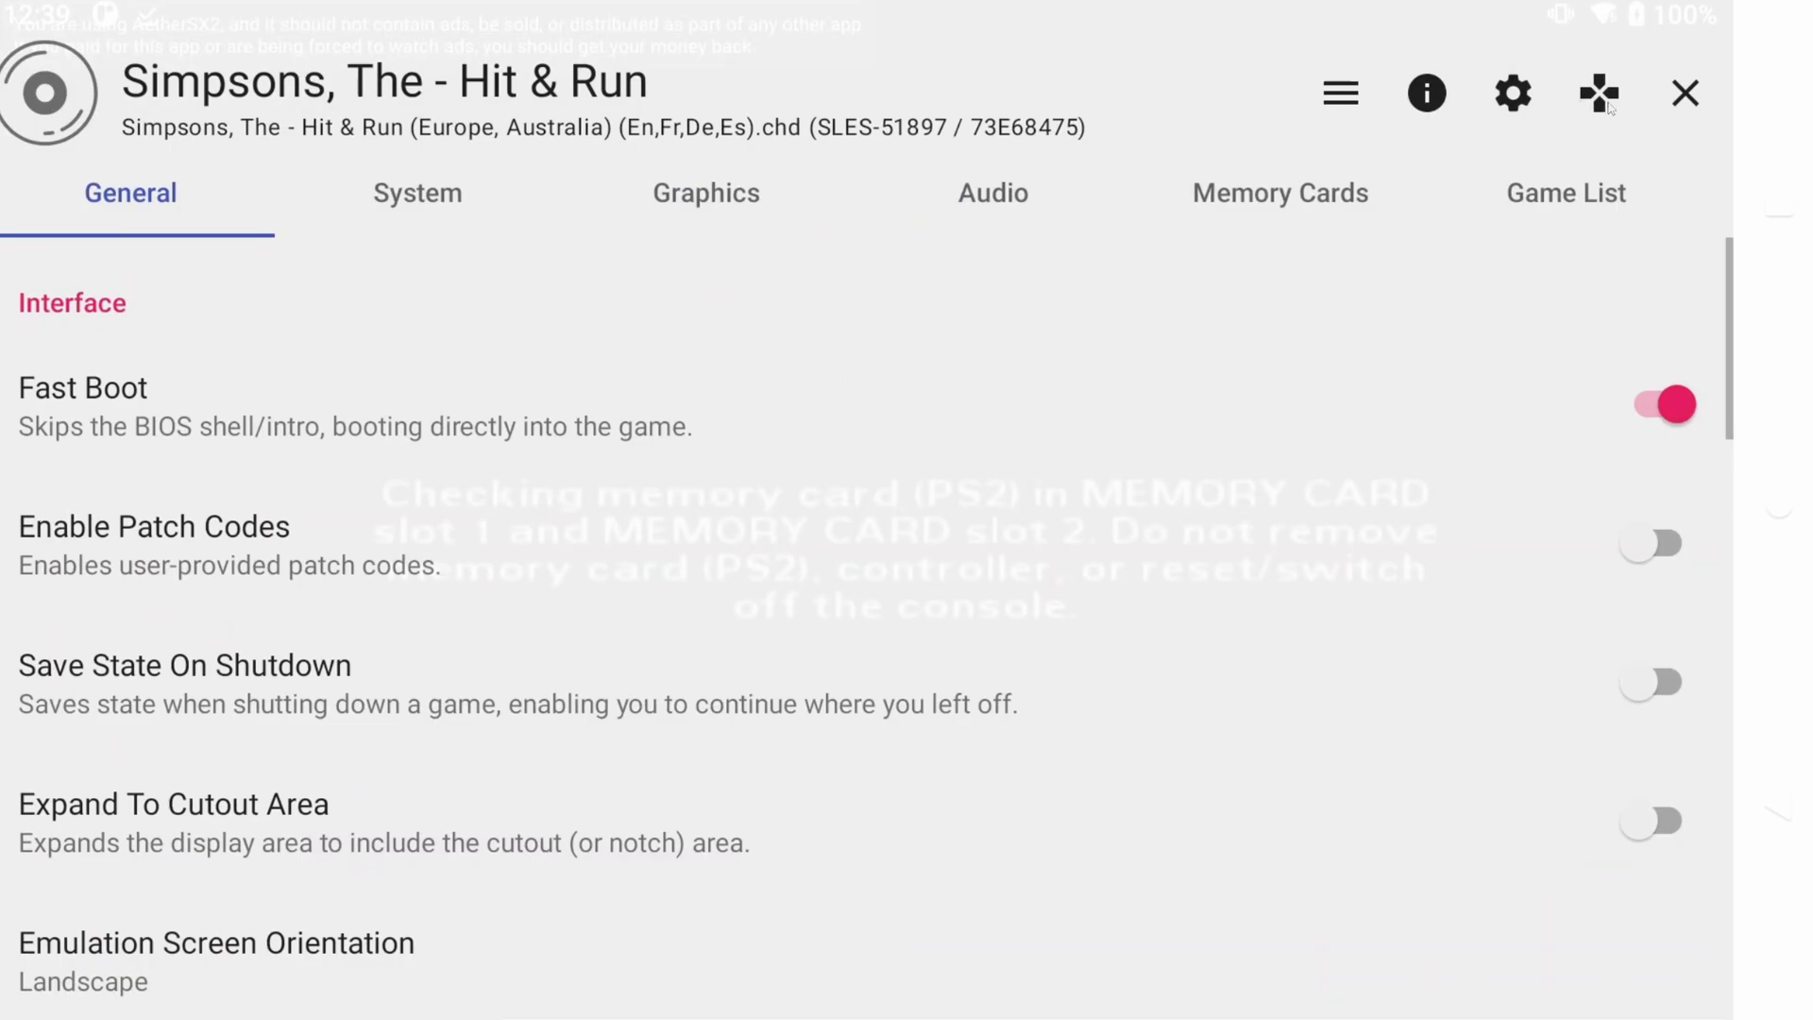
pyautogui.click(1339, 92)
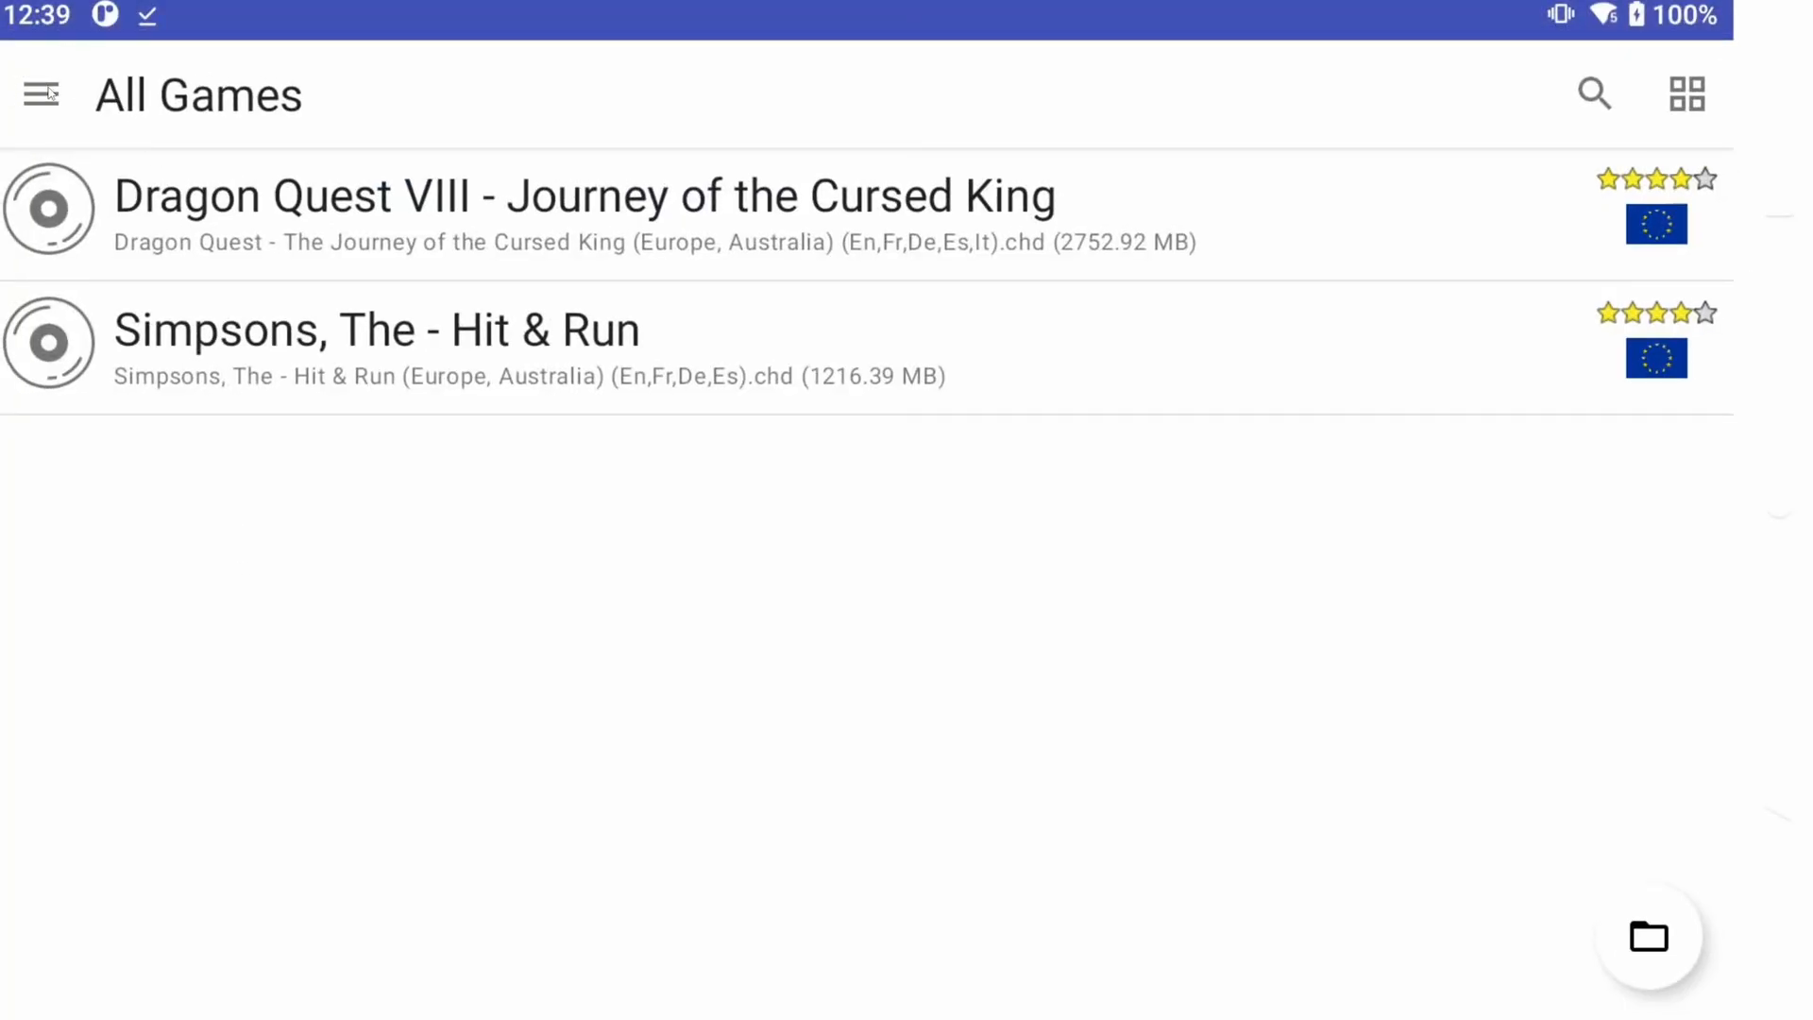
# Export the BIOS images and memory cards to the 'test 2' folder via Transfer Data
pyautogui.click(40, 93)
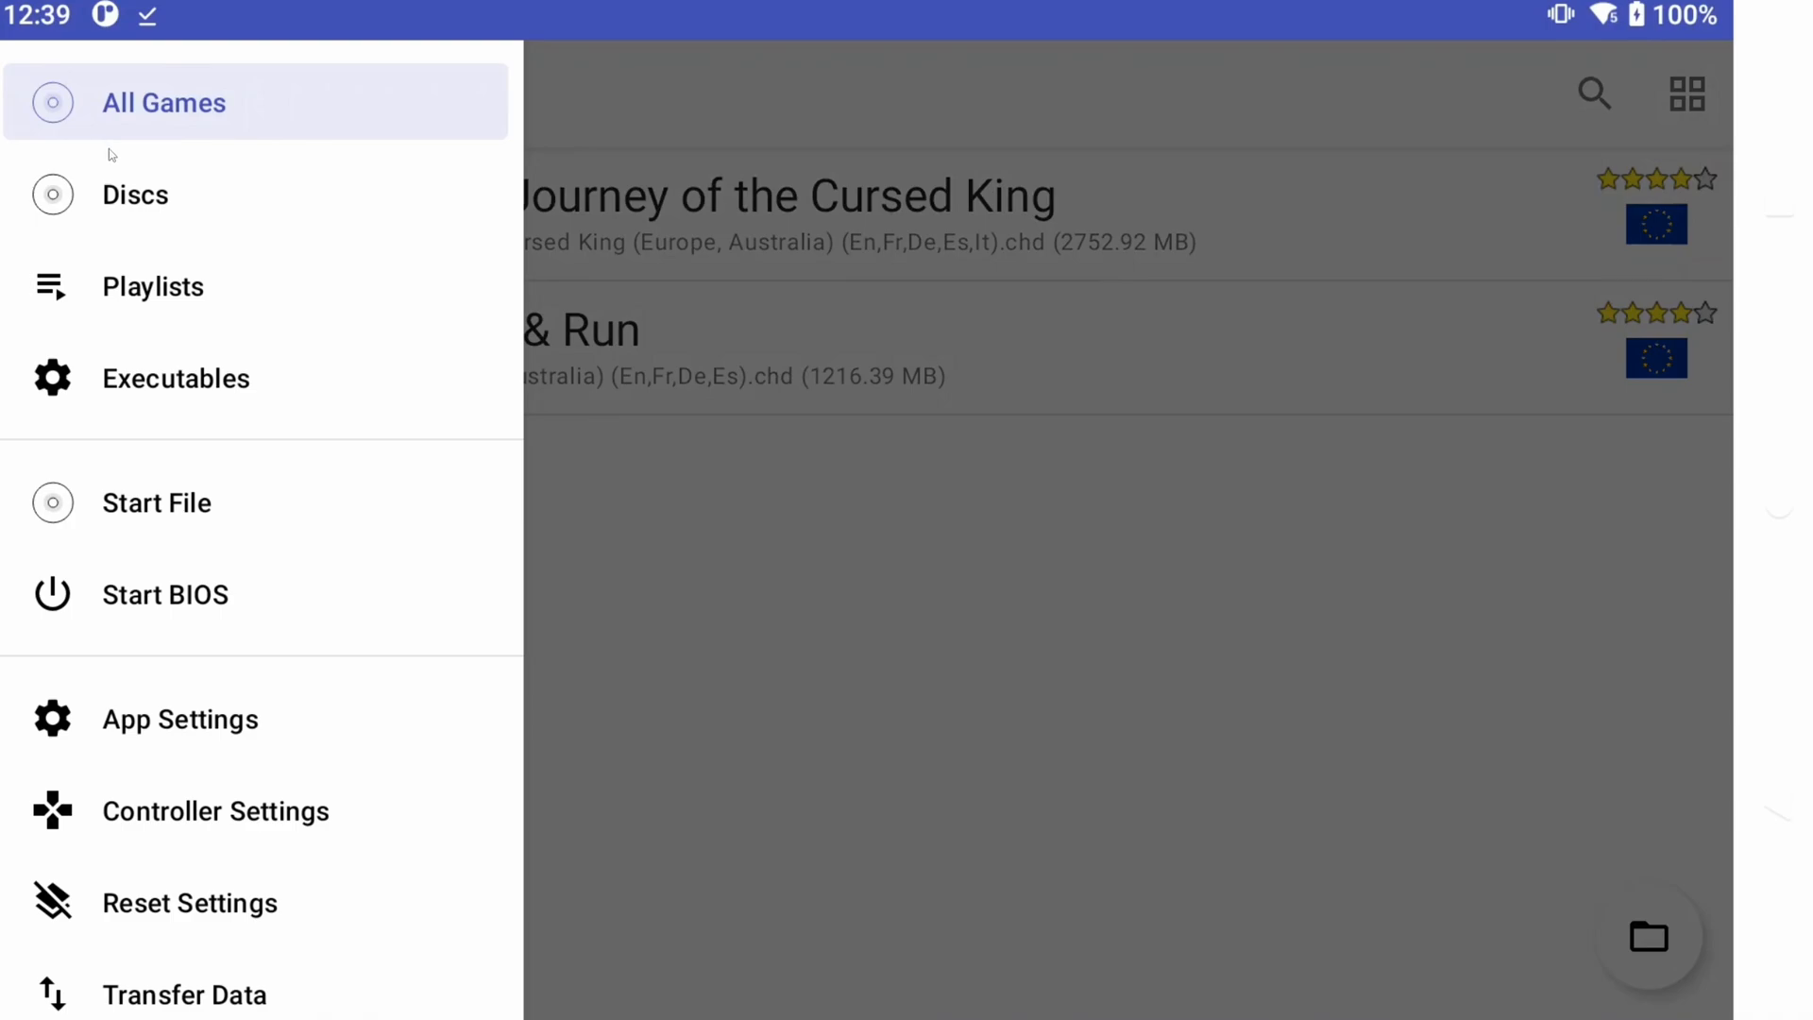
pyautogui.moveTo(168, 831)
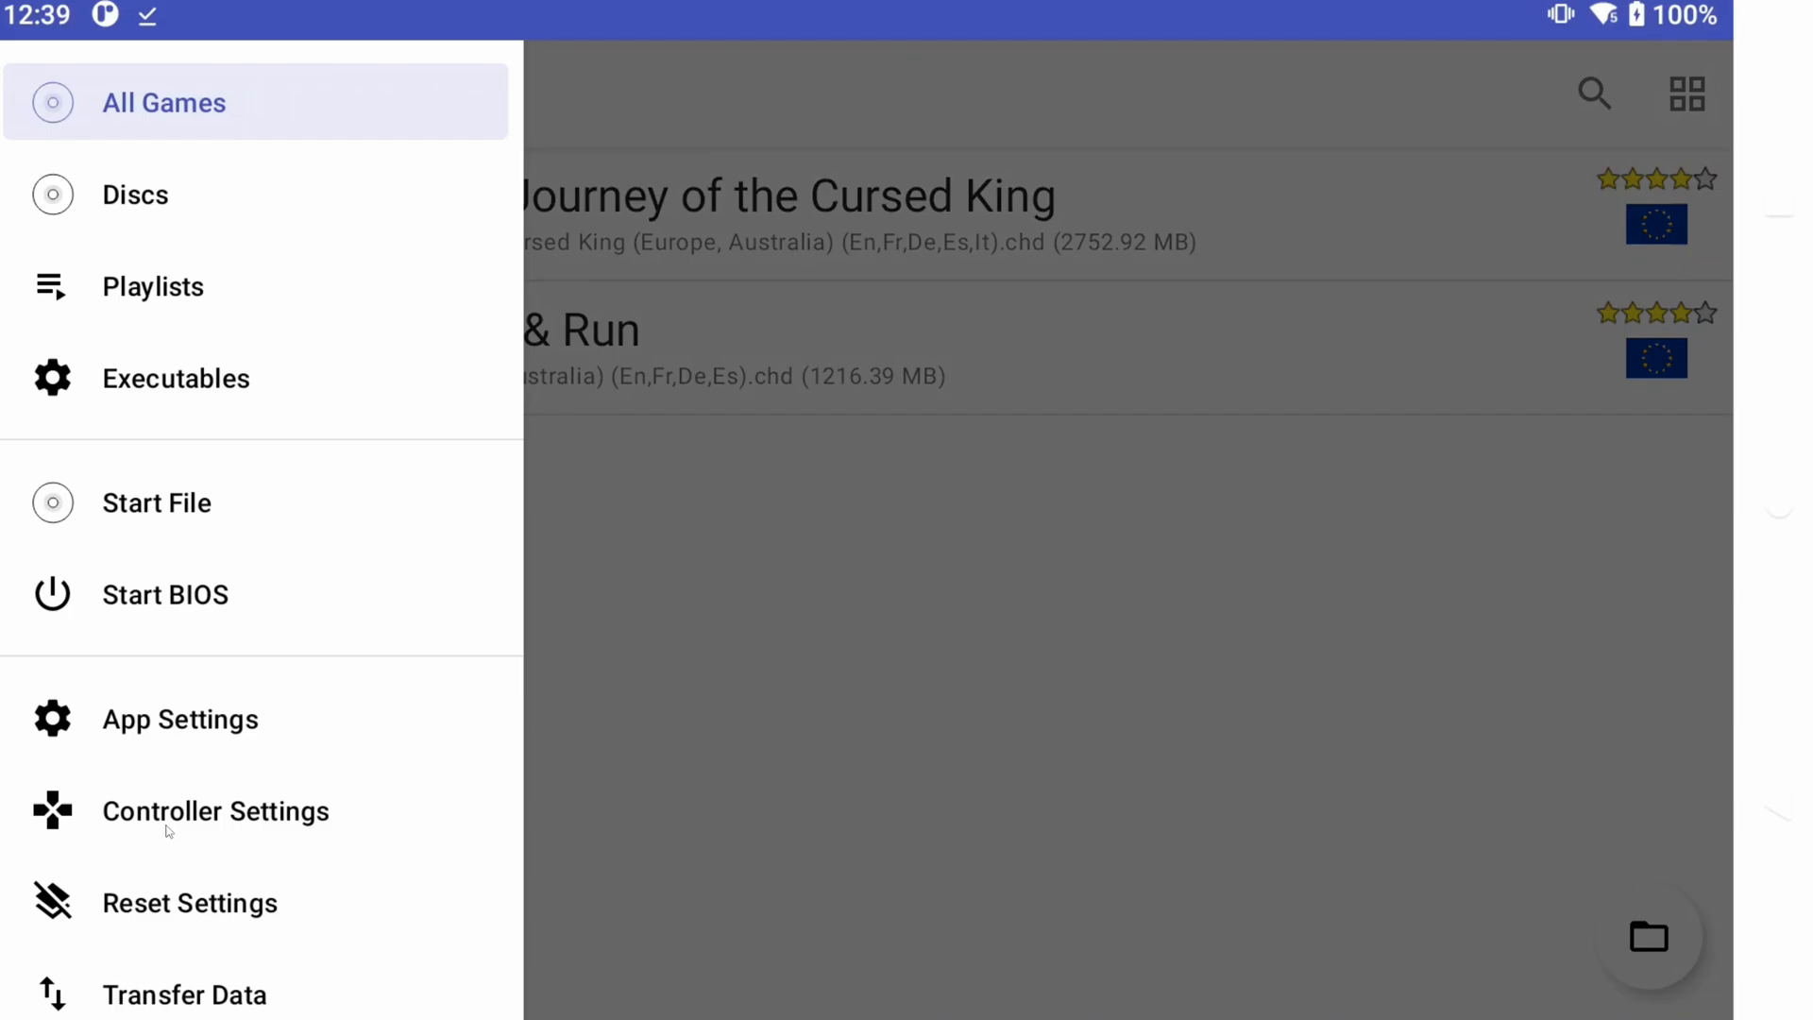
pyautogui.click(184, 995)
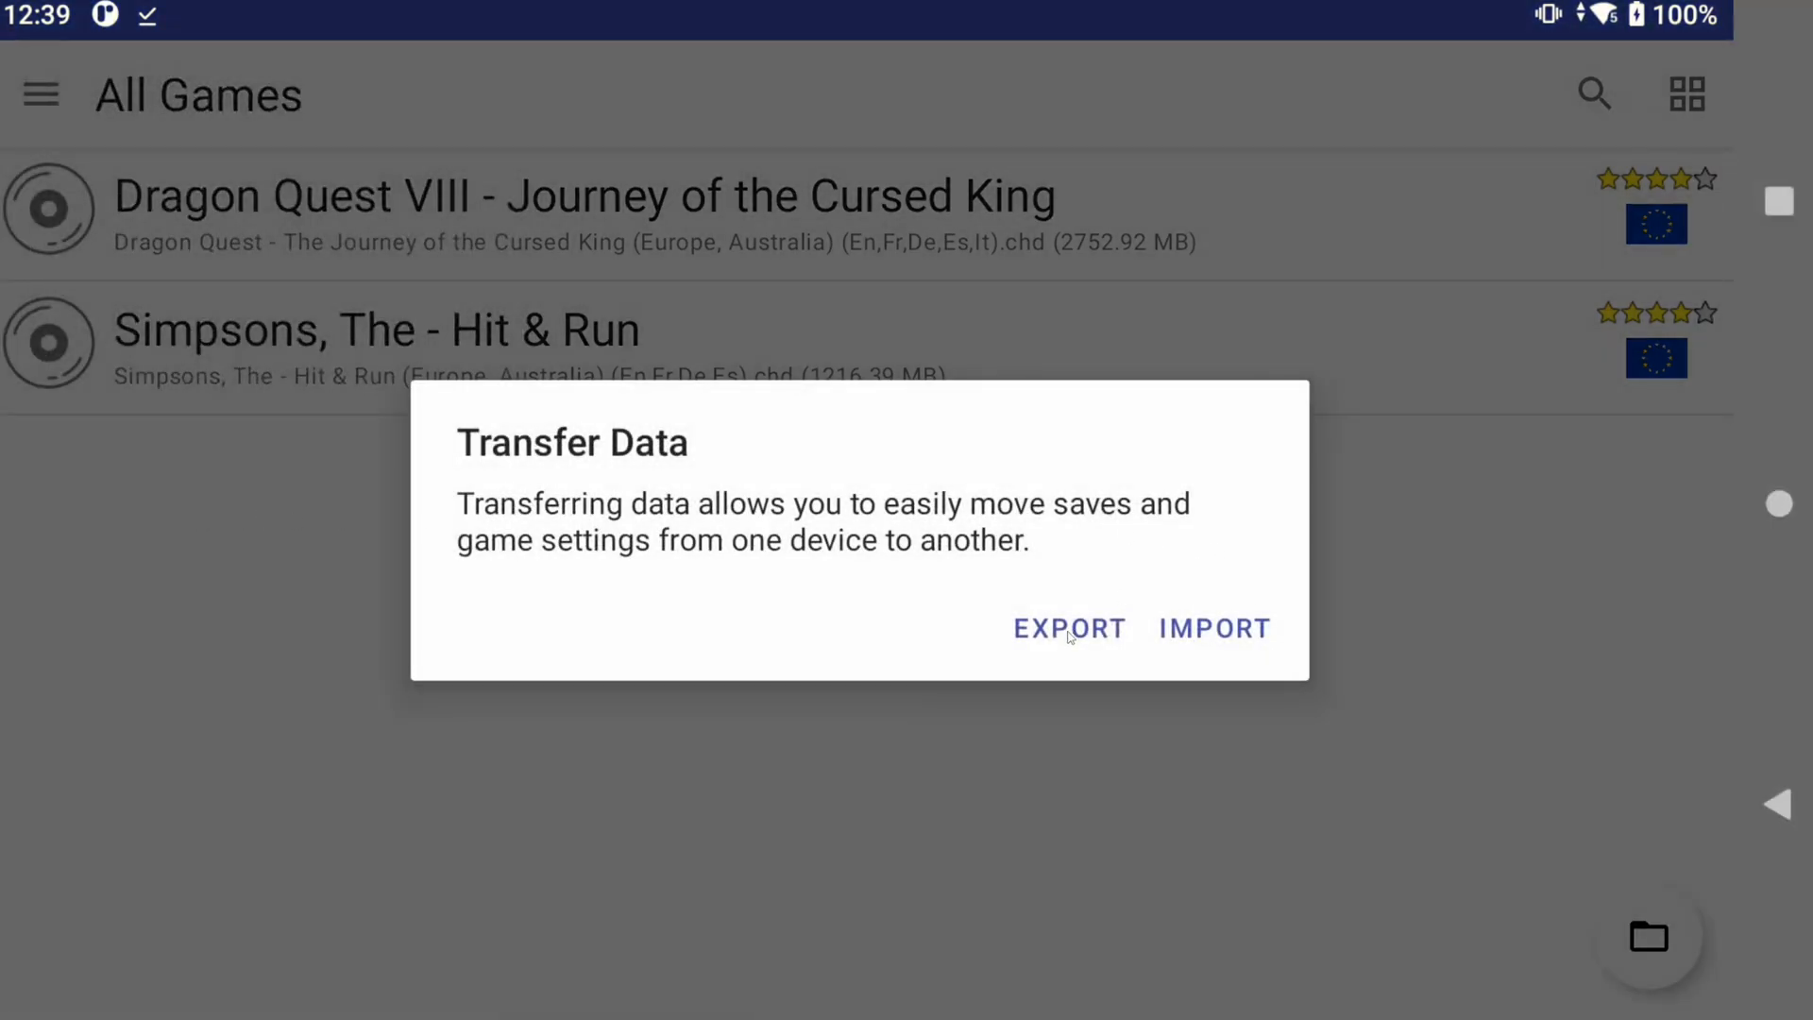
pyautogui.click(1068, 628)
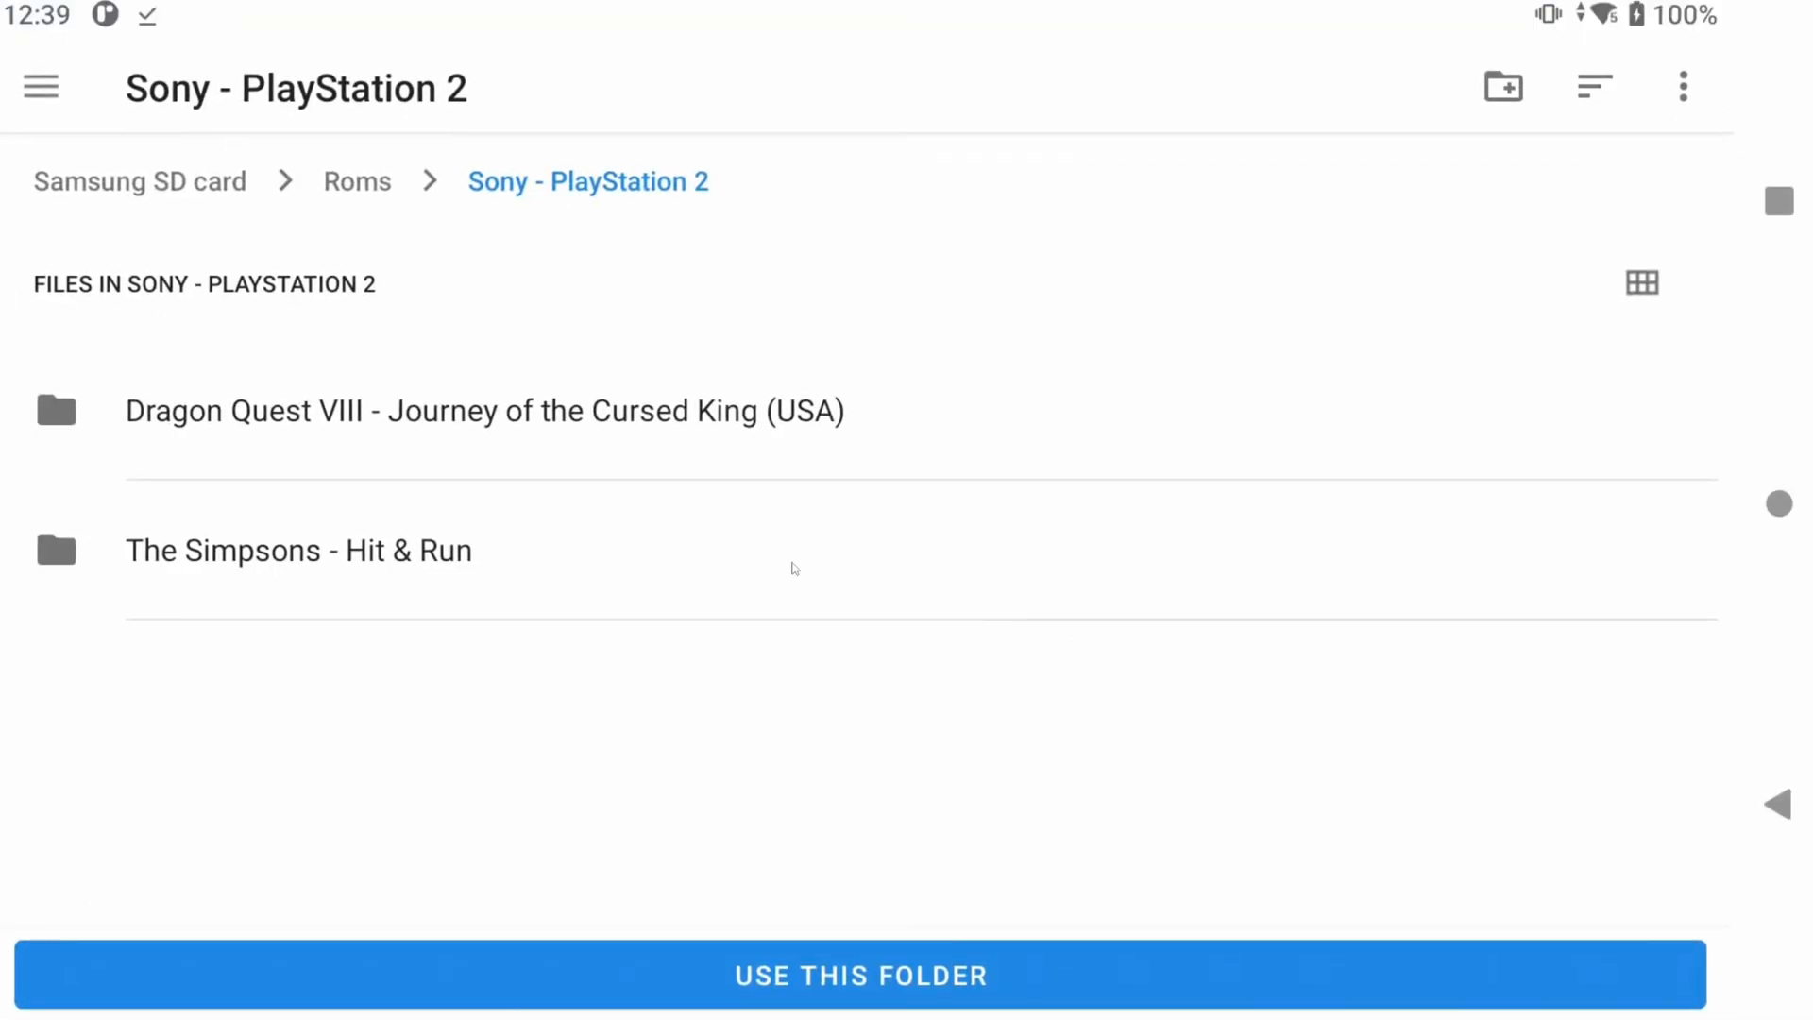
pyautogui.click(860, 974)
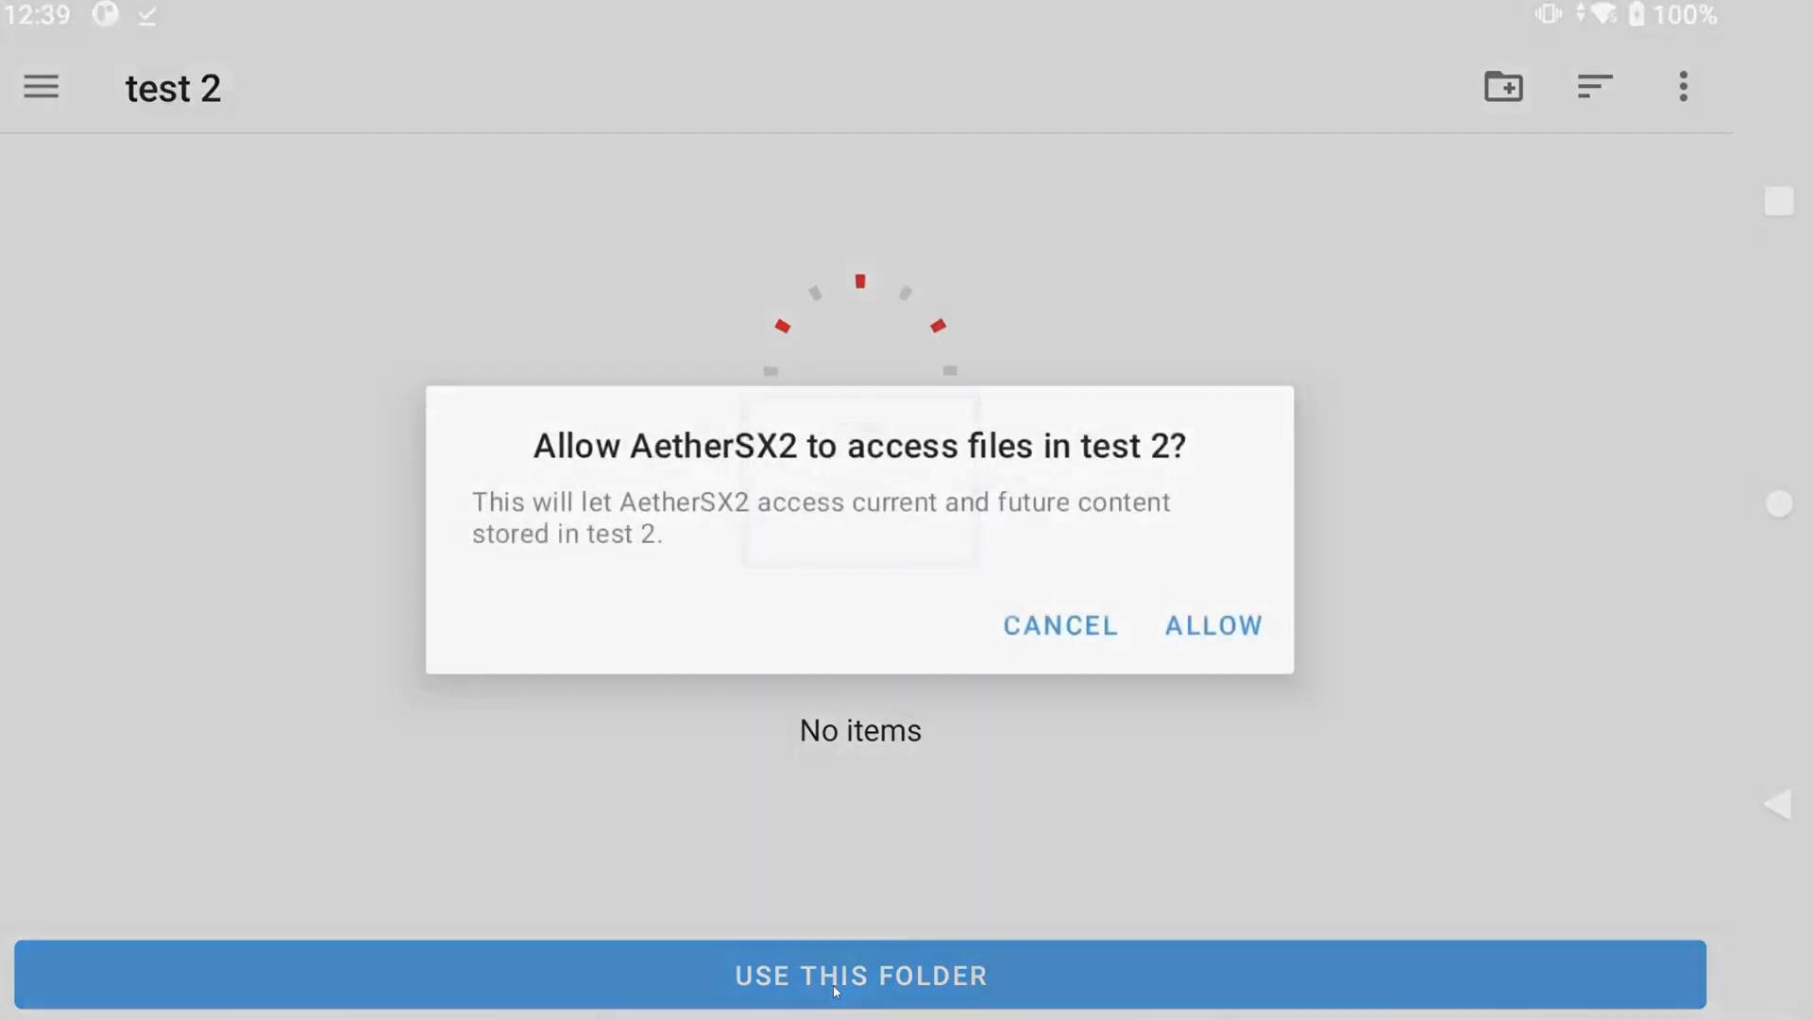
pyautogui.click(1212, 626)
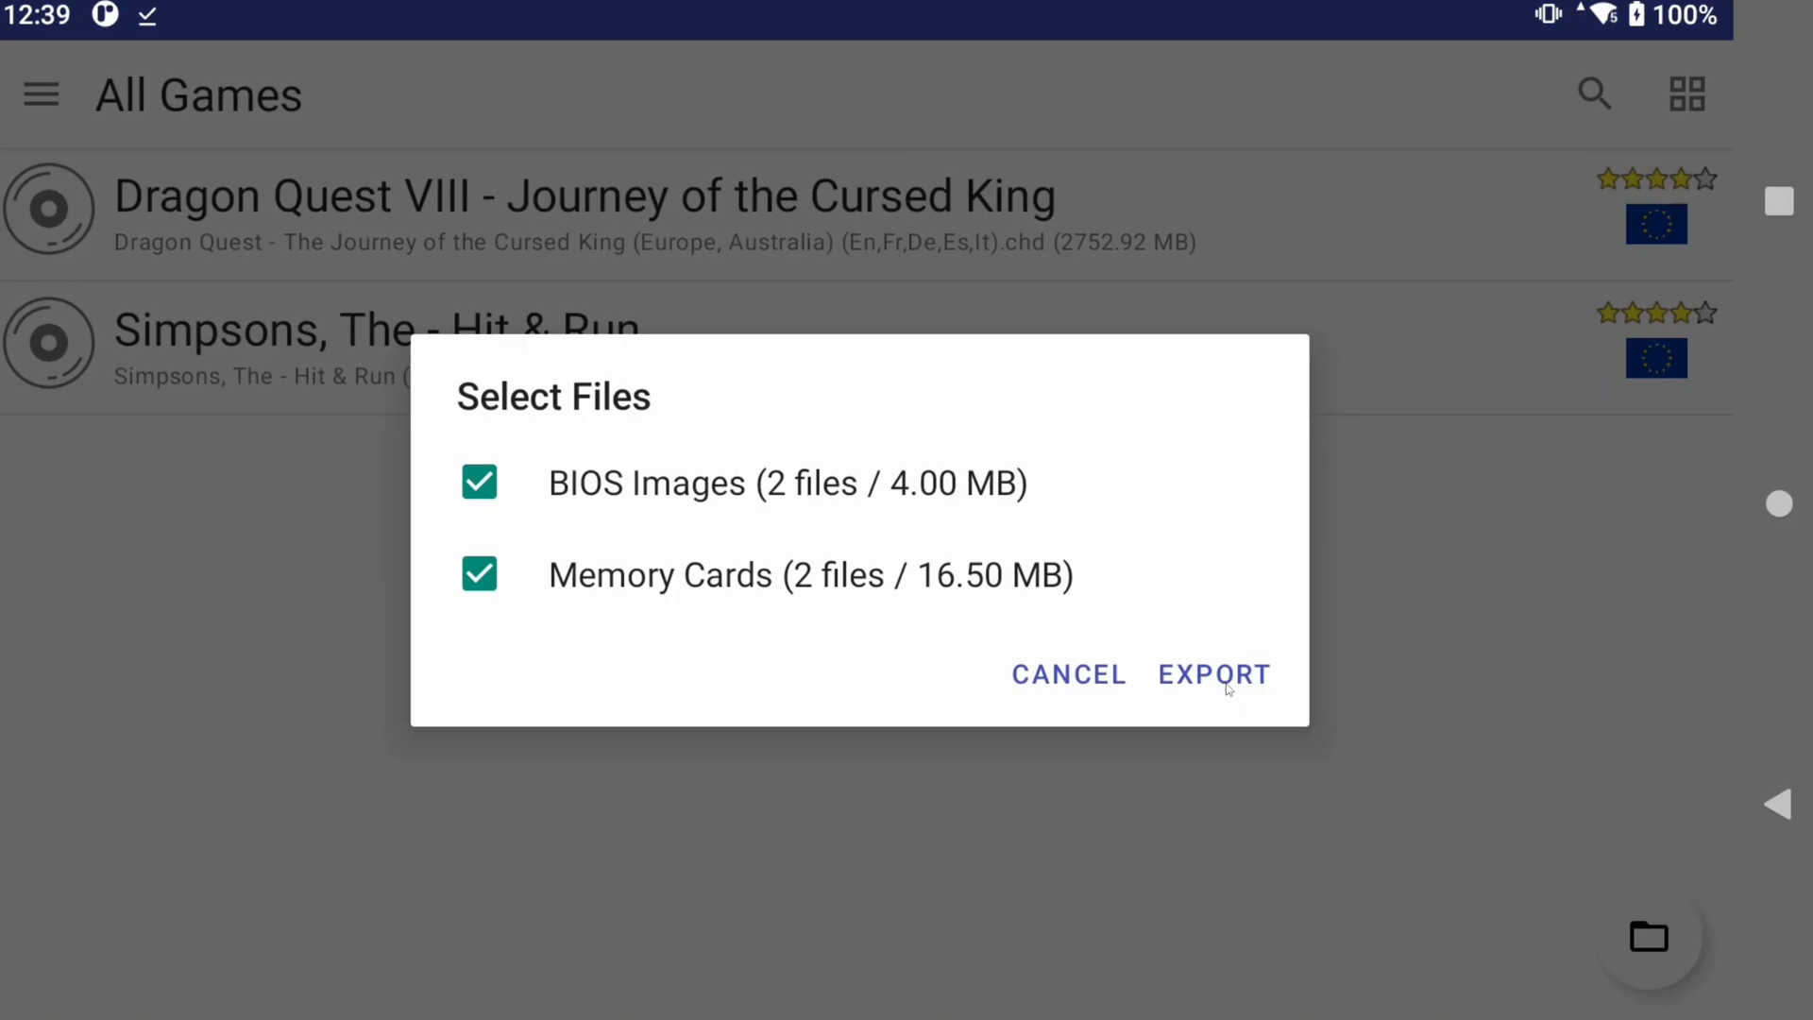
pyautogui.click(1213, 674)
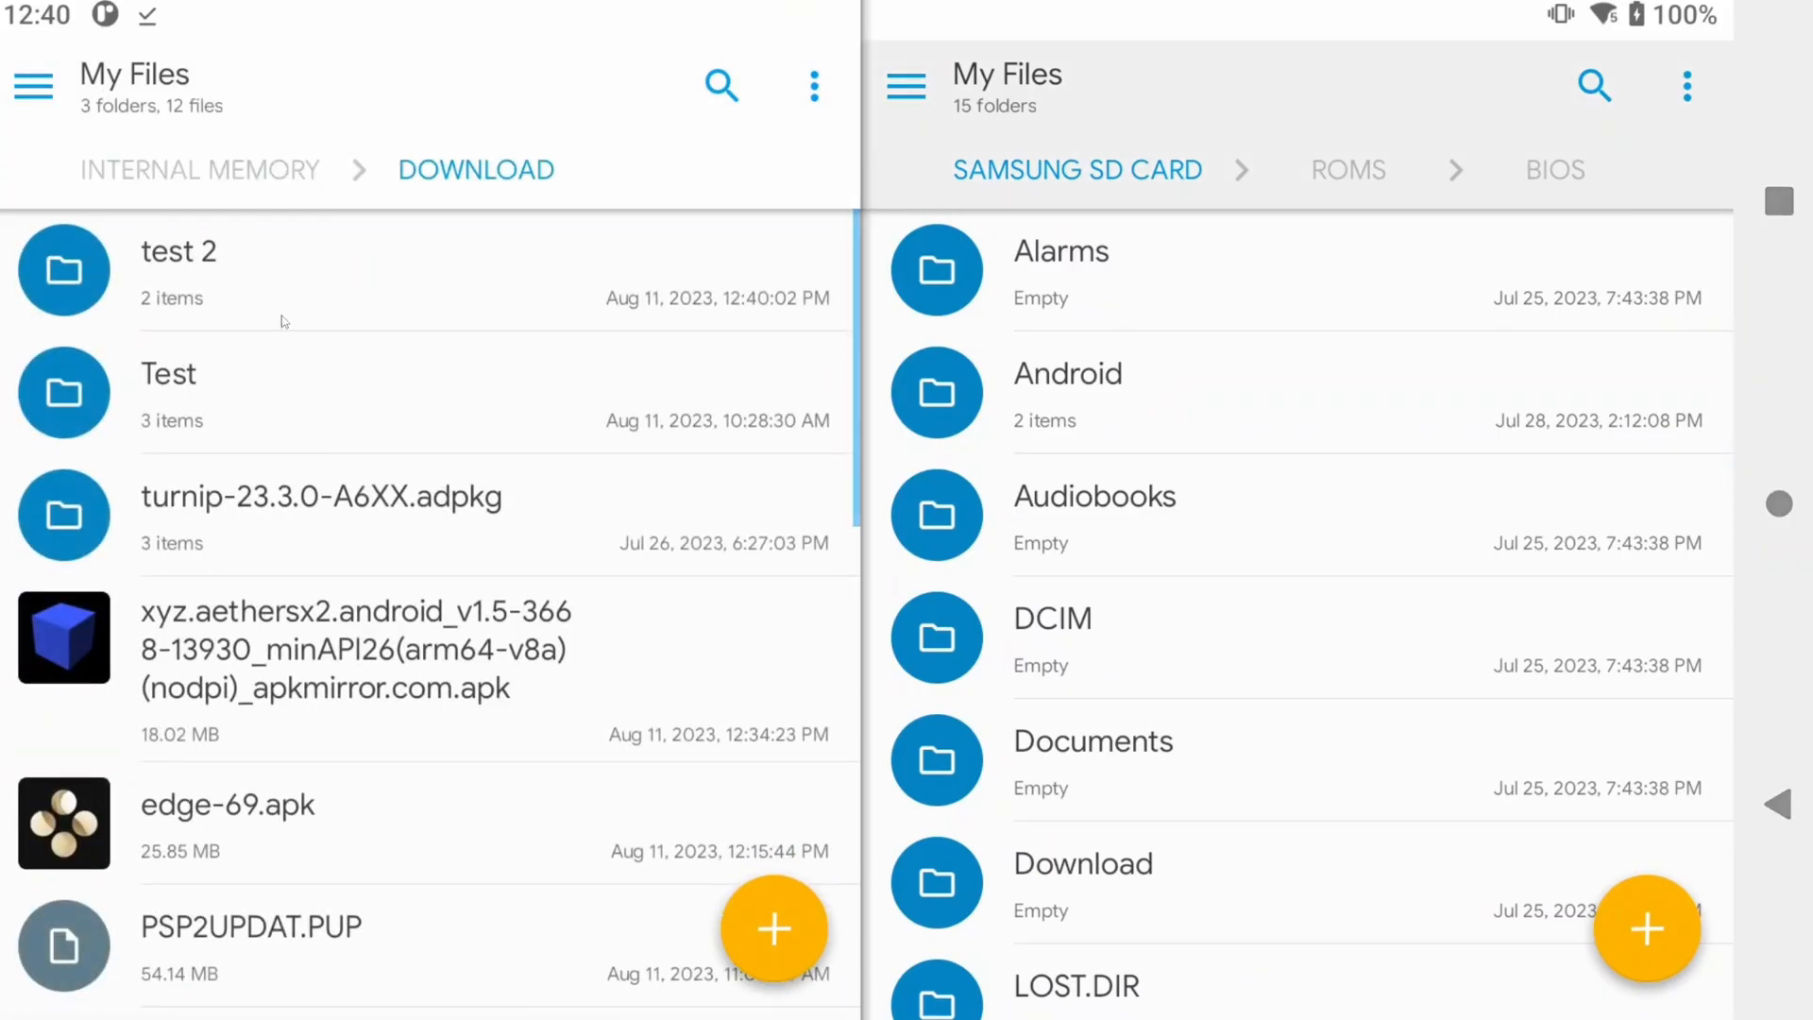